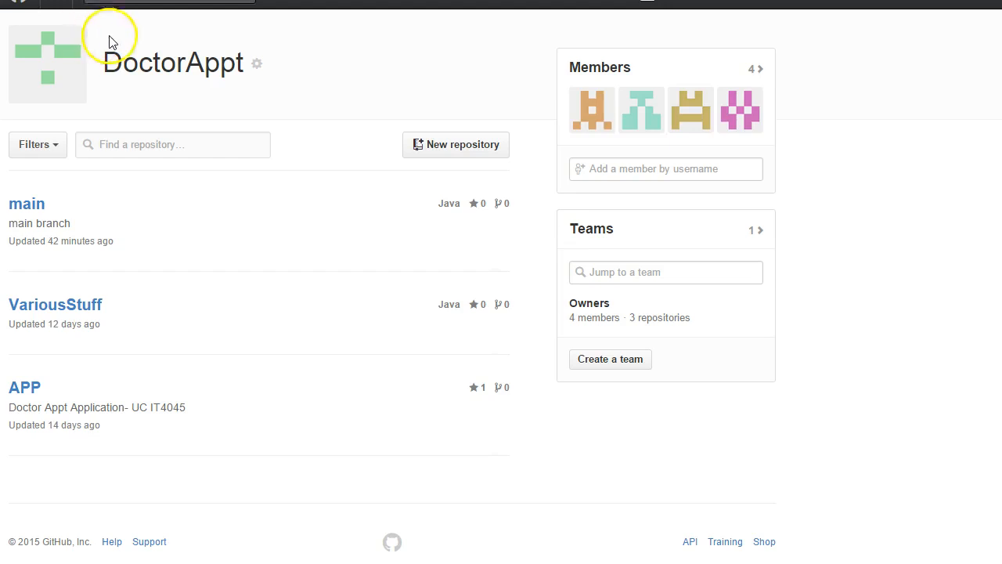
{"action": "mouse_move", "coordinate": [27, 204]}
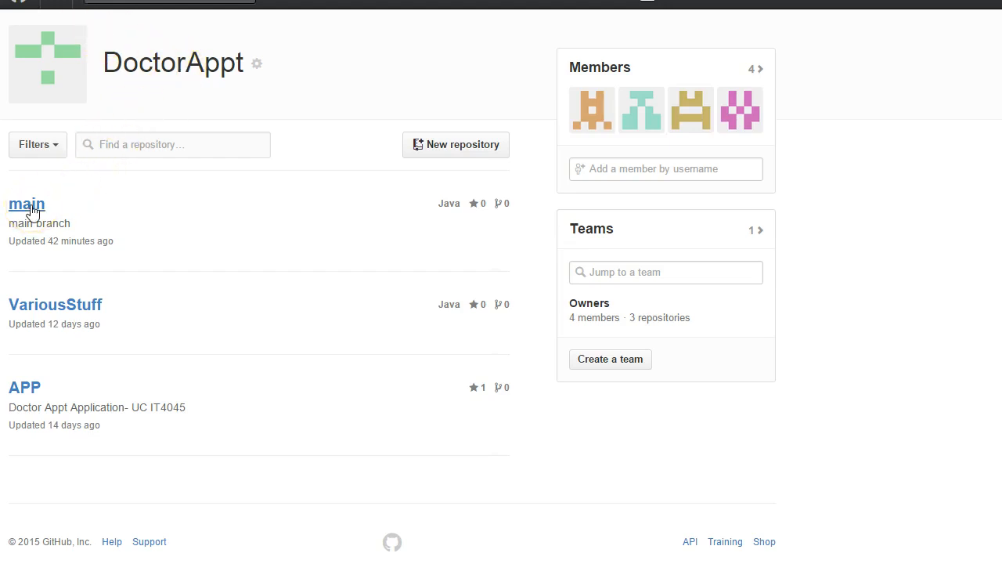
Reach the main repository's Collaborators settings, confirming the password to view access.
{"action": "left_click", "coordinate": [27, 204]}
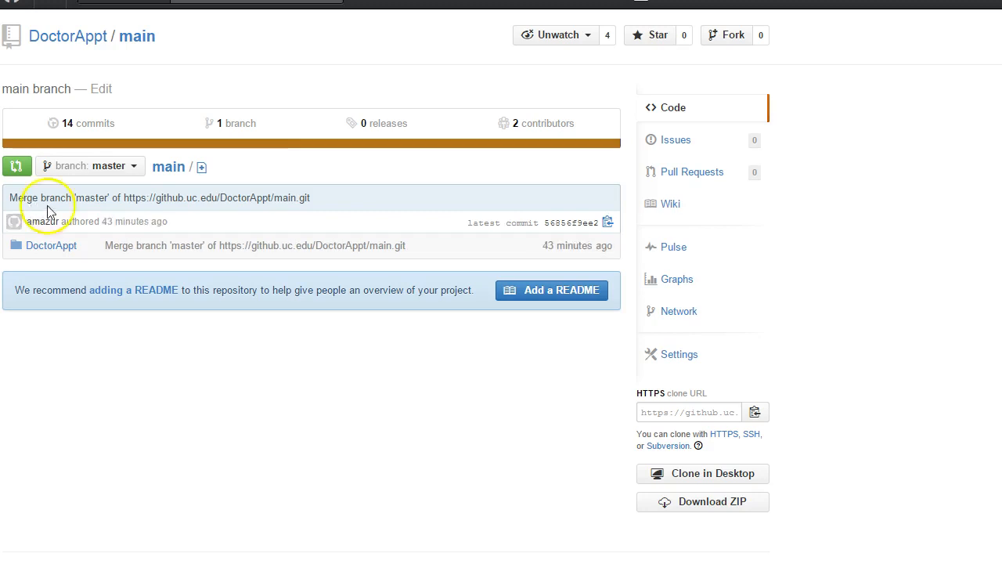
{"action": "mouse_move", "coordinate": [227, 492]}
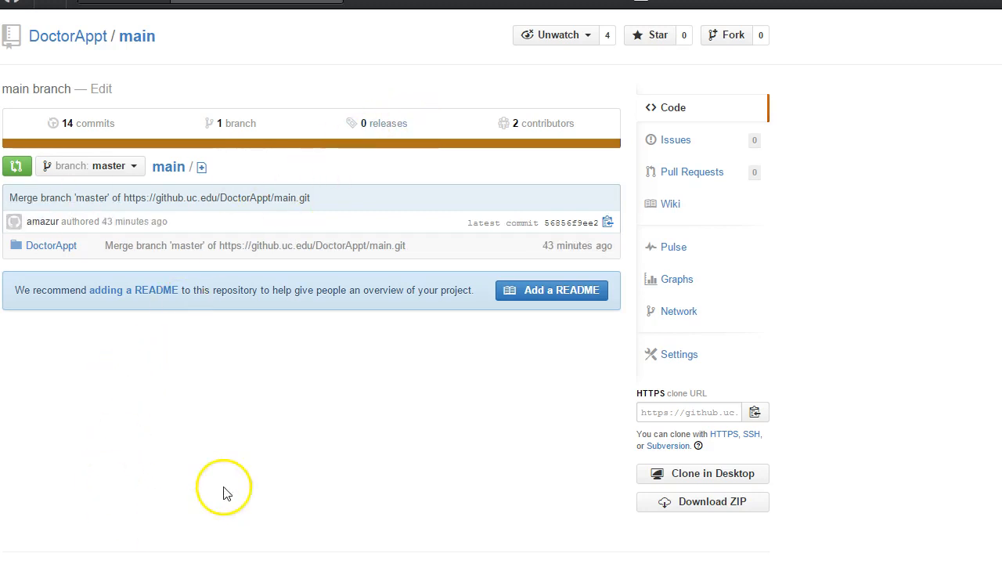
{"action": "left_click", "coordinate": [679, 353]}
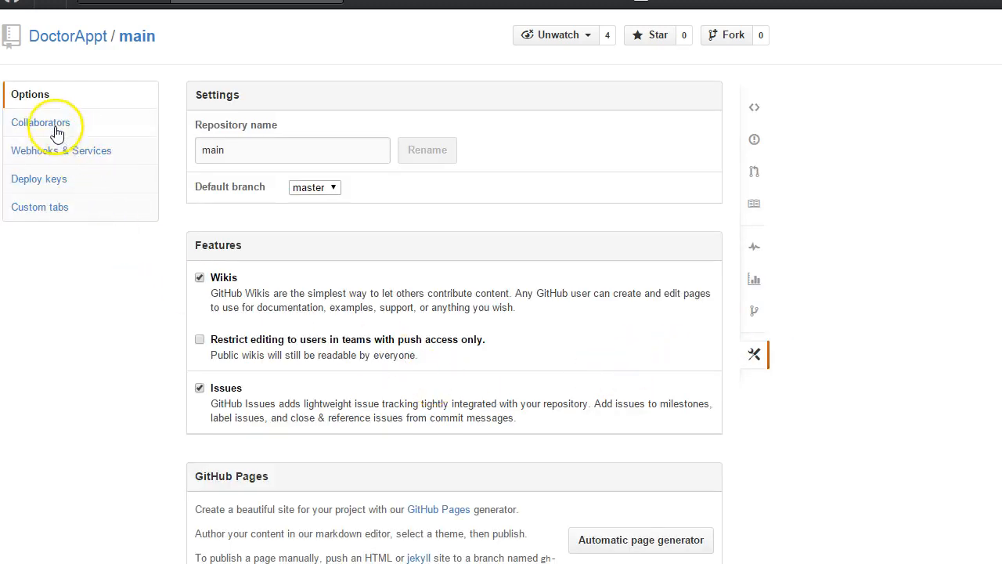
{"action": "left_click", "coordinate": [41, 122]}
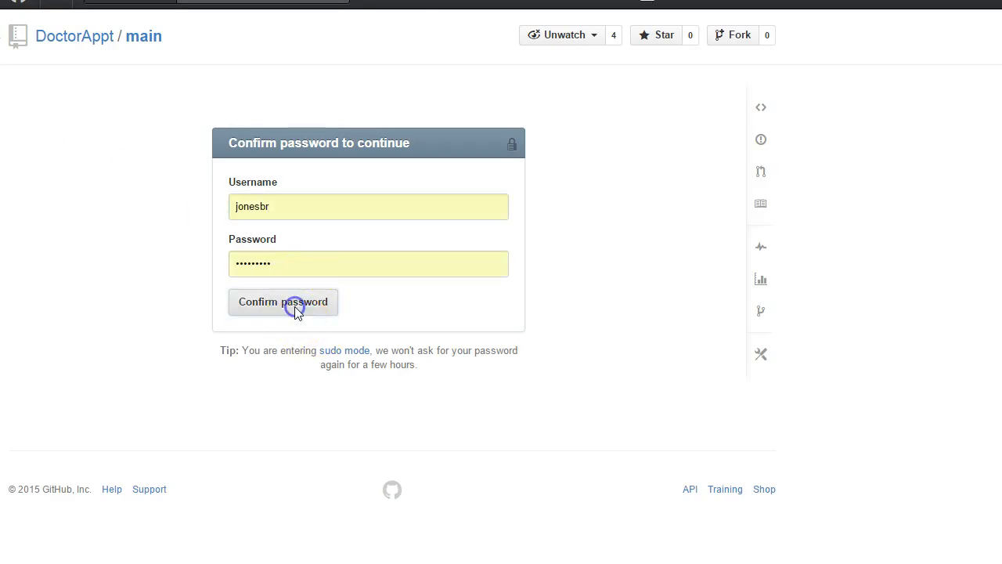
{"action": "left_click", "coordinate": [282, 300]}
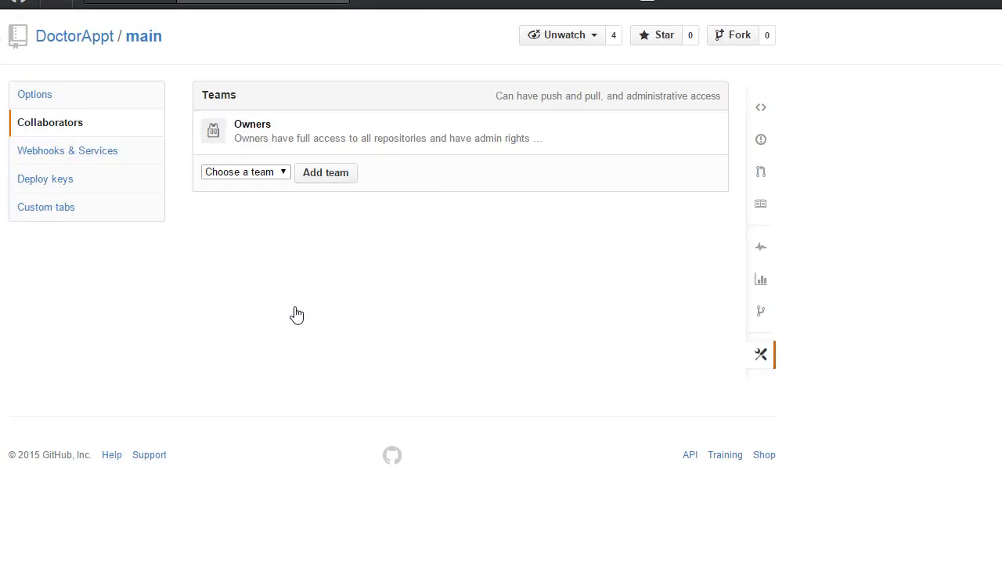
{"action": "mouse_move", "coordinate": [298, 313]}
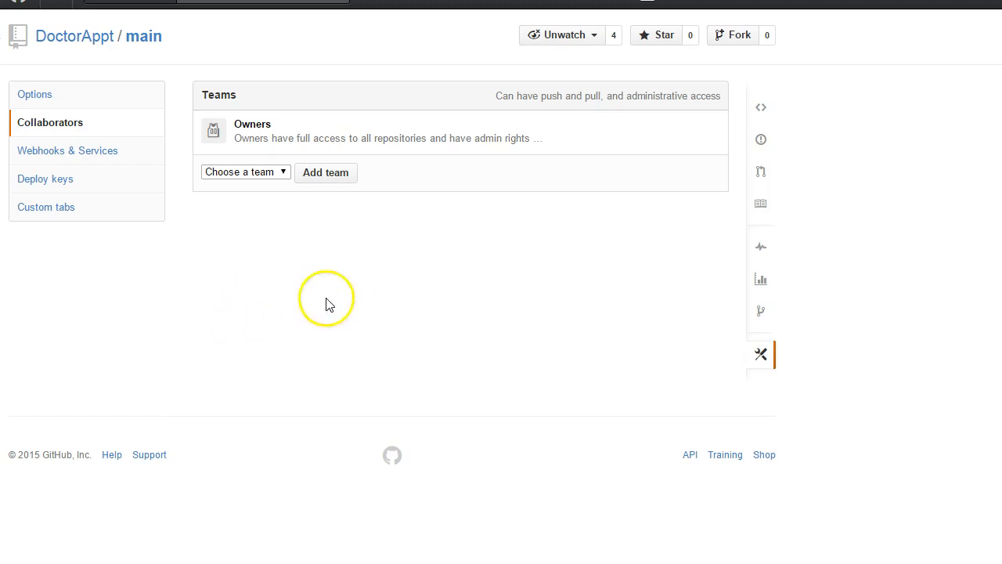
{"action": "mouse_move", "coordinate": [259, 128]}
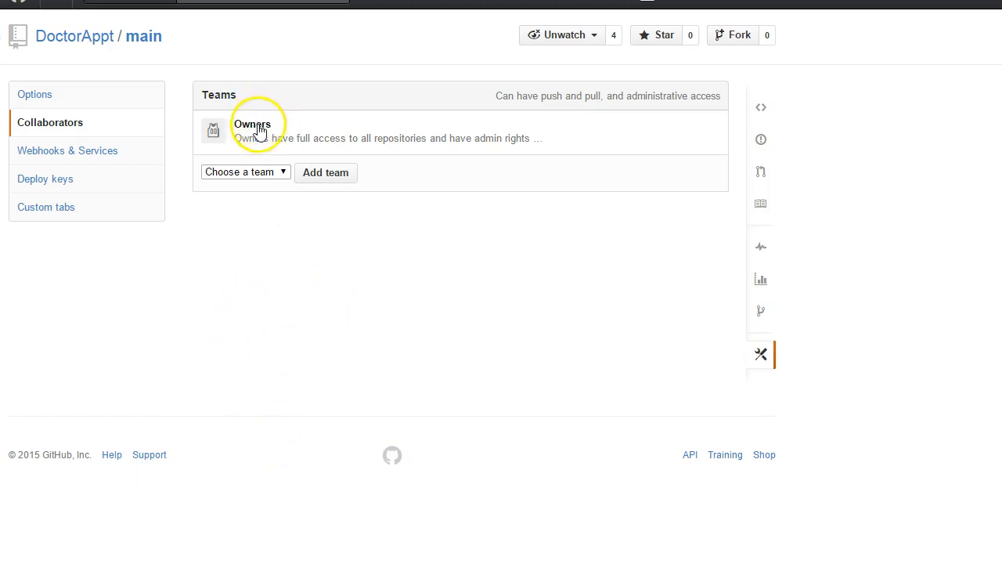
On the Owners team page, add user reina from the suggestions and then remove them again.
{"action": "left_click", "coordinate": [252, 124]}
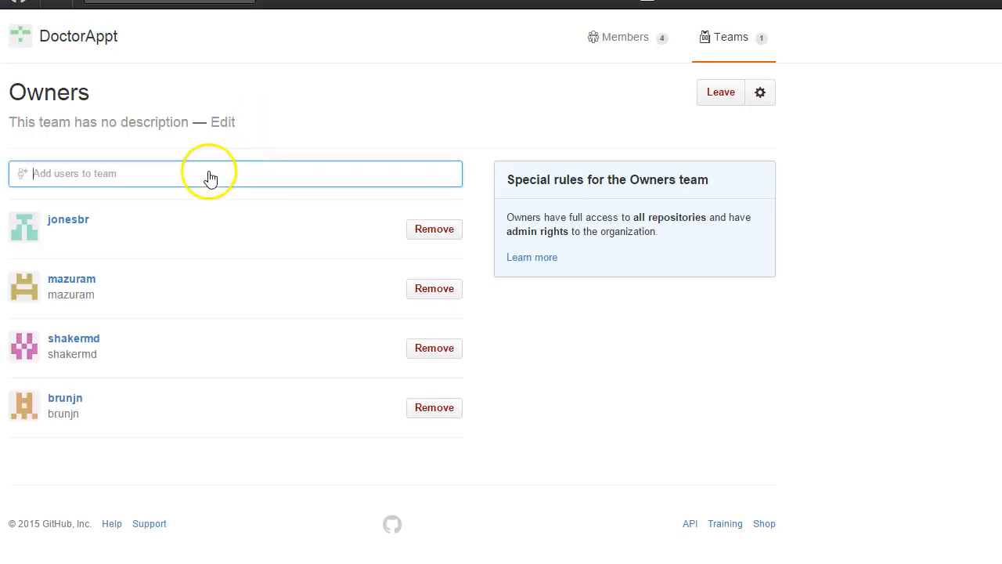
{"action": "left_click", "coordinate": [235, 172]}
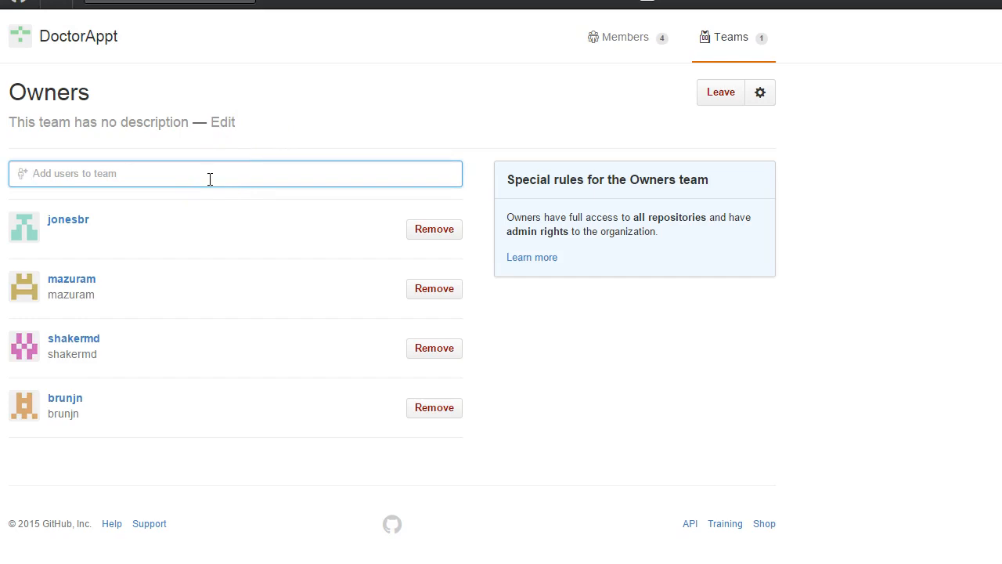
{"action": "type", "text": "reint"}
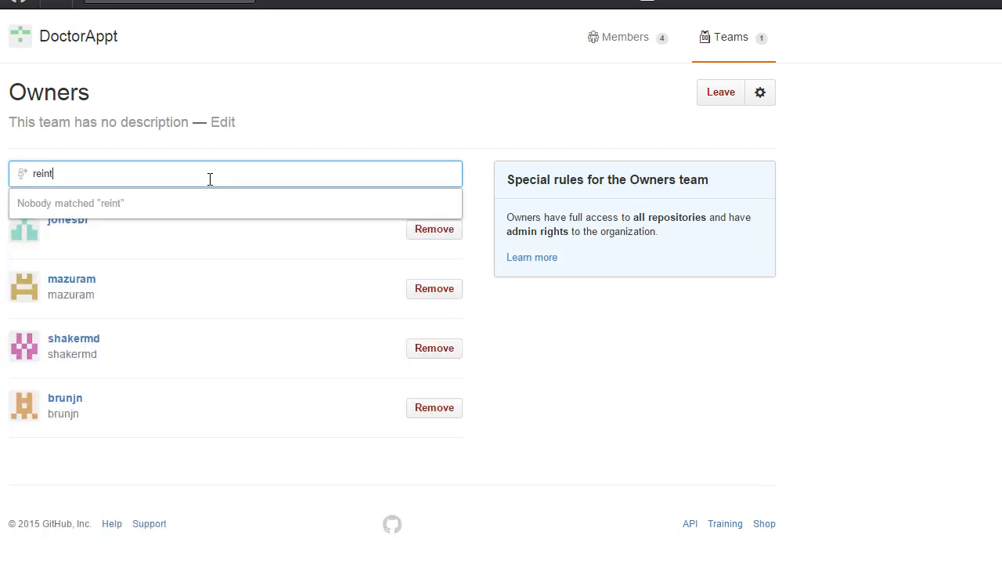
{"action": "key", "text": "Backspace"}
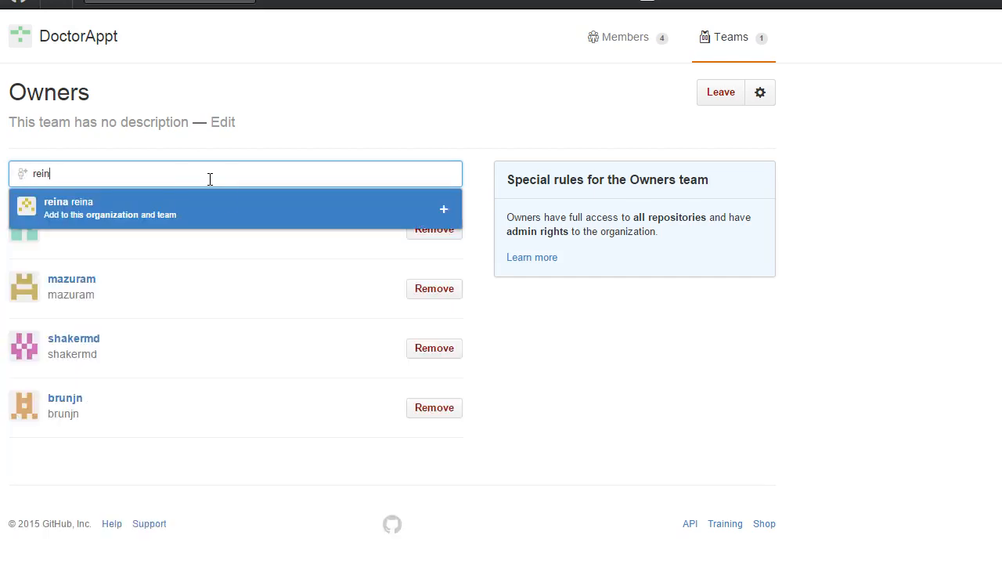
{"action": "mouse_move", "coordinate": [203, 210]}
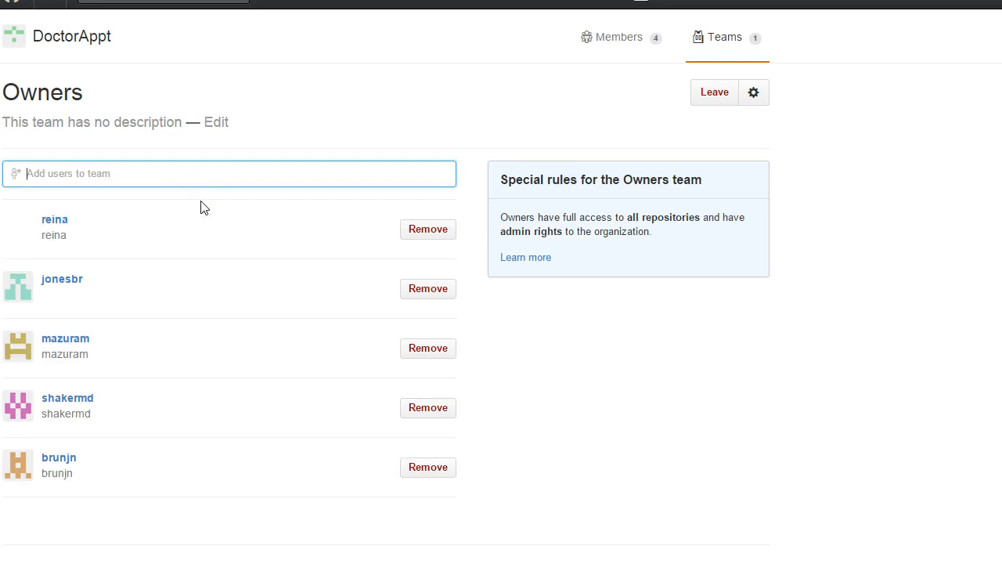
{"action": "mouse_move", "coordinate": [429, 229]}
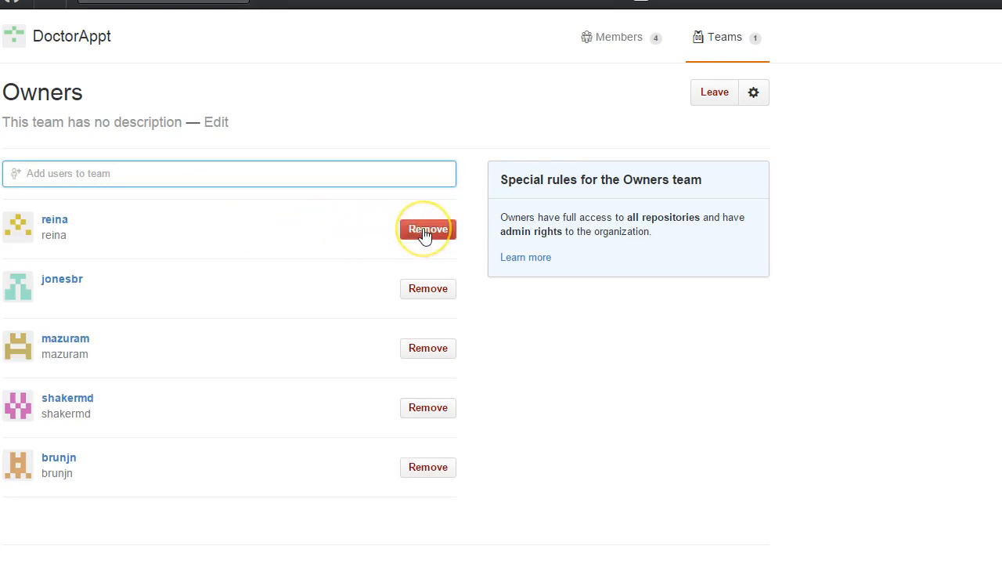
{"action": "left_click", "coordinate": [427, 229]}
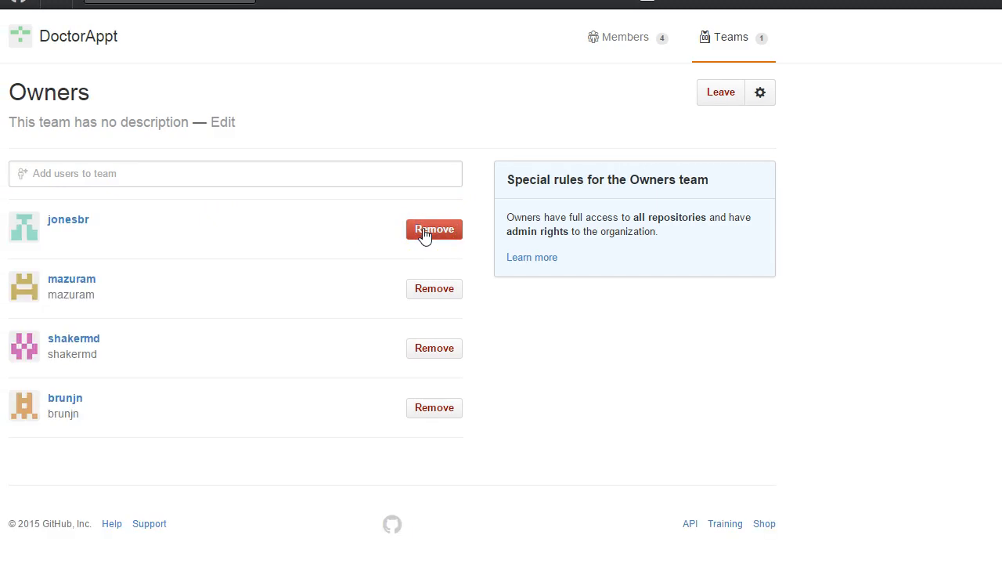
{"action": "mouse_move", "coordinate": [65, 38]}
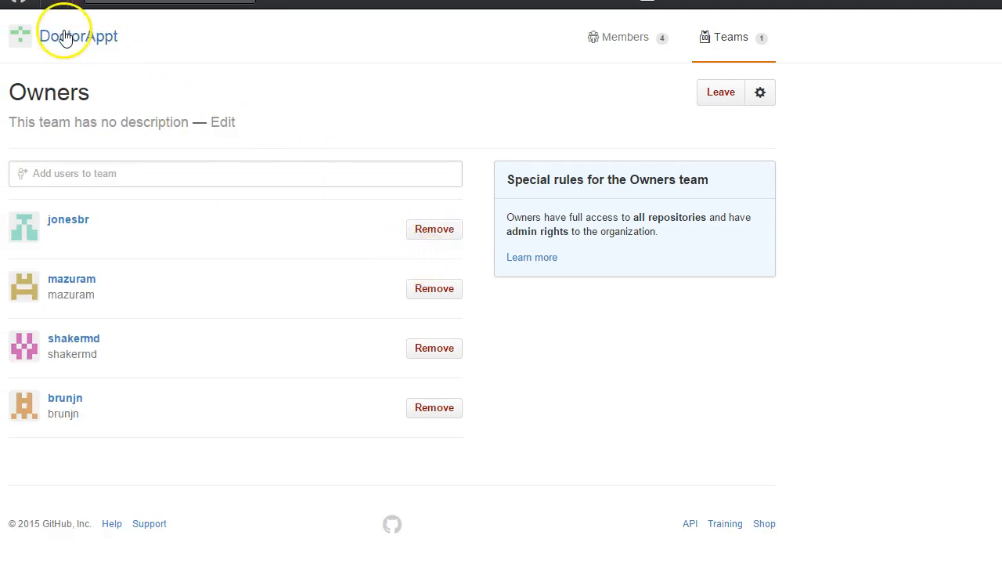
{"action": "mouse_move", "coordinate": [70, 44]}
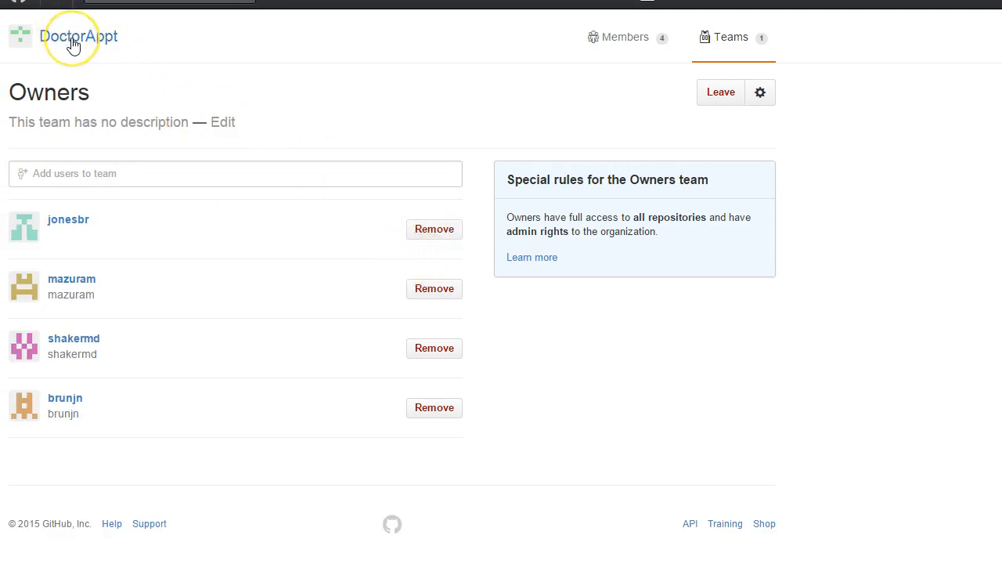
From the DoctorAppt main repository's branch dropdown, create branch jonesbr-CodeReview1 from master.
{"action": "left_click", "coordinate": [78, 36]}
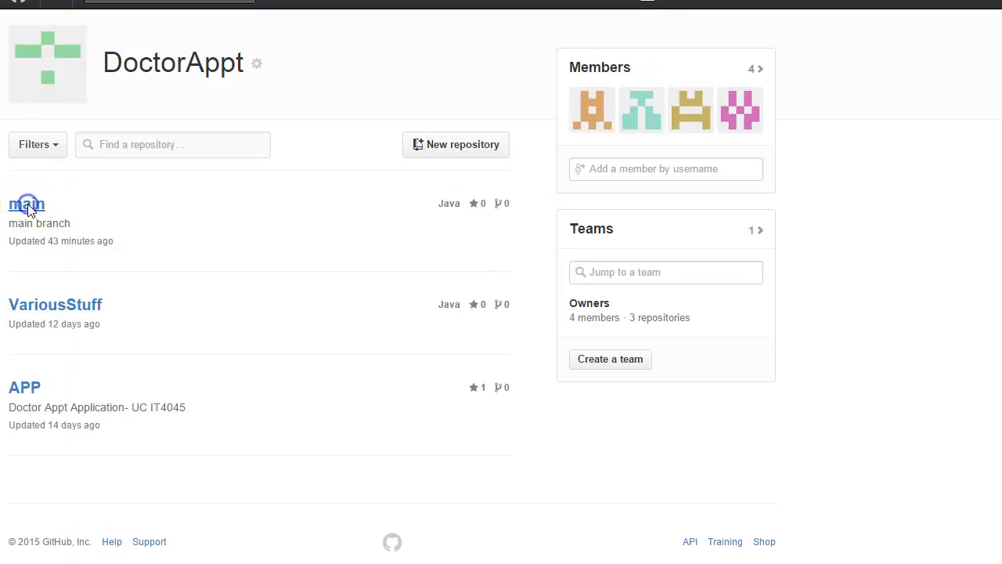
{"action": "left_click", "coordinate": [25, 203]}
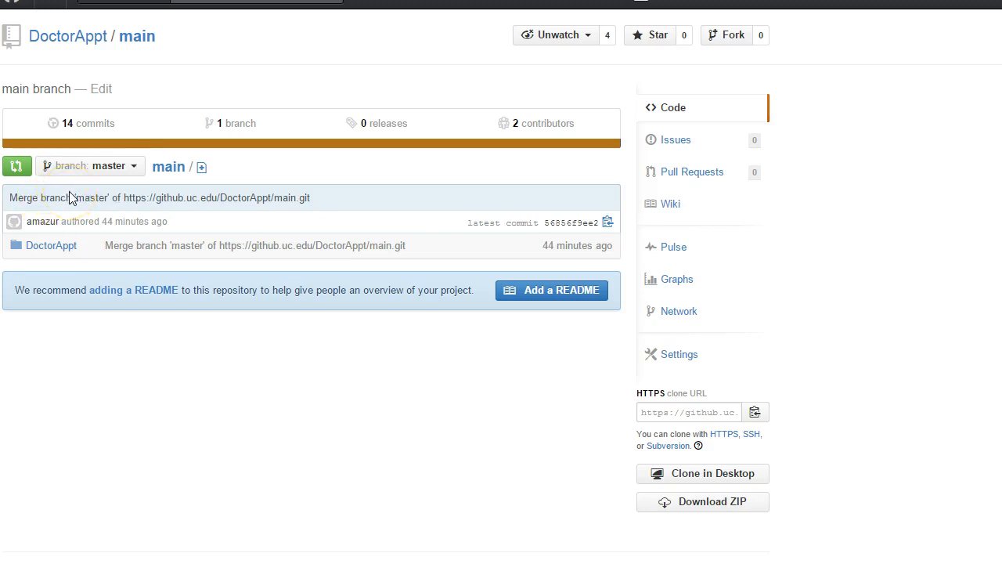
{"action": "mouse_move", "coordinate": [101, 170]}
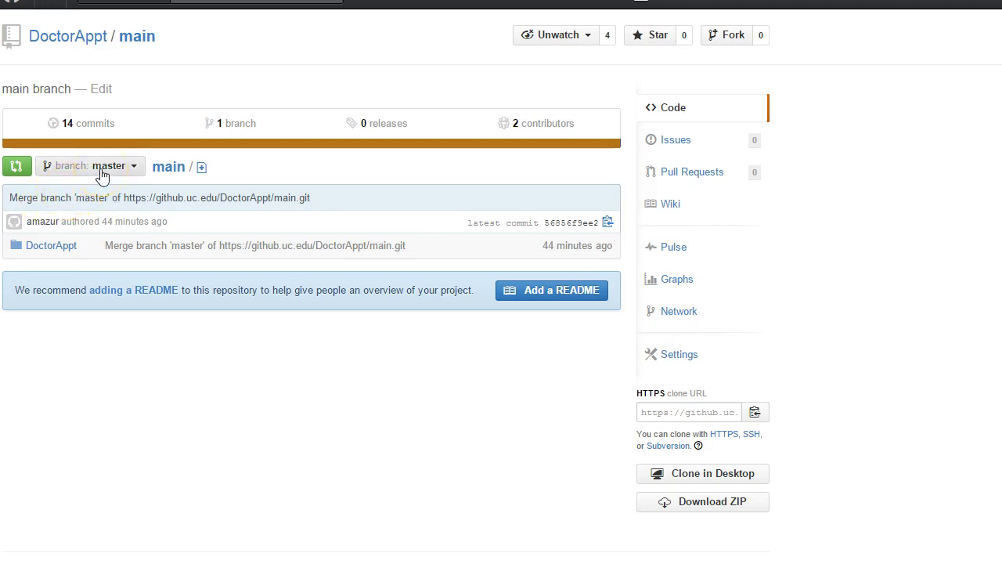
{"action": "left_click", "coordinate": [90, 166]}
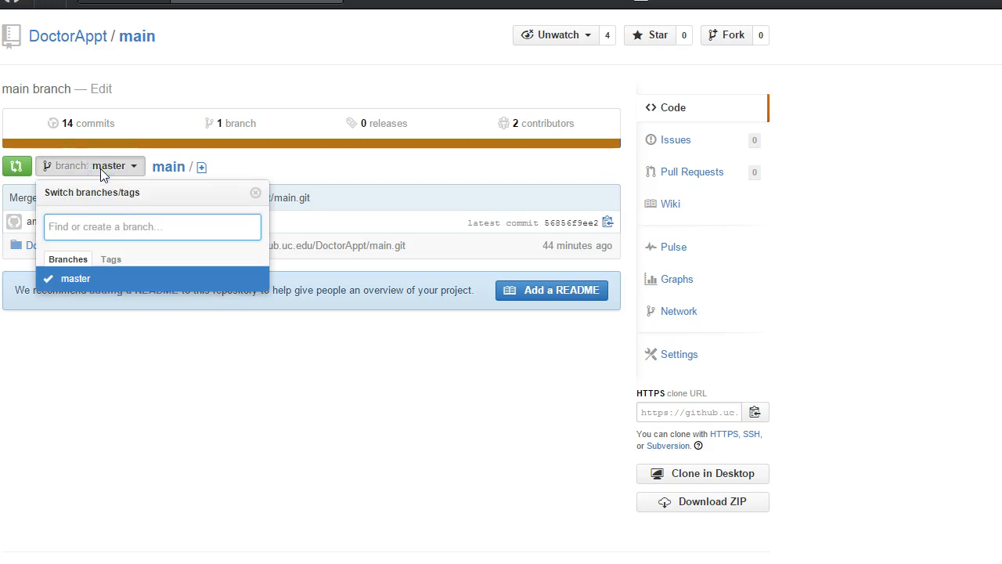
{"action": "type", "text": "jonesbr-CodeReview"}
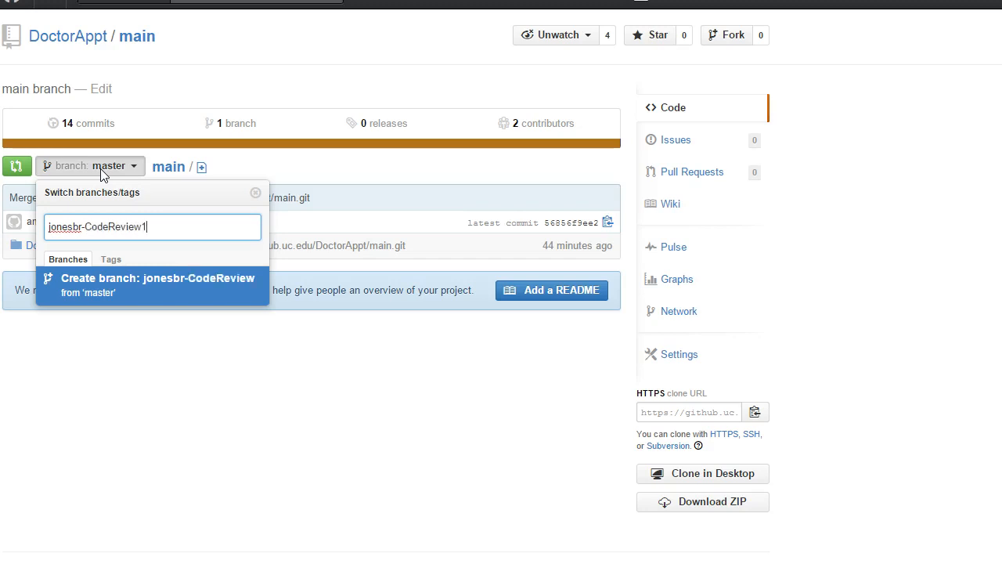
{"action": "type", "text": "1"}
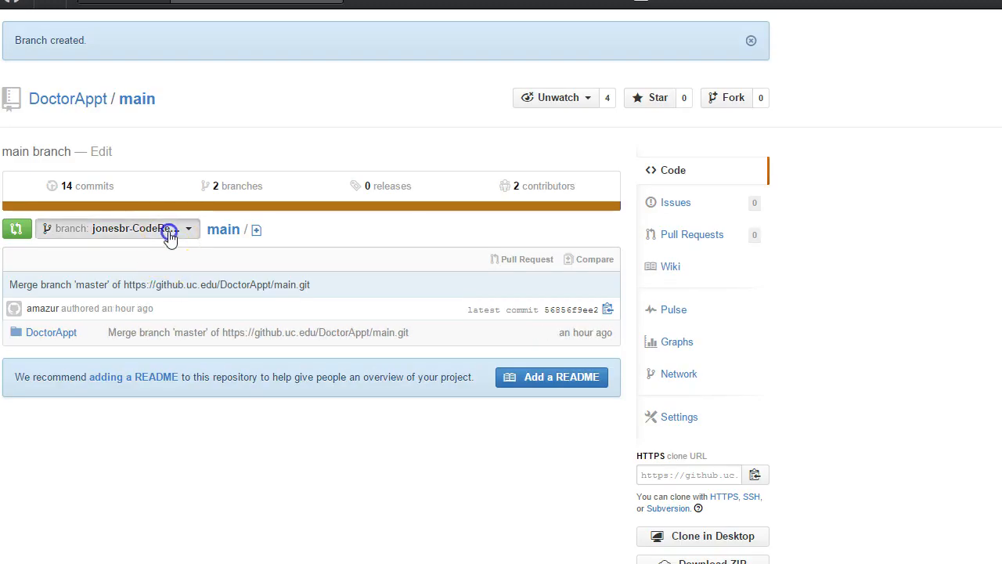
{"action": "left_click", "coordinate": [118, 229]}
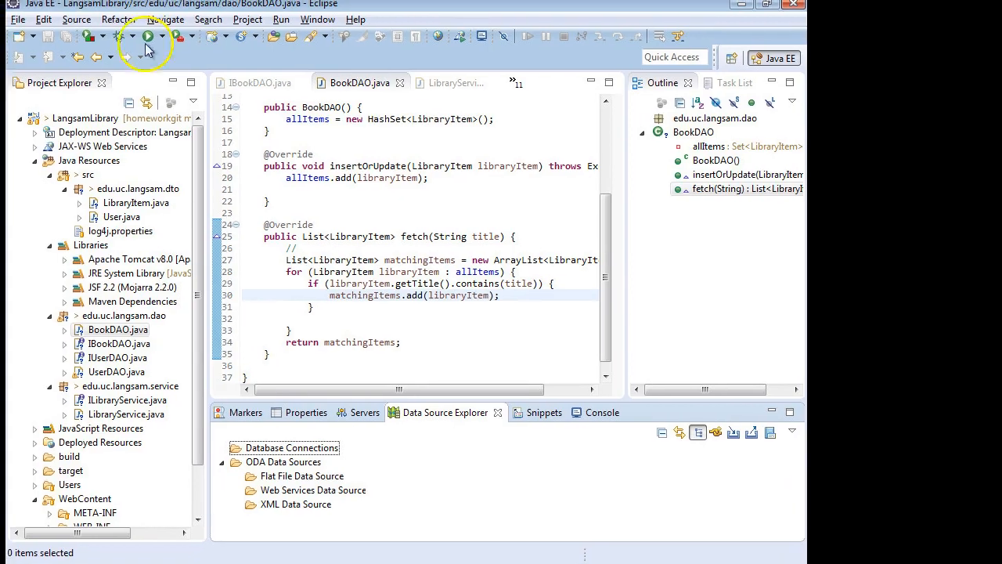
Switch Eclipse to workspace C:\Users\Win7\DoctorApptCodeReview1 via the Workspace Launcher.
{"action": "left_click", "coordinate": [18, 19]}
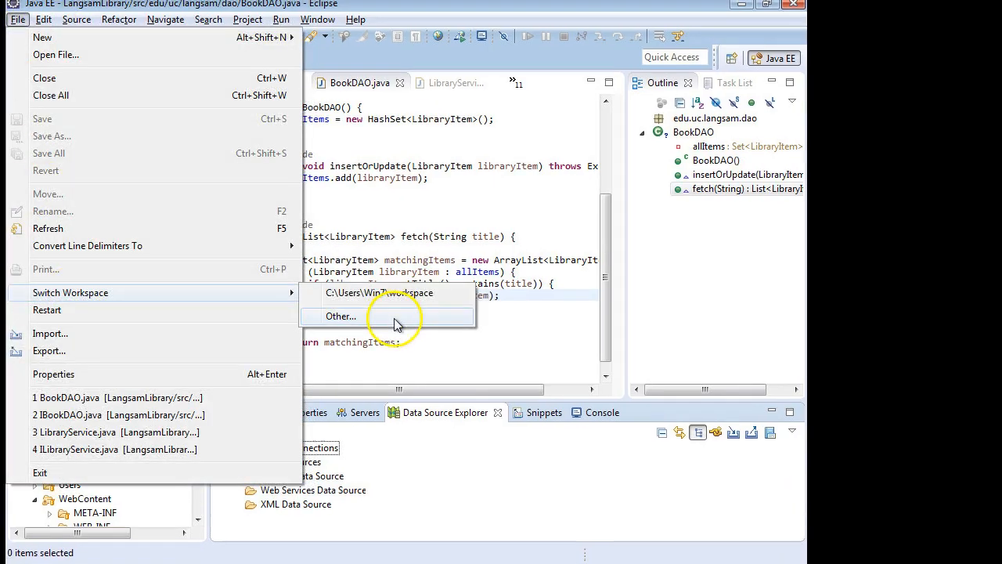
{"action": "left_click", "coordinate": [341, 316]}
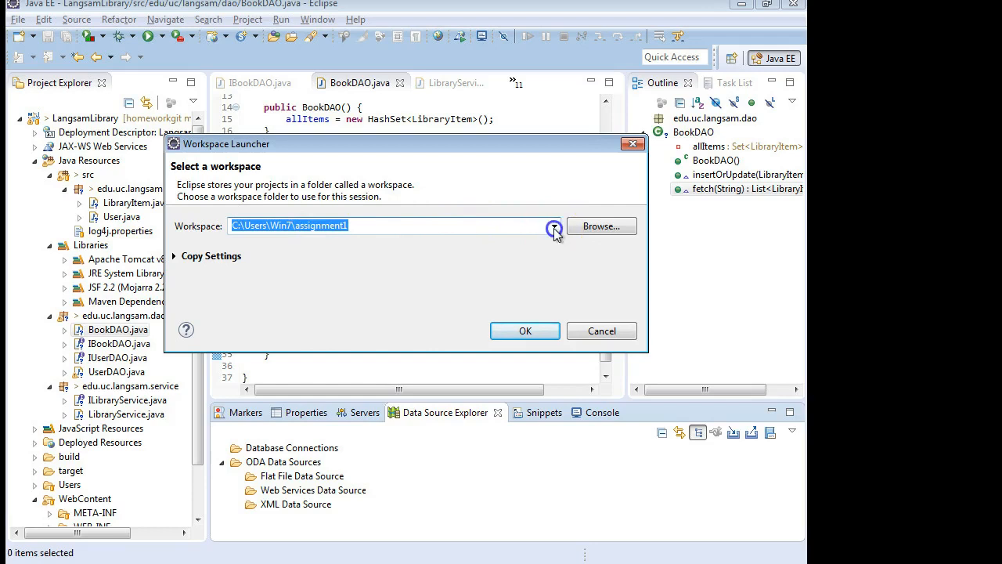
{"action": "left_click", "coordinate": [554, 226]}
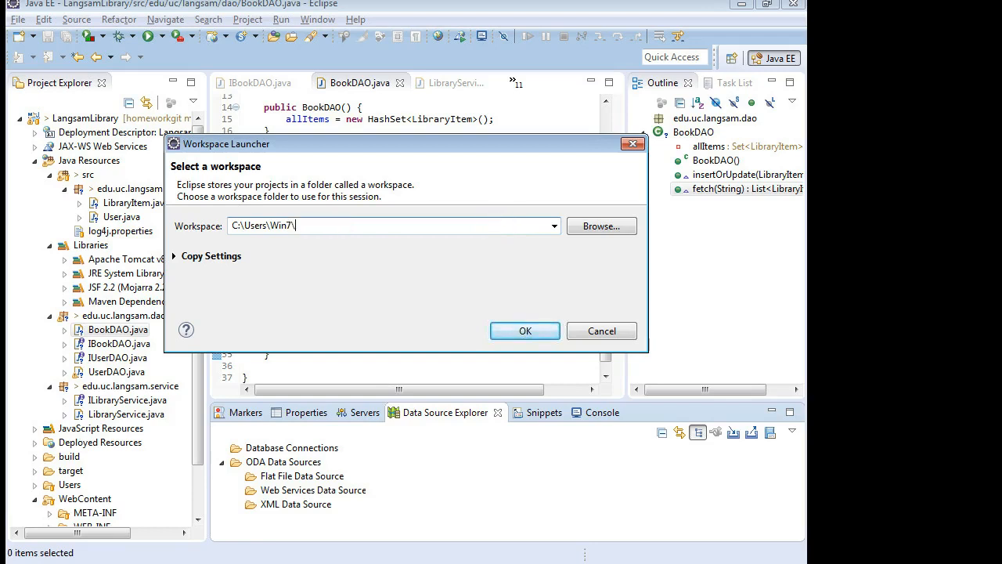
{"action": "type", "text": "Doctor"}
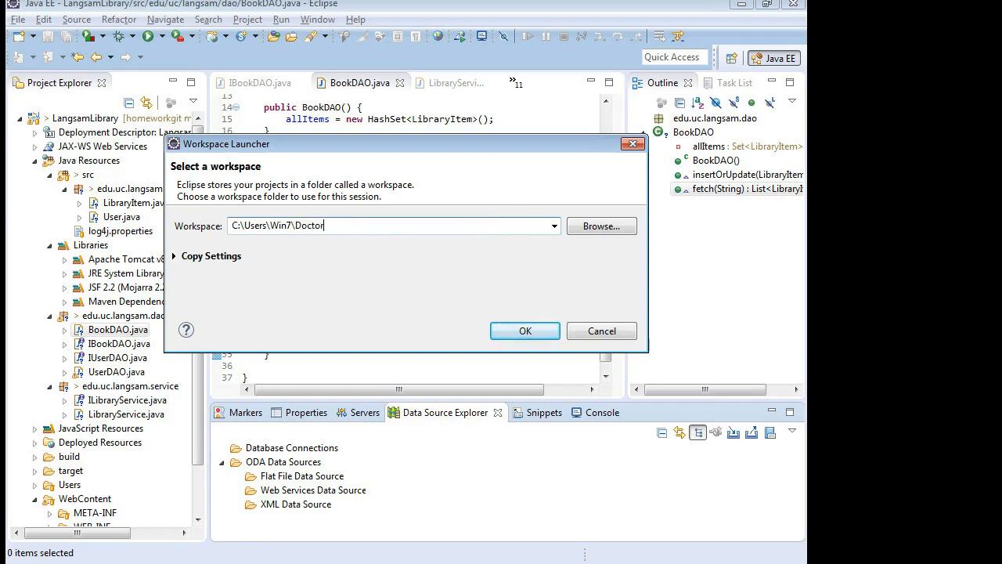
{"action": "type", "text": "Appt"}
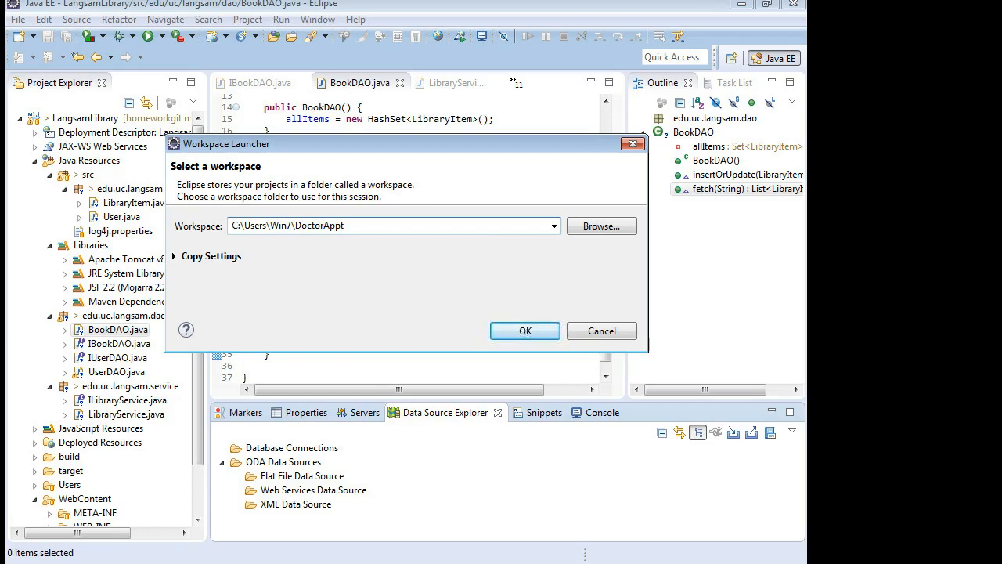
{"action": "type", "text": "CodeReivew"}
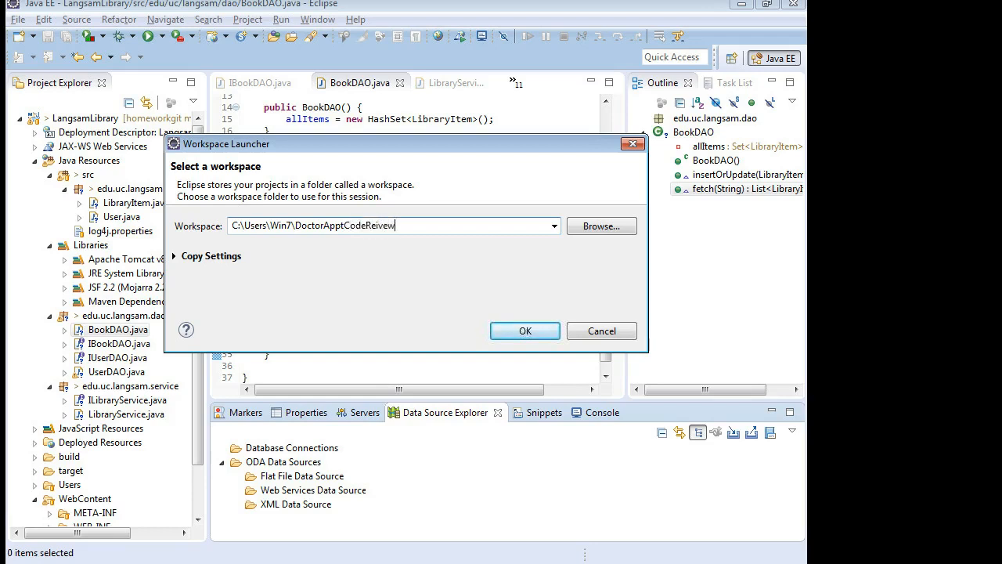
{"action": "key", "text": "BackSpace"}
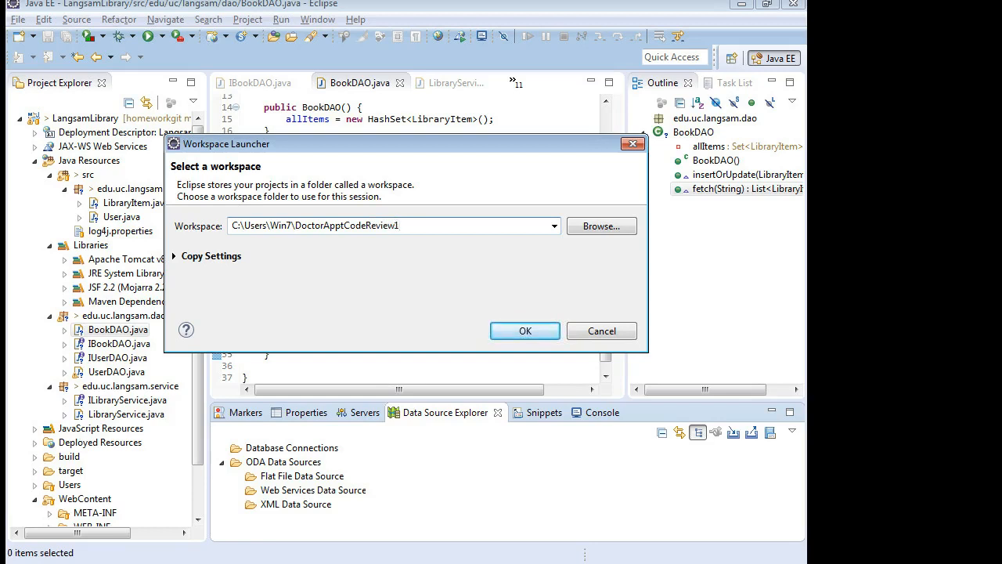
{"action": "left_click", "coordinate": [525, 330]}
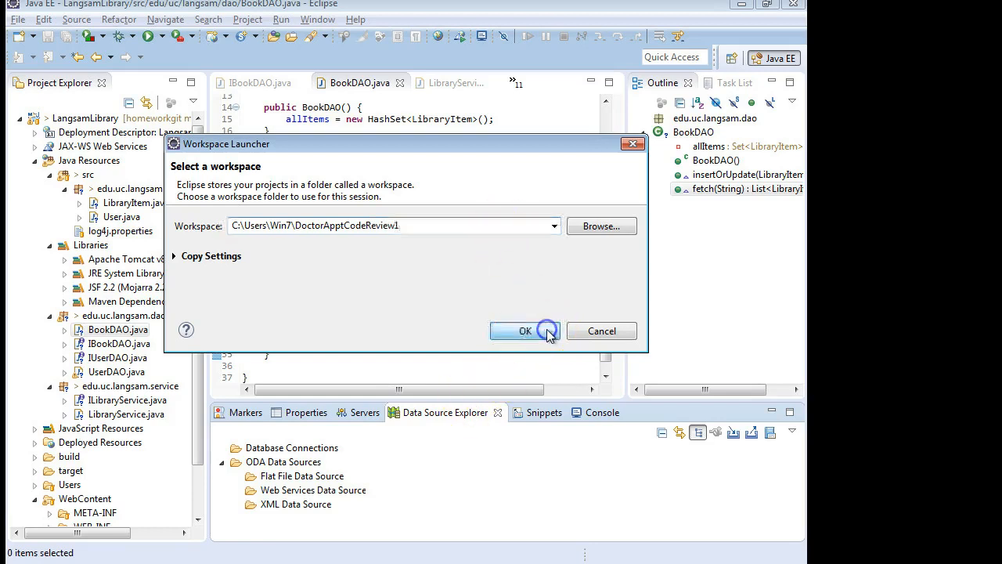
{"action": "left_click", "coordinate": [525, 330]}
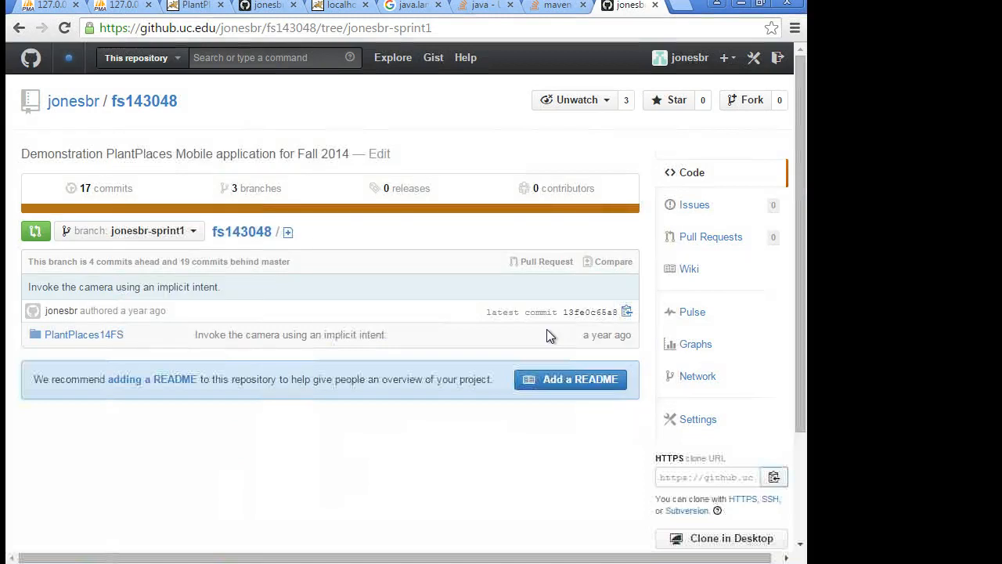
{"action": "mouse_move", "coordinate": [242, 129]}
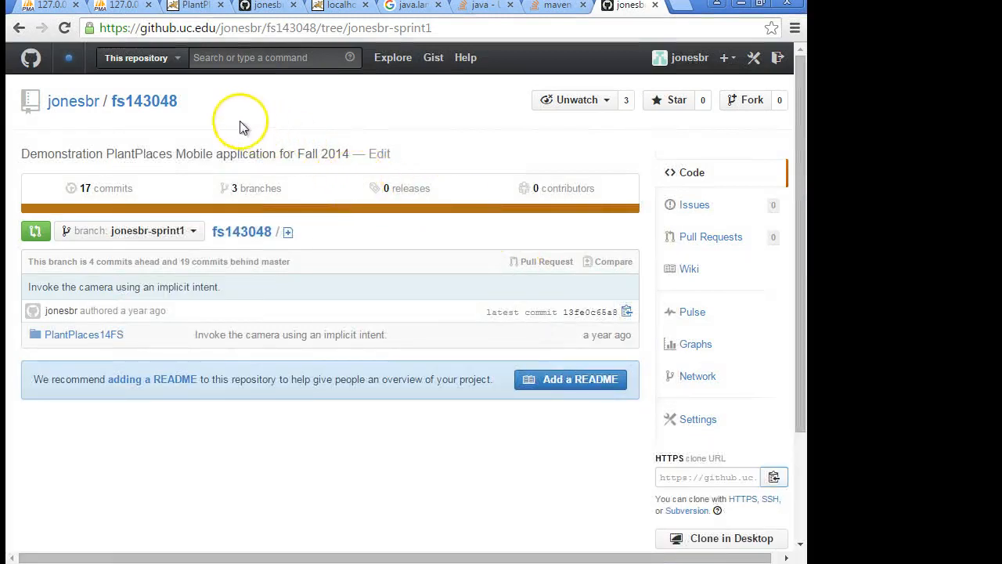
{"action": "mouse_move", "coordinate": [186, 125]}
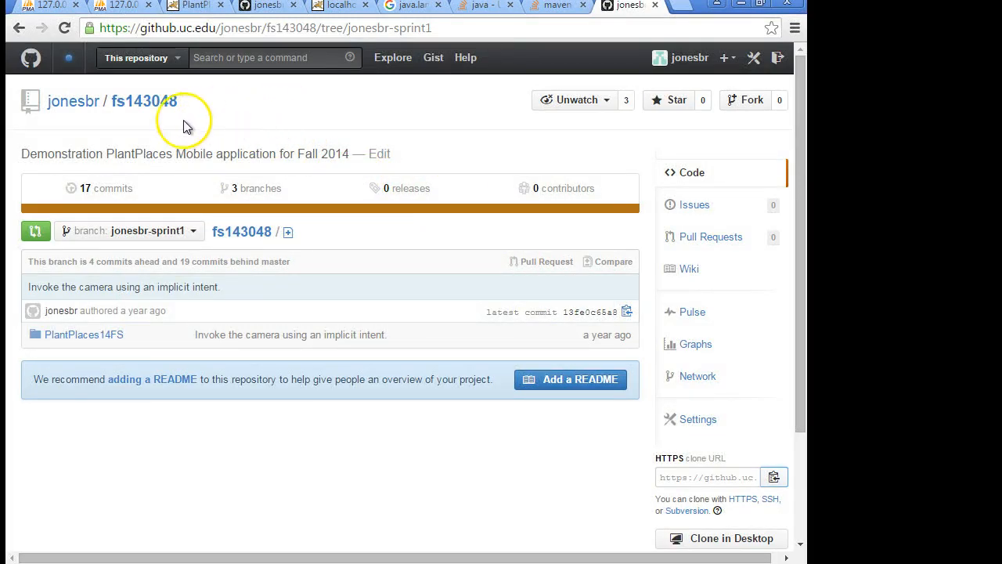
{"action": "mouse_move", "coordinate": [159, 94]}
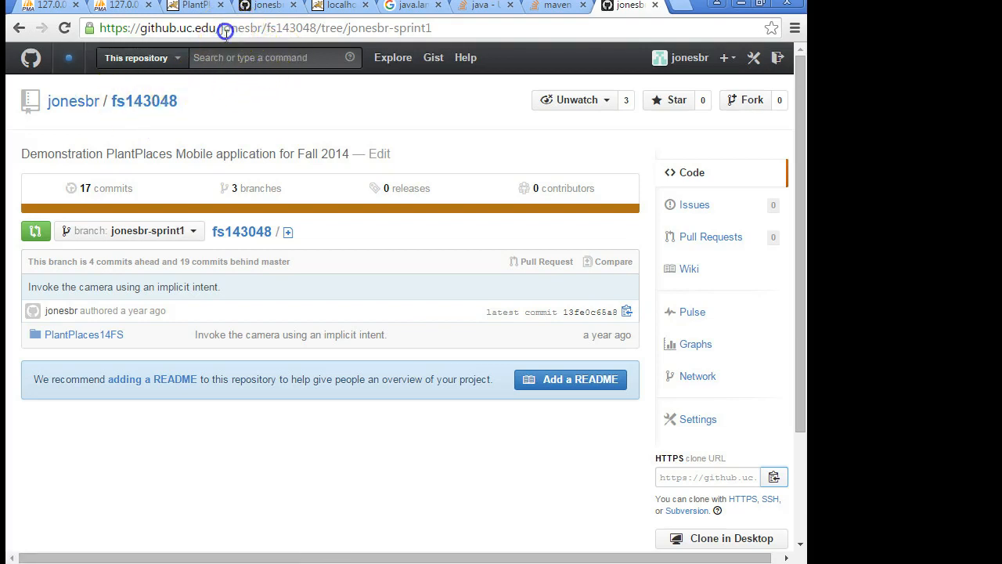
Navigate to github.uc.edu/DoctorAppt, copy main's HTTPS clone URL, and return to Eclipse.
{"action": "left_click", "coordinate": [263, 28]}
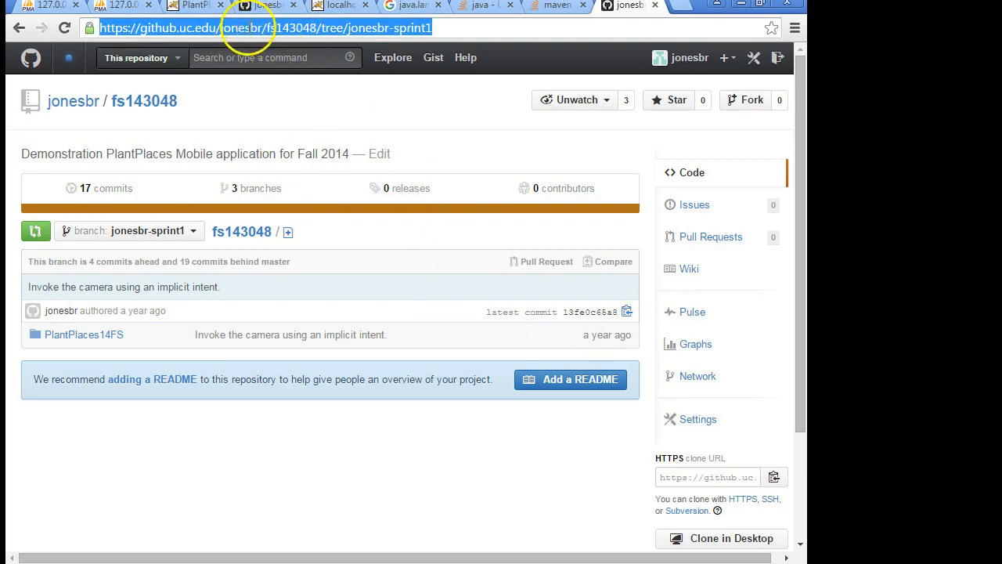
{"action": "left_click", "coordinate": [227, 28]}
{"action": "type", "text": "https://github.uc.edu/DoctorAppt"}
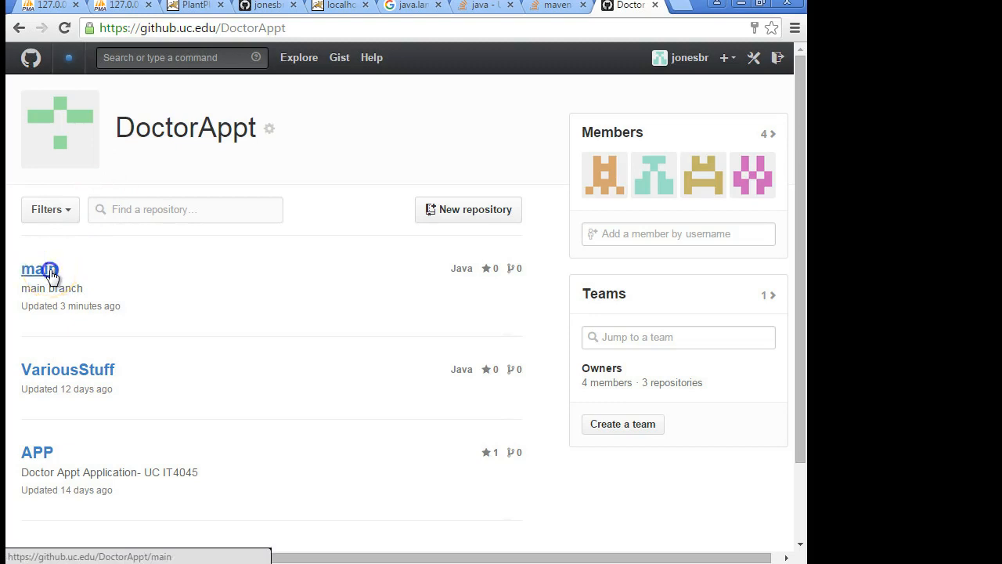
{"action": "left_click", "coordinate": [35, 269]}
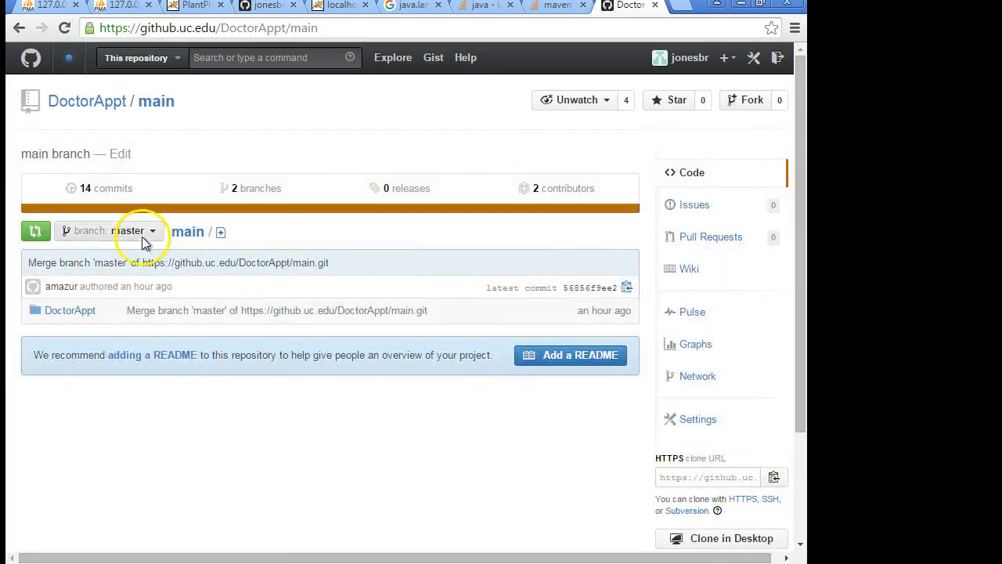
{"action": "left_click", "coordinate": [109, 230]}
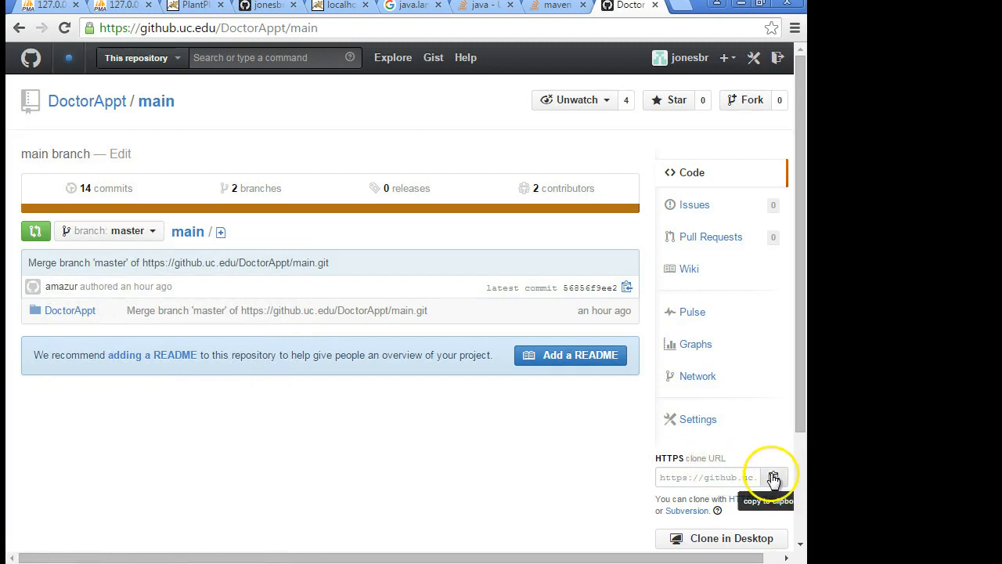
{"action": "left_click", "coordinate": [774, 476]}
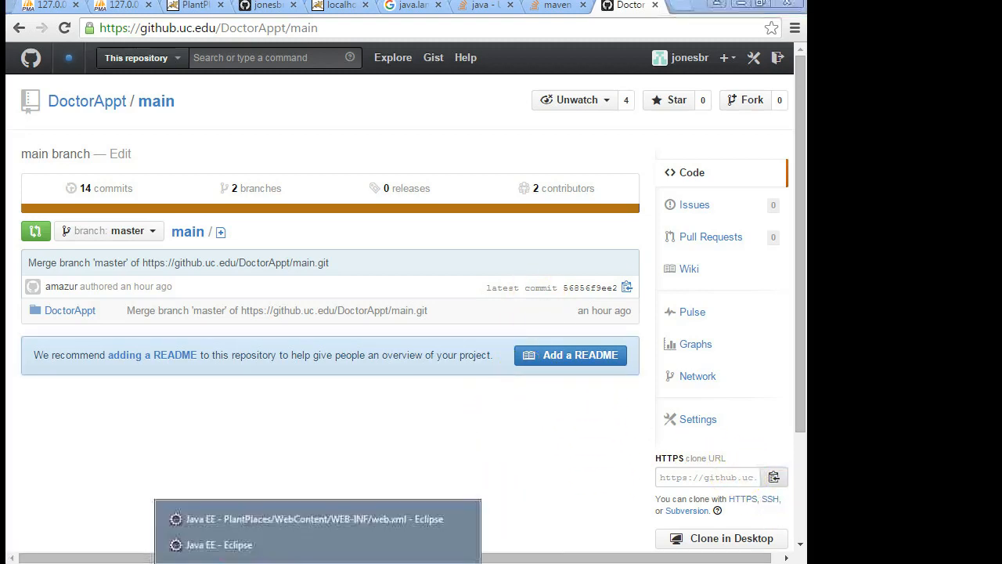
{"action": "left_click", "coordinate": [219, 545]}
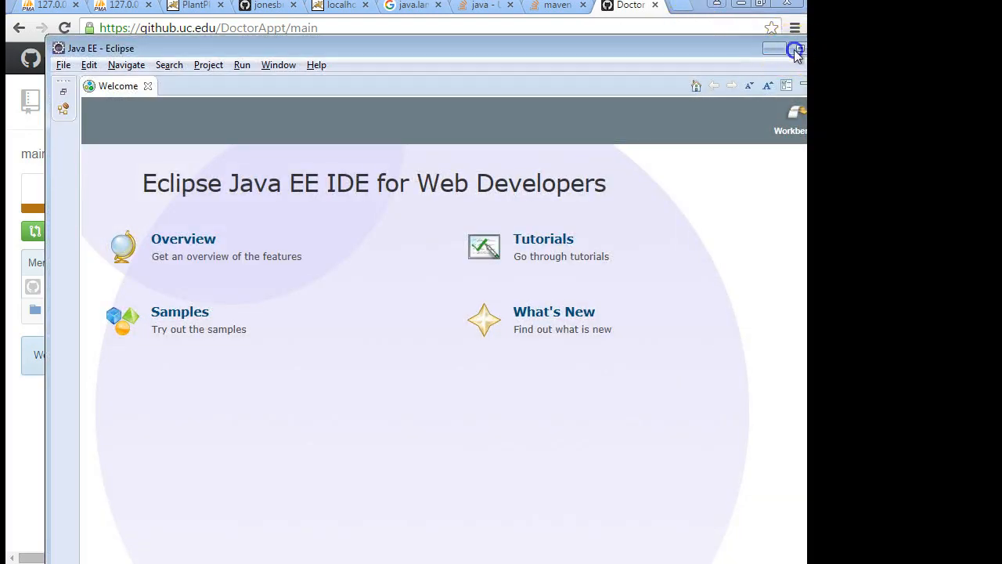
Close the Welcome tab and start File > Import with Projects from Git.
{"action": "left_click", "coordinate": [795, 49]}
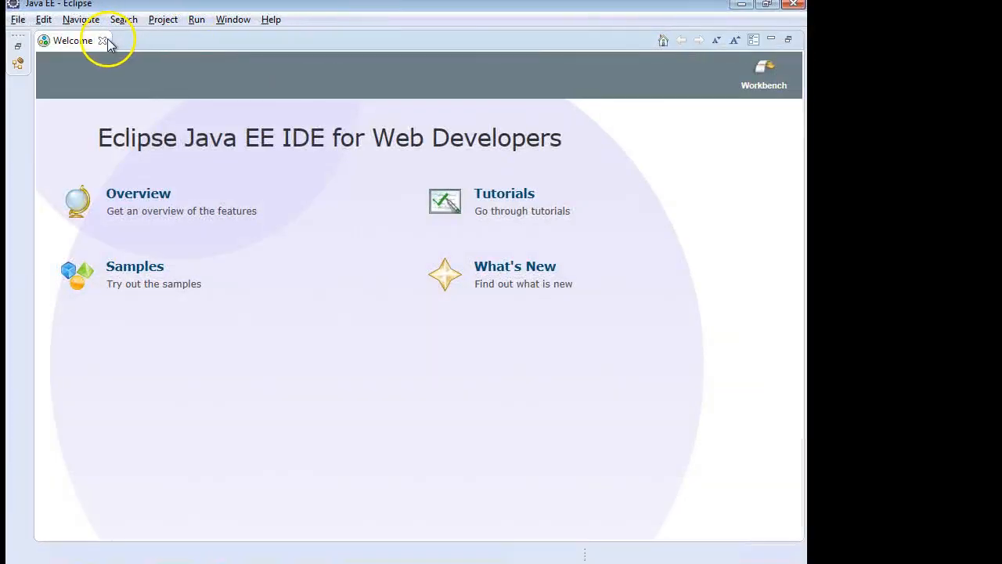
{"action": "left_click", "coordinate": [104, 41]}
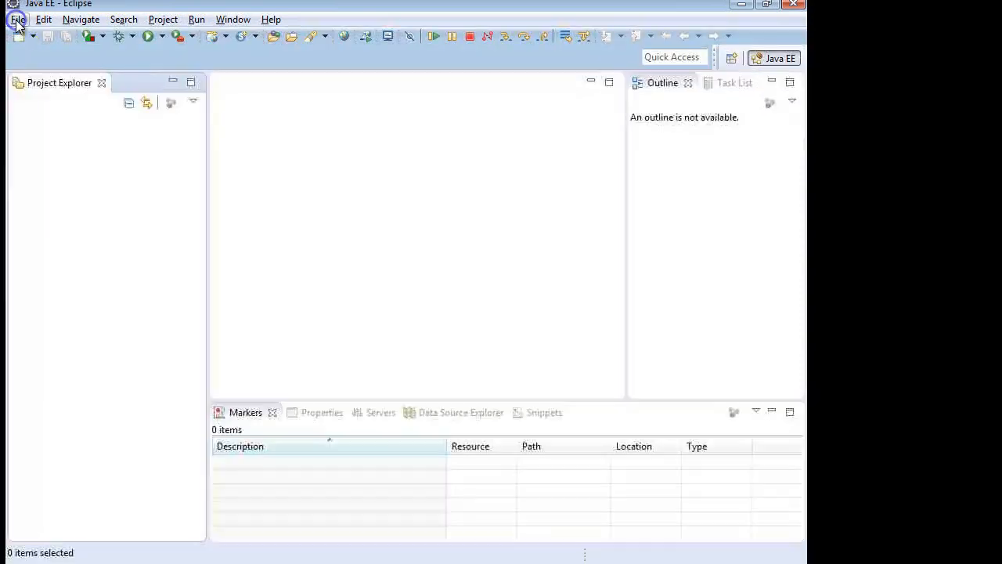
{"action": "left_click", "coordinate": [18, 19]}
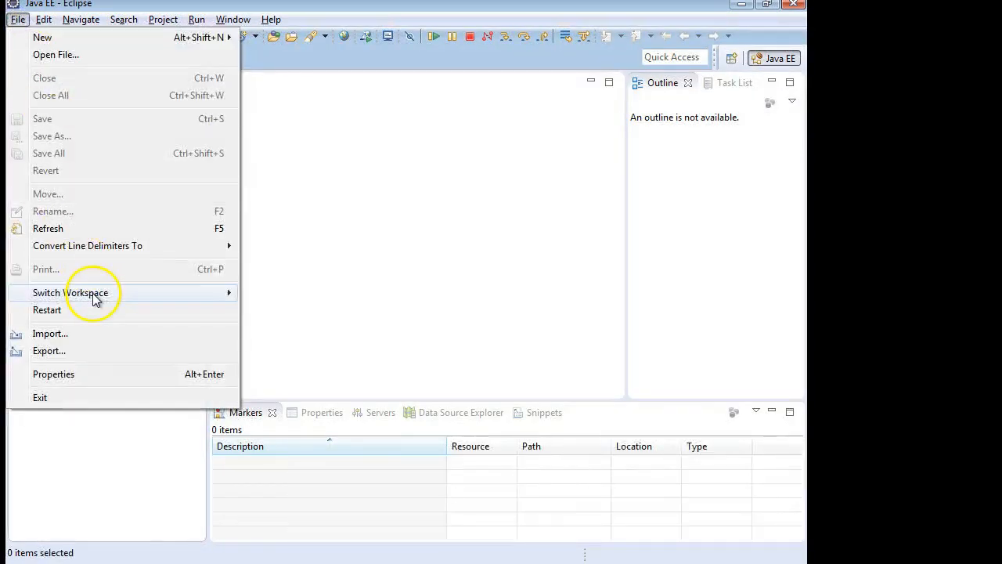
{"action": "mouse_move", "coordinate": [108, 331]}
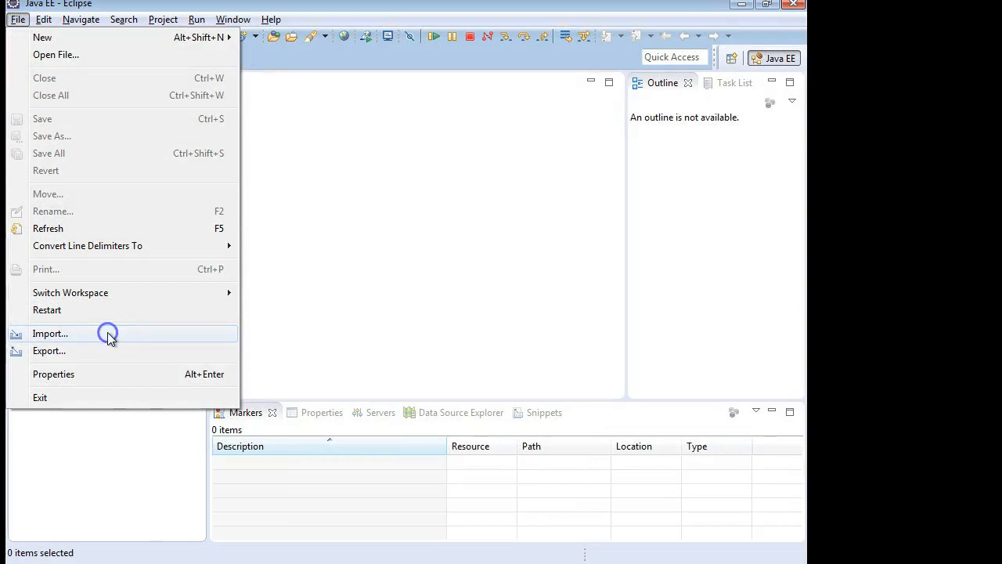
{"action": "left_click", "coordinate": [50, 332]}
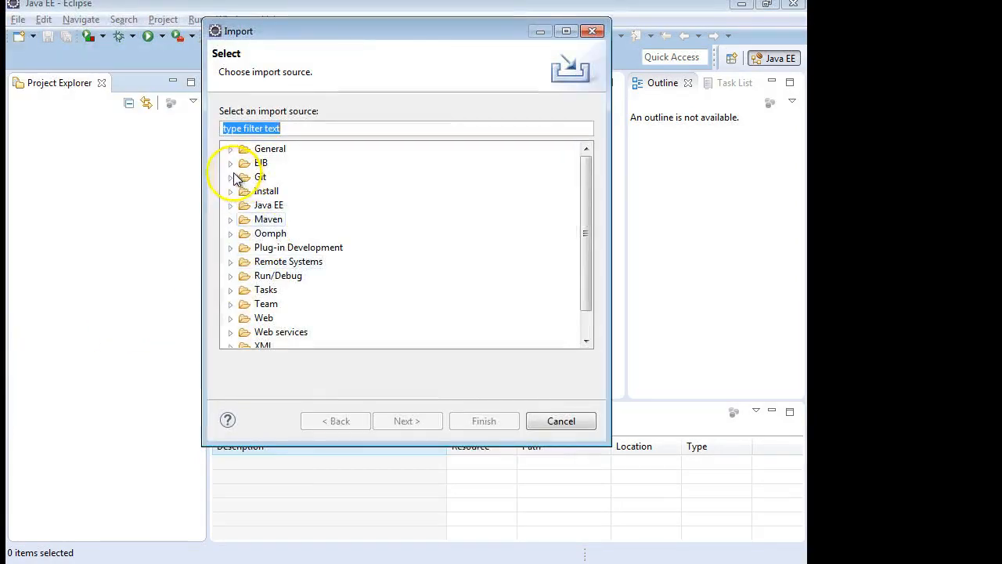
{"action": "left_click", "coordinate": [231, 177]}
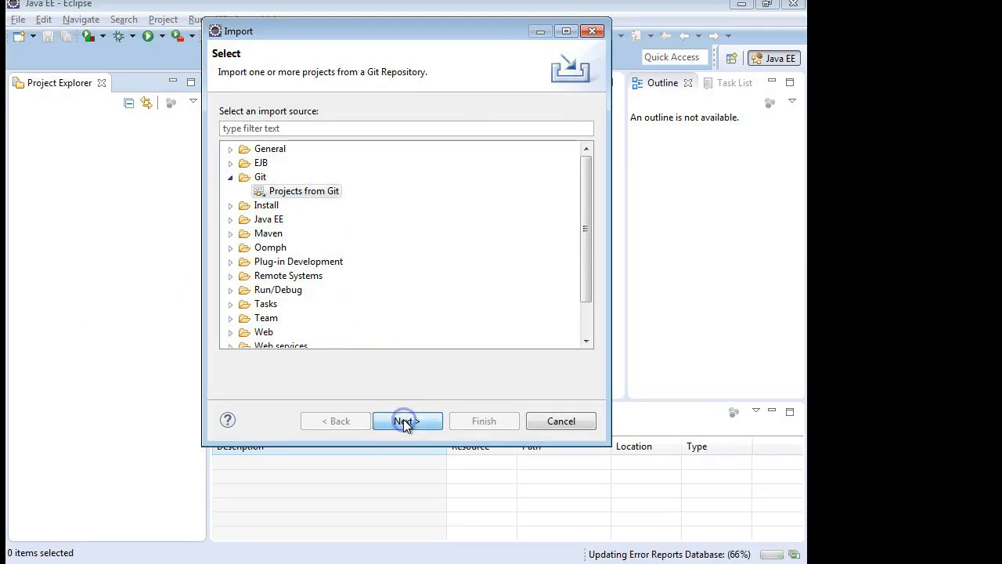
{"action": "left_click", "coordinate": [407, 419]}
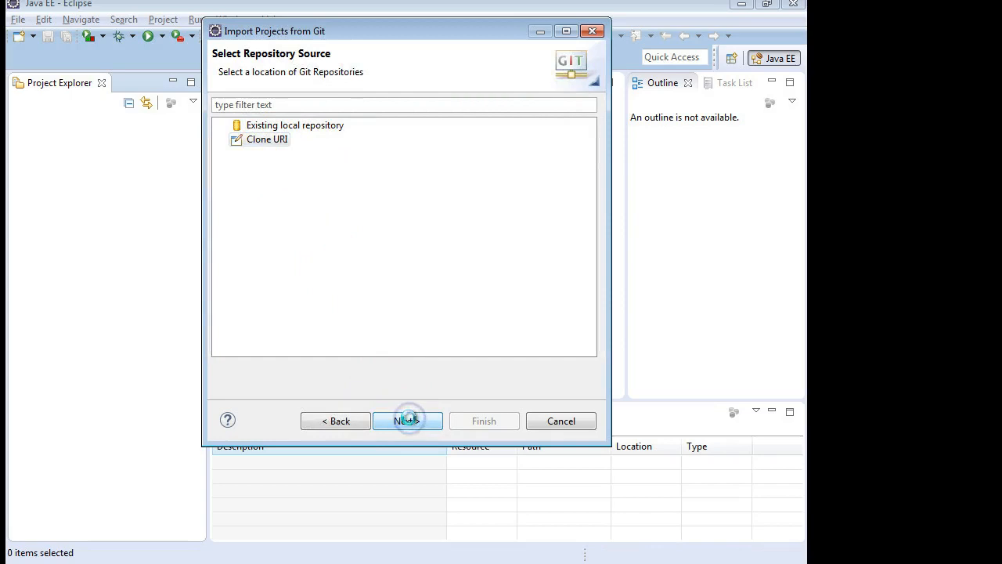
Clone from the copied URI with login details, leaving master out so only jonesbr-CodeReview1 is cloned.
{"action": "left_click", "coordinate": [407, 419]}
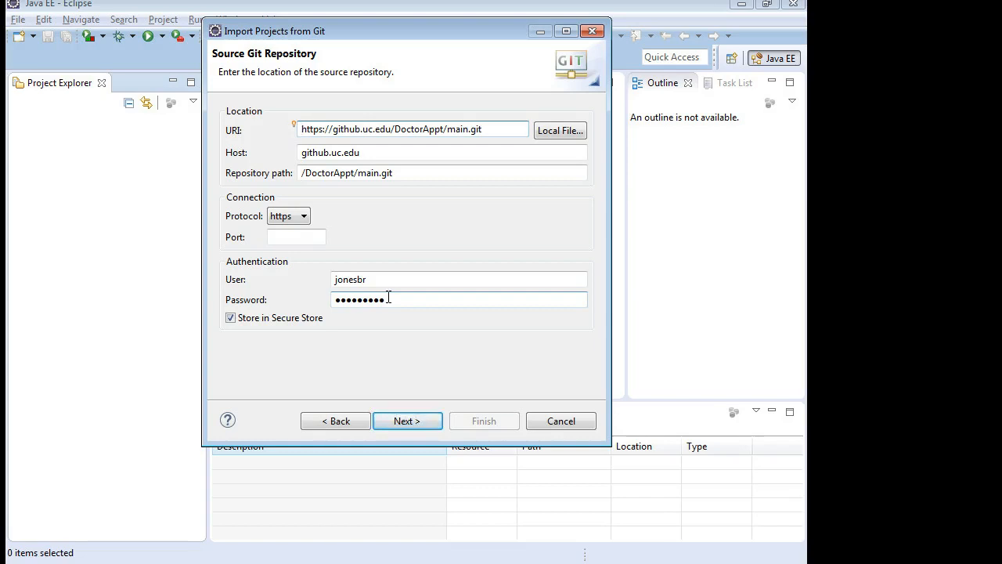
{"action": "left_click", "coordinate": [407, 419]}
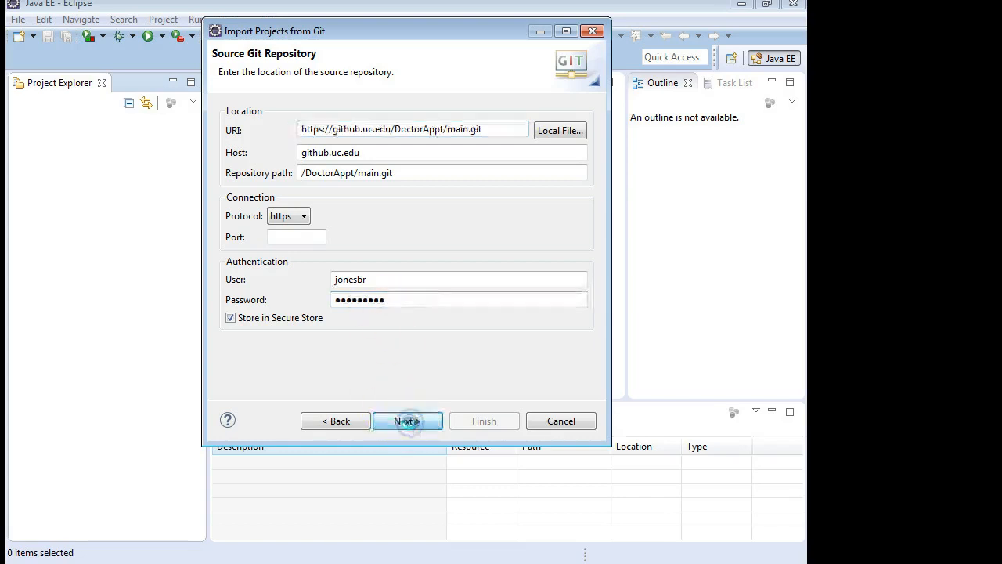
{"action": "left_click", "coordinate": [407, 419]}
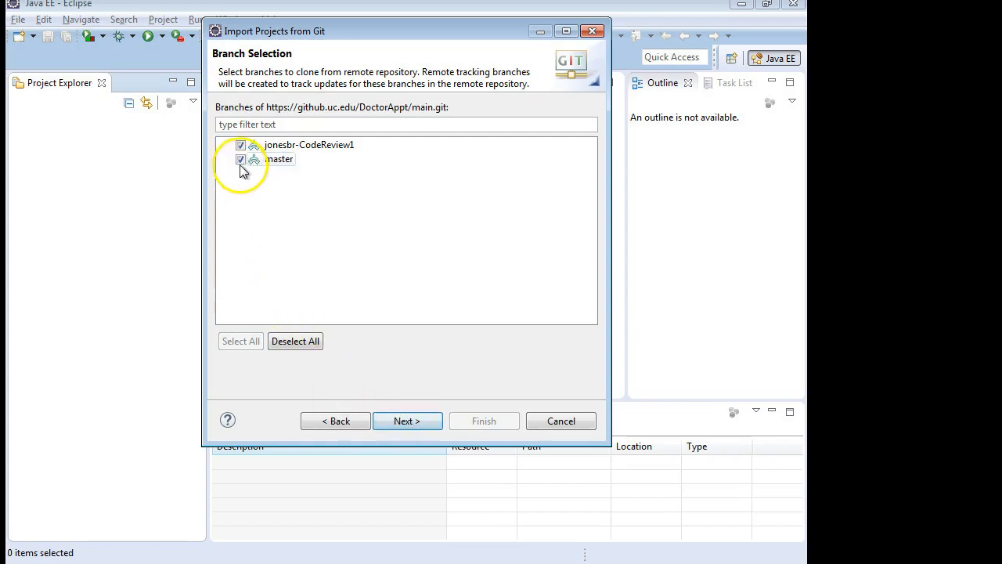
{"action": "left_click", "coordinate": [241, 160]}
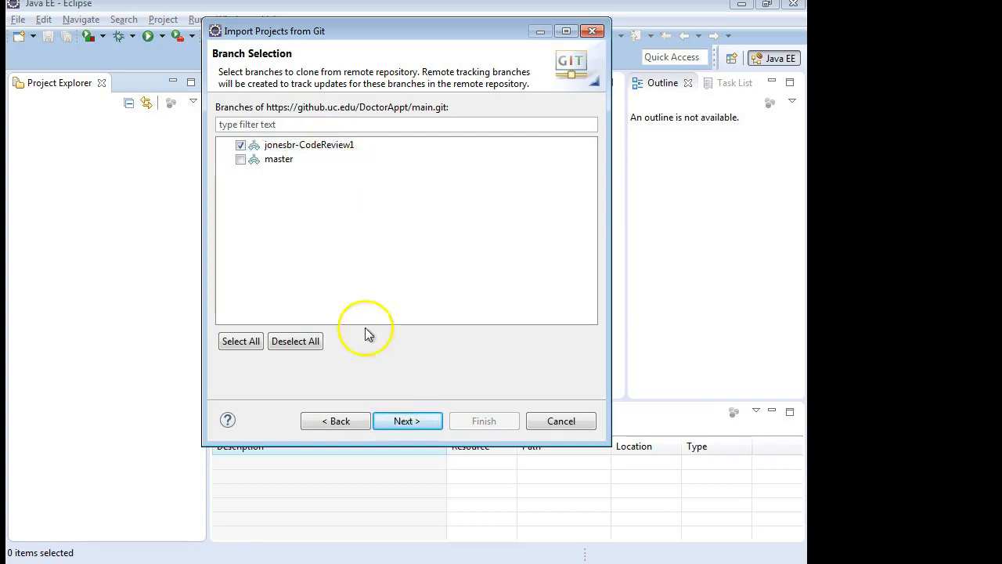
{"action": "mouse_move", "coordinate": [400, 391]}
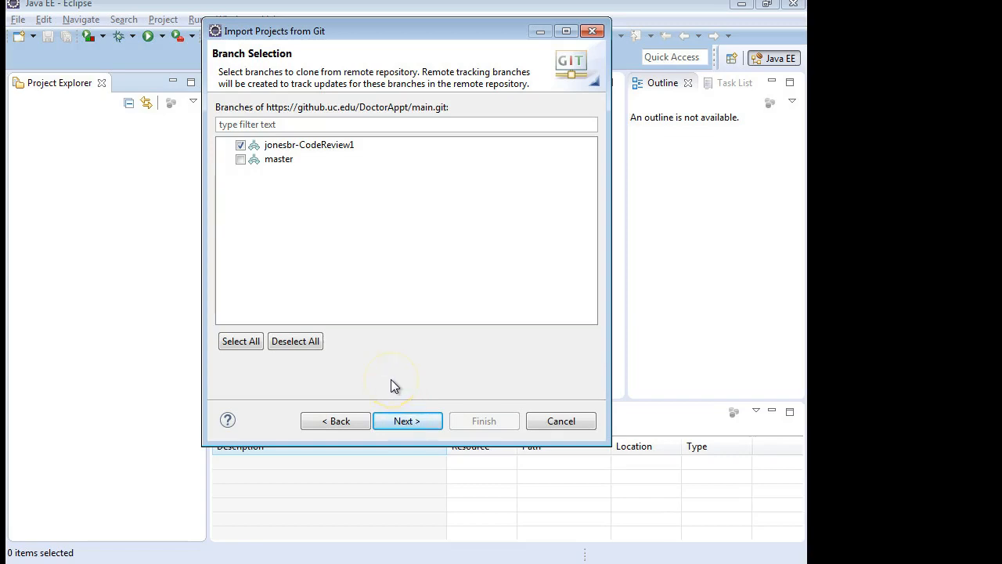
{"action": "left_click", "coordinate": [407, 420]}
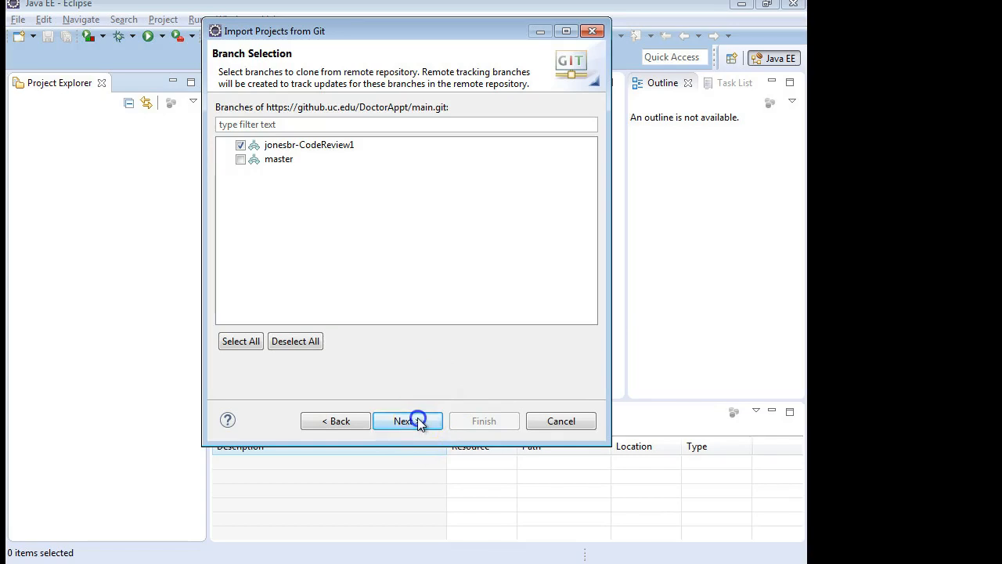
Accept the local clone location and choose Import existing Eclipse projects, listing DoctorAppt.
{"action": "left_click", "coordinate": [407, 420]}
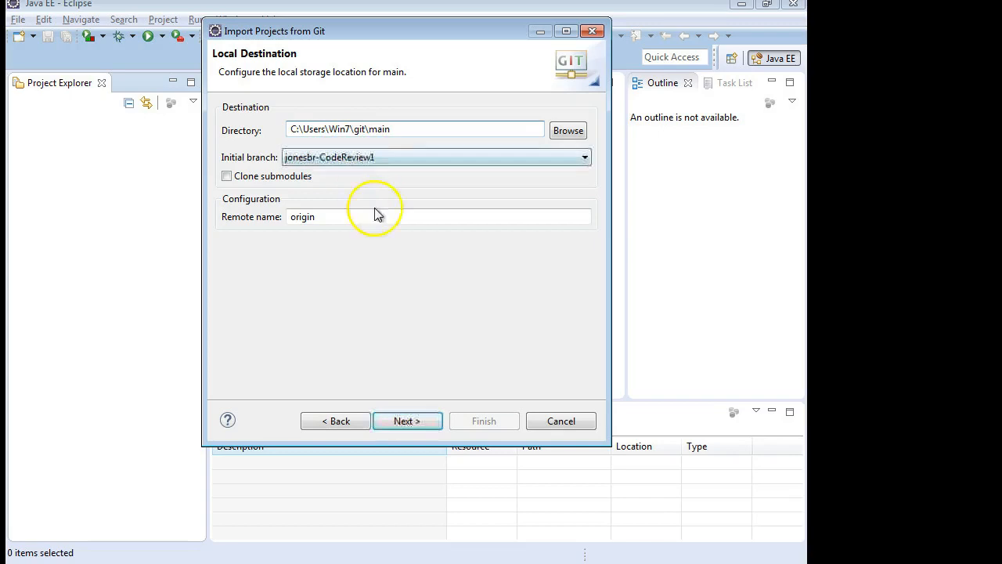
{"action": "left_click", "coordinate": [407, 420]}
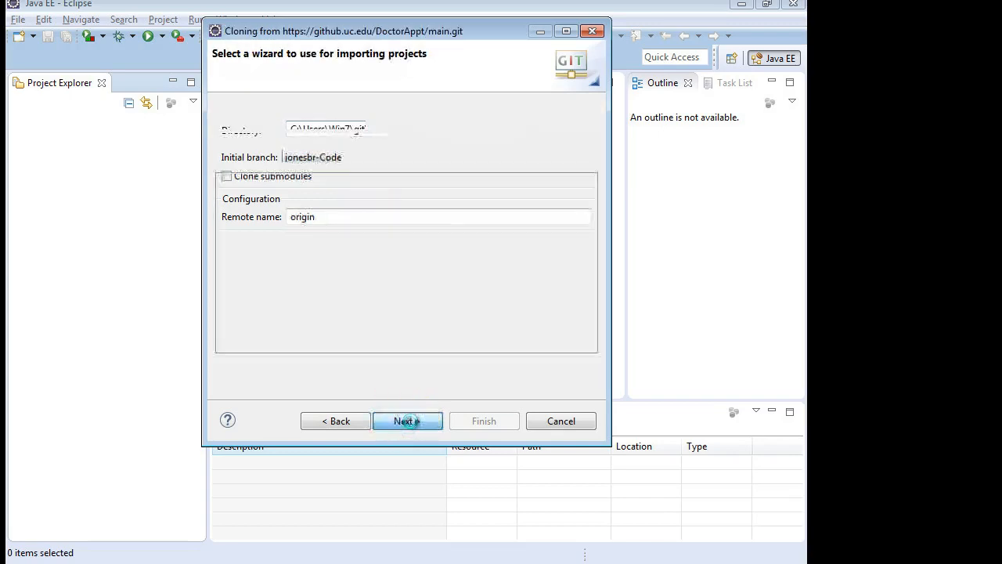
{"action": "left_click", "coordinate": [407, 419]}
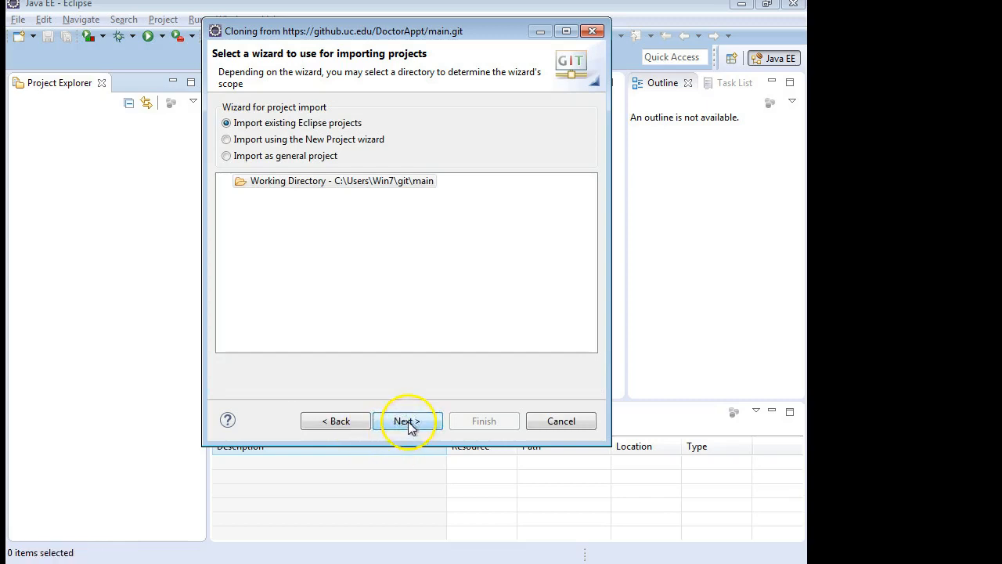
{"action": "left_click", "coordinate": [407, 419]}
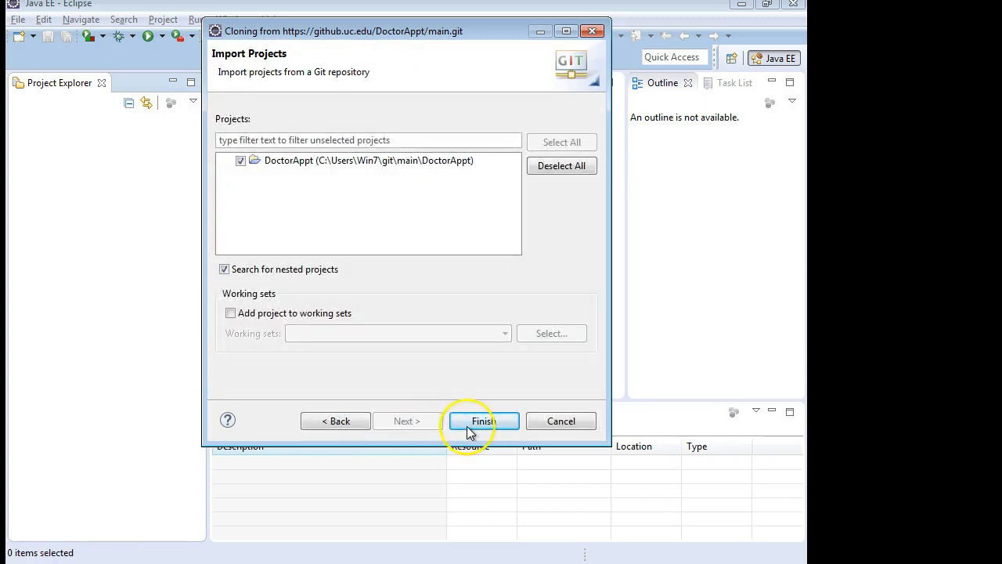
Finish importing DoctorAppt and expand it down through Java Resources and src.
{"action": "left_click", "coordinate": [482, 419]}
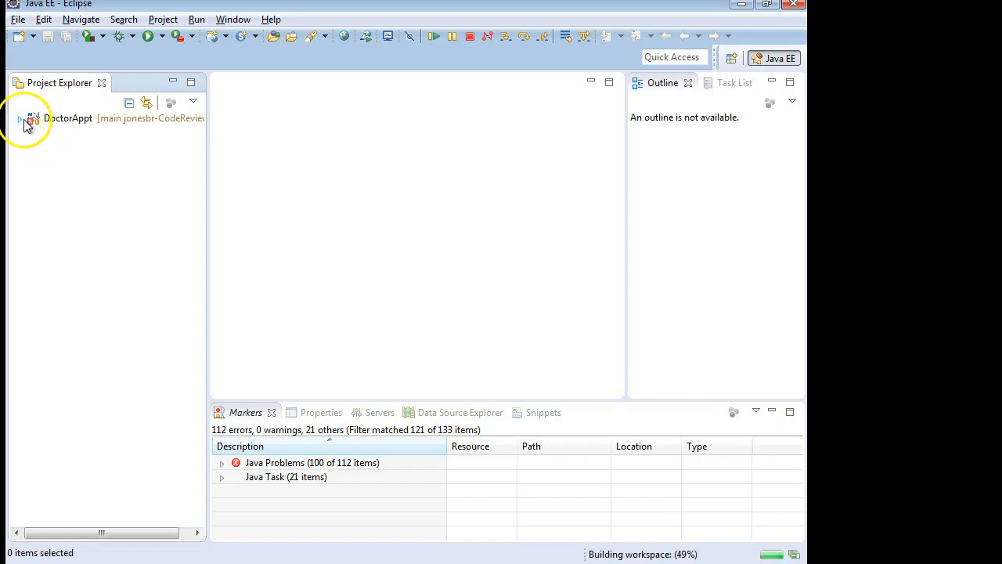
{"action": "left_click", "coordinate": [24, 119]}
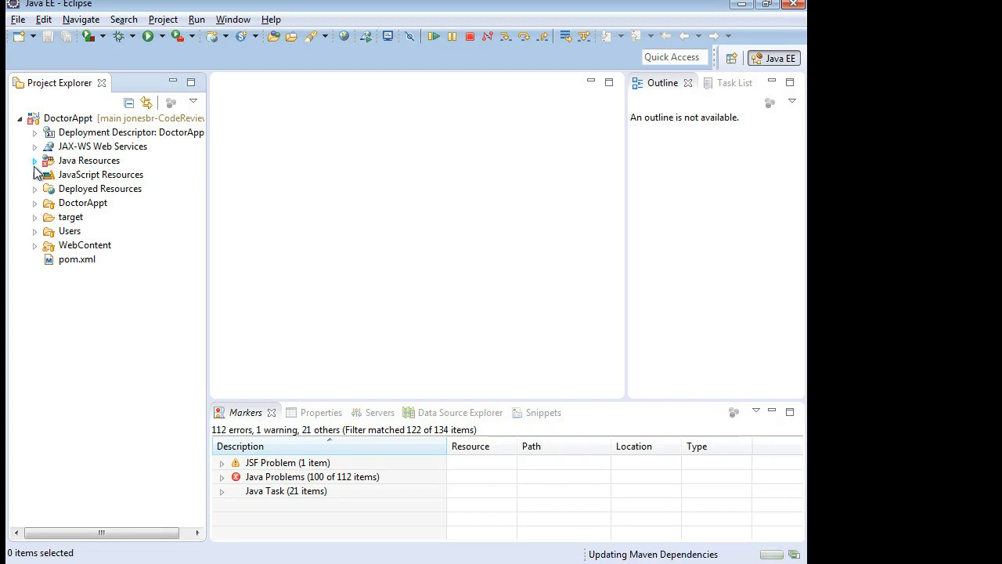
{"action": "left_click", "coordinate": [35, 159]}
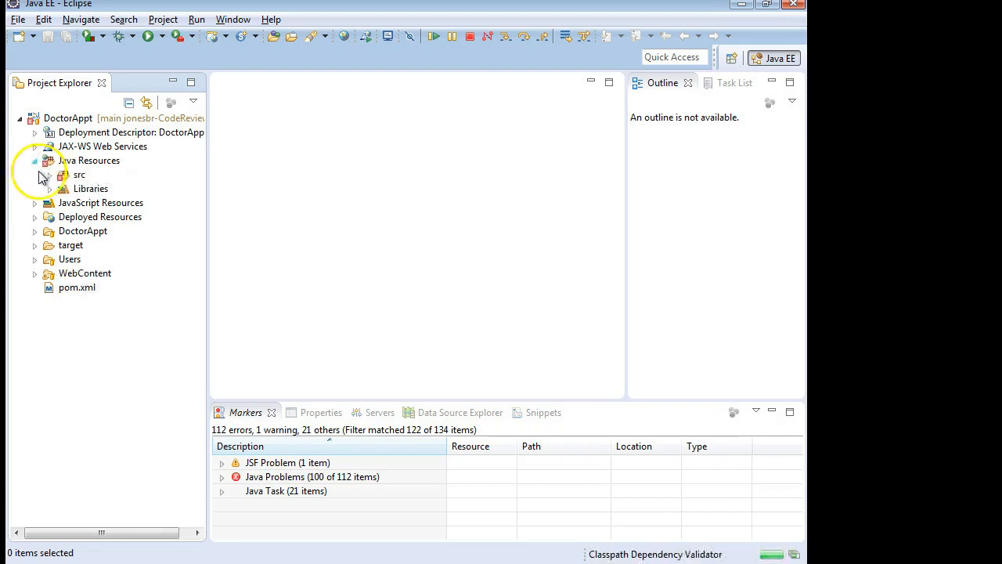
{"action": "left_click", "coordinate": [62, 174]}
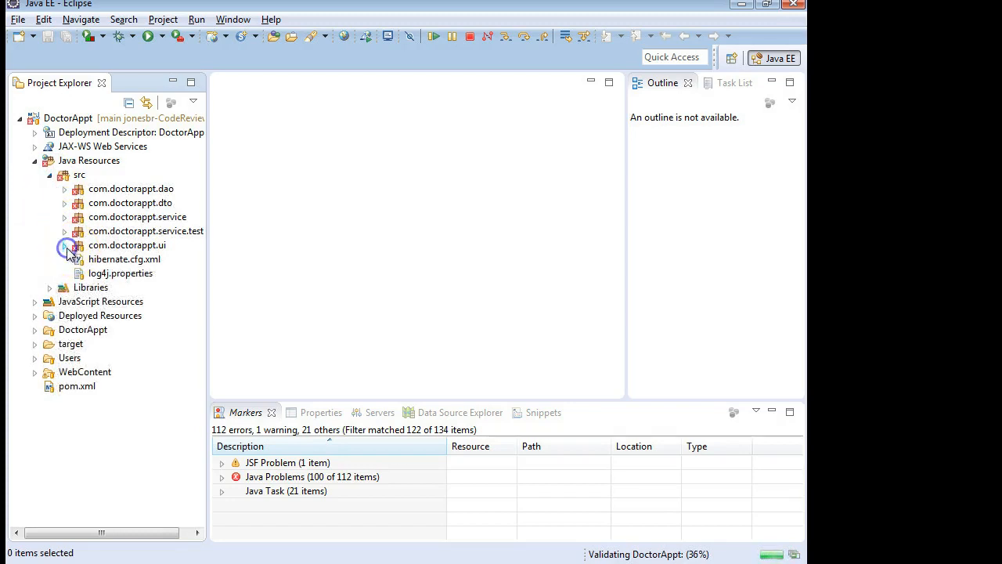
Expand com.doctorappt.ui and open AddPatient.java in the editor.
{"action": "left_click", "coordinate": [66, 245]}
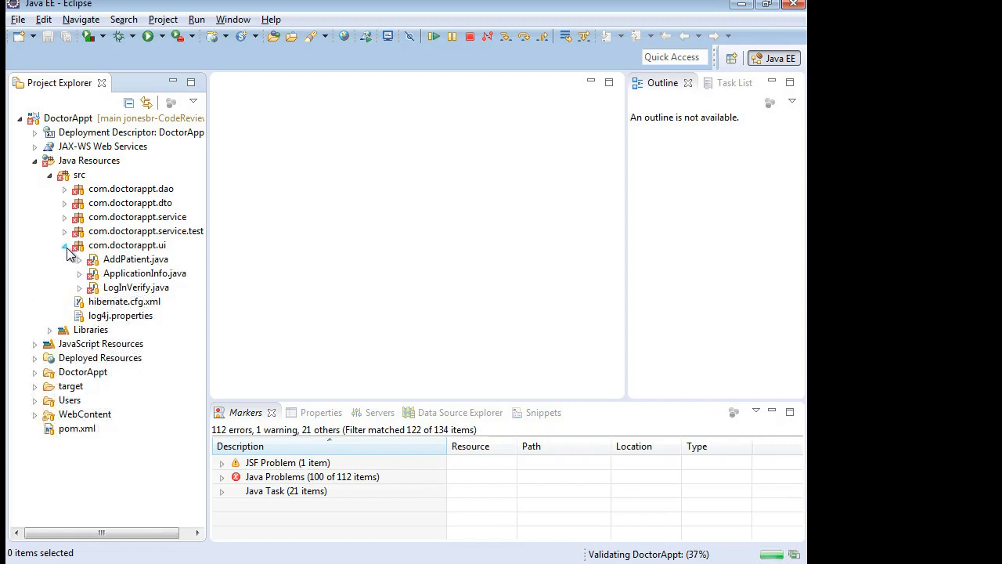
{"action": "left_click", "coordinate": [135, 258]}
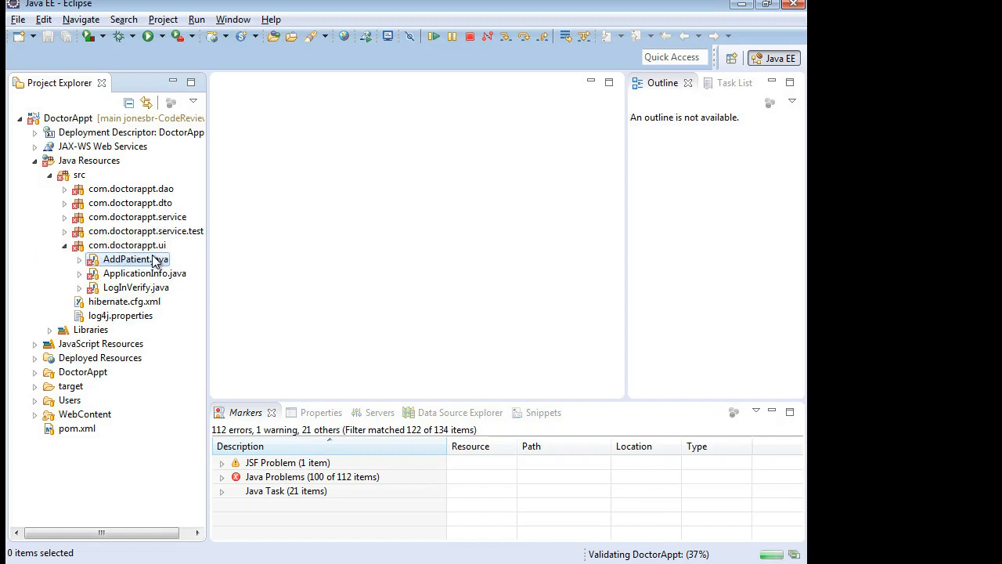
{"action": "left_click", "coordinate": [78, 260]}
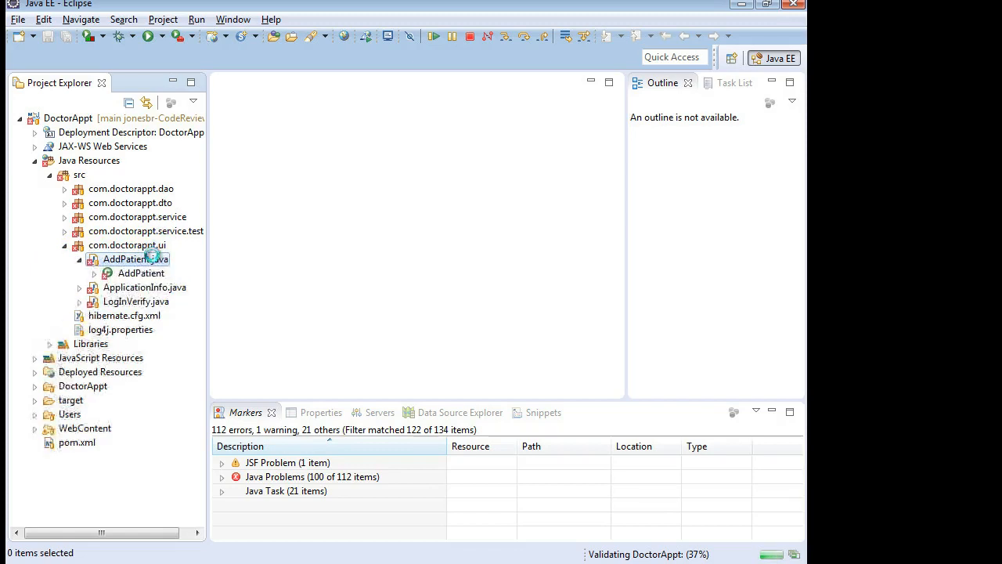
{"action": "double_click", "coordinate": [135, 258]}
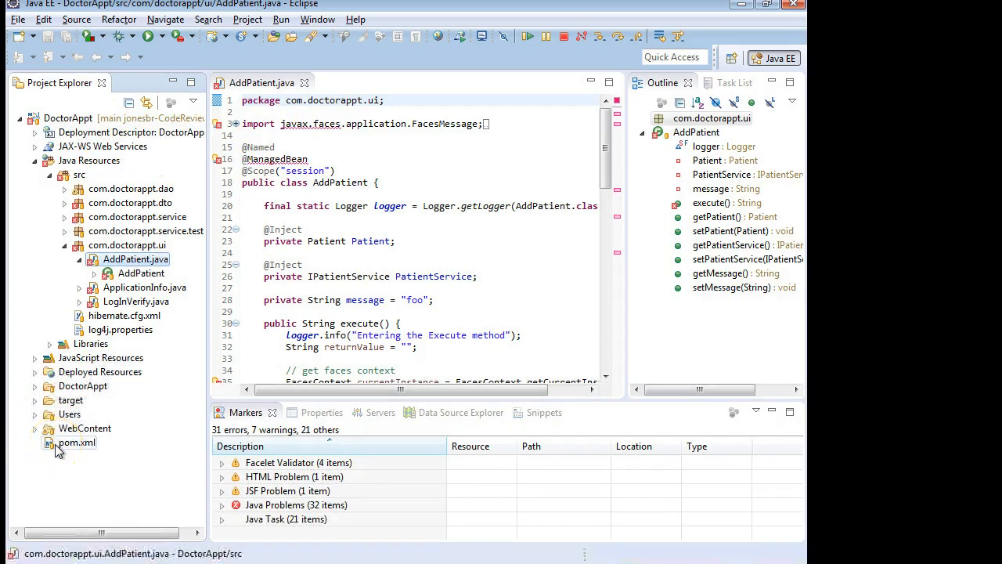
Run Maven > Update Project on DoctorAppt, then Run As > Maven install.
{"action": "left_click", "coordinate": [70, 119]}
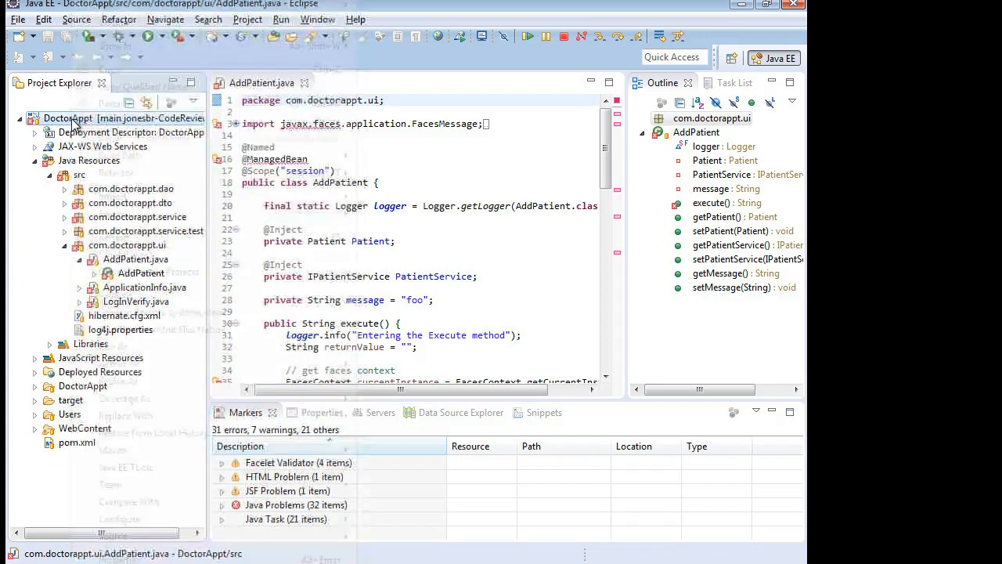
{"action": "right_click", "coordinate": [66, 118]}
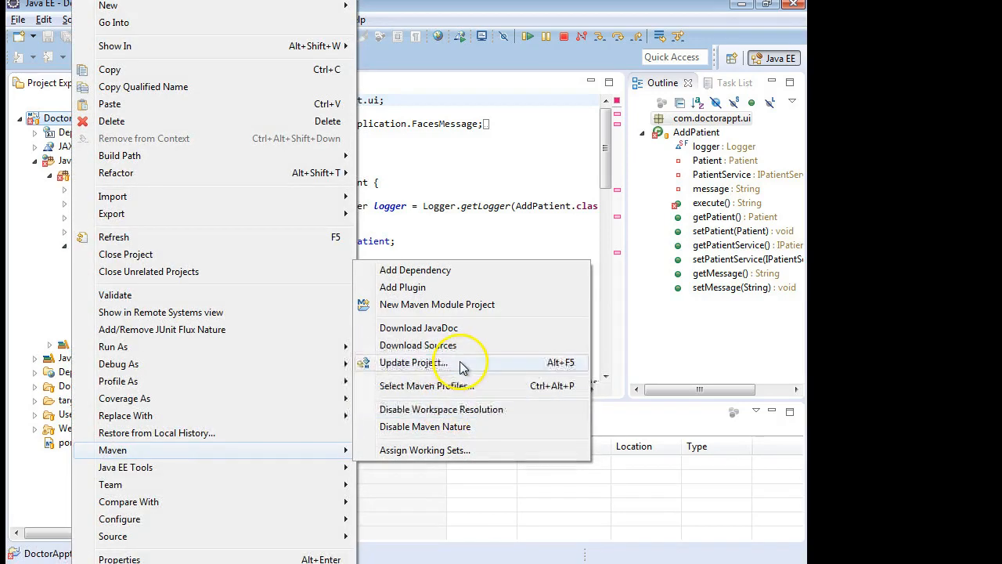
{"action": "left_click", "coordinate": [413, 361]}
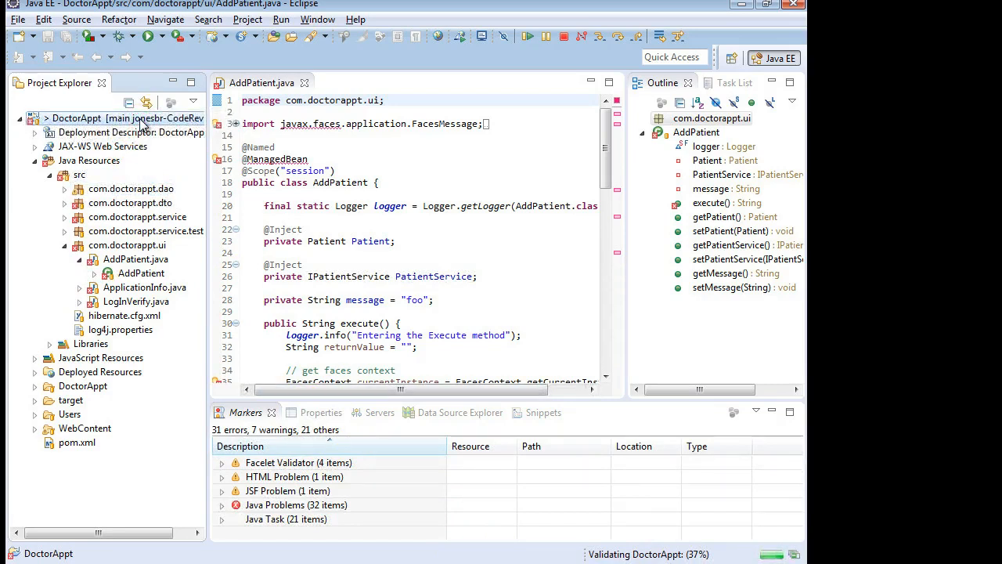
{"action": "right_click", "coordinate": [76, 118]}
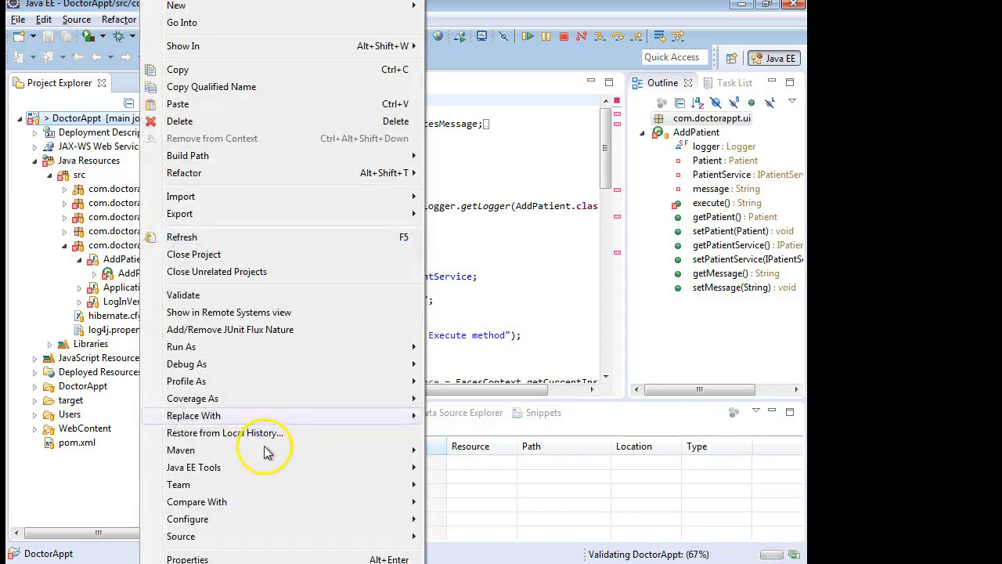
{"action": "mouse_move", "coordinate": [296, 348]}
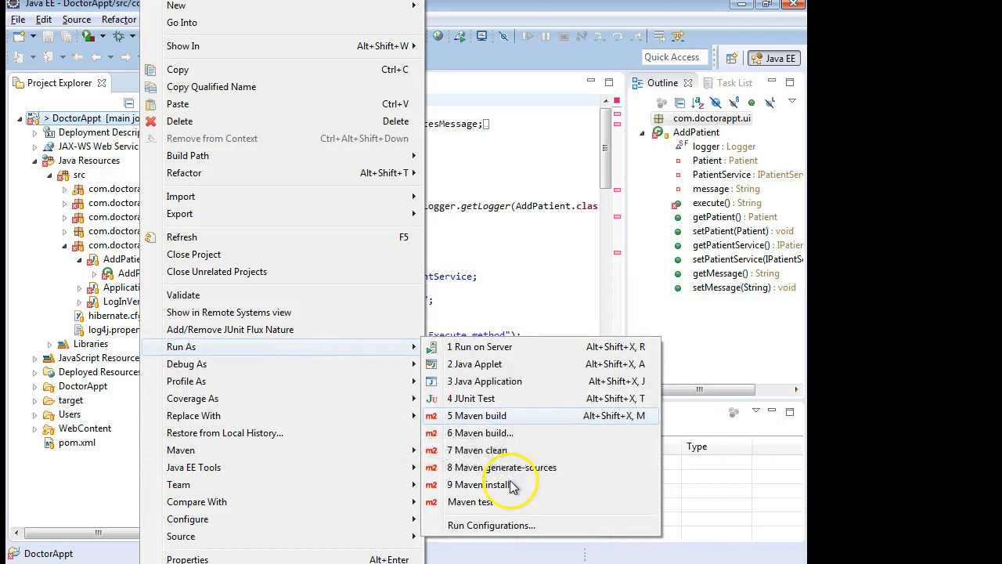
{"action": "left_click", "coordinate": [482, 484]}
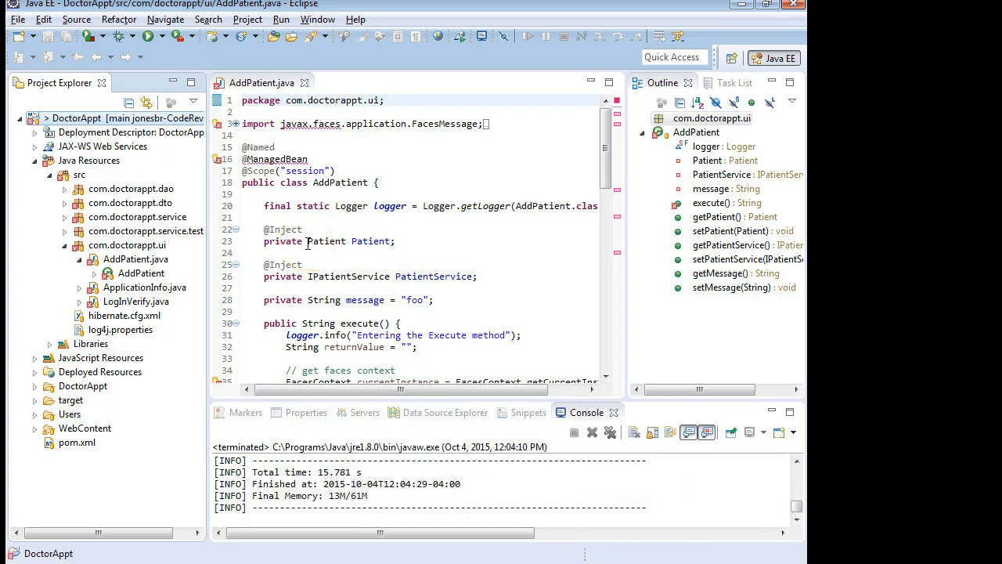
{"action": "mouse_move", "coordinate": [368, 241]}
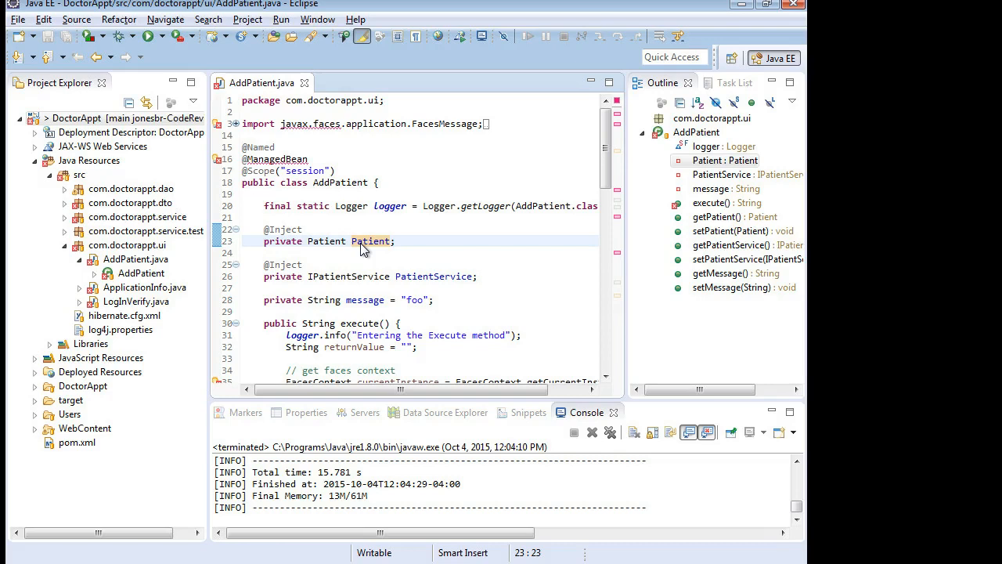
Rename the Patient field to patient, continuing past the compile-error problems.
{"action": "right_click", "coordinate": [371, 241]}
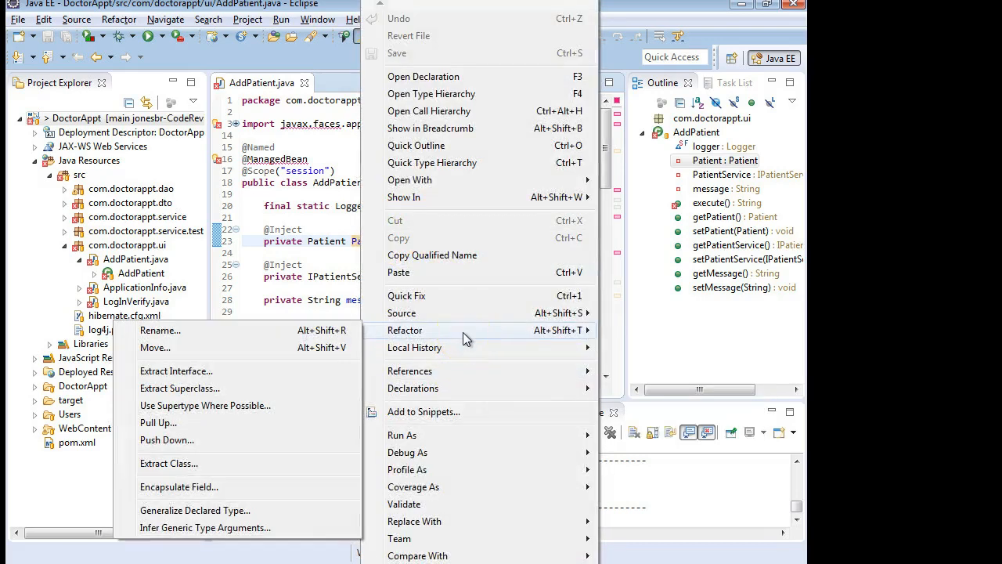
{"action": "mouse_move", "coordinate": [160, 329]}
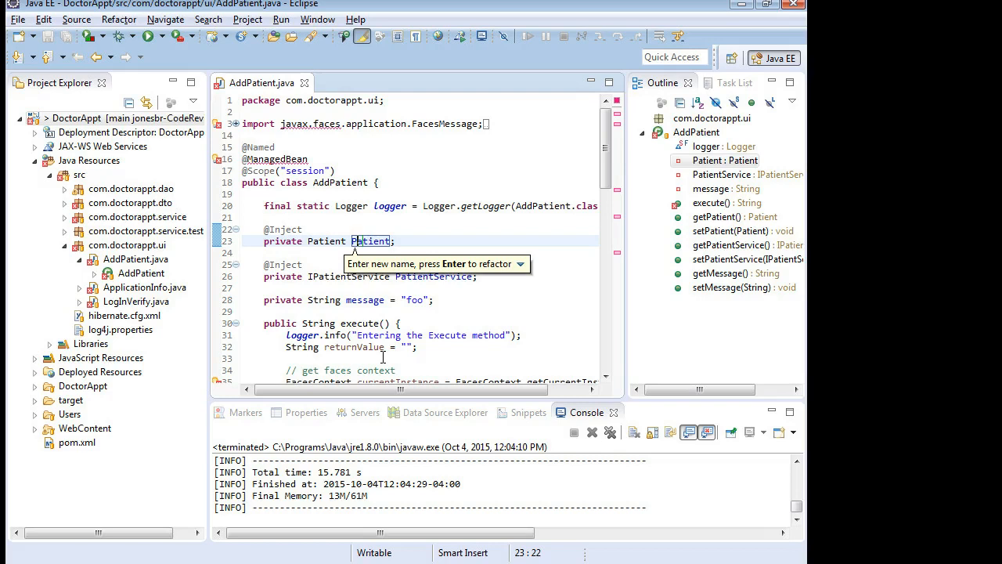
{"action": "key", "text": "BackSpace"}
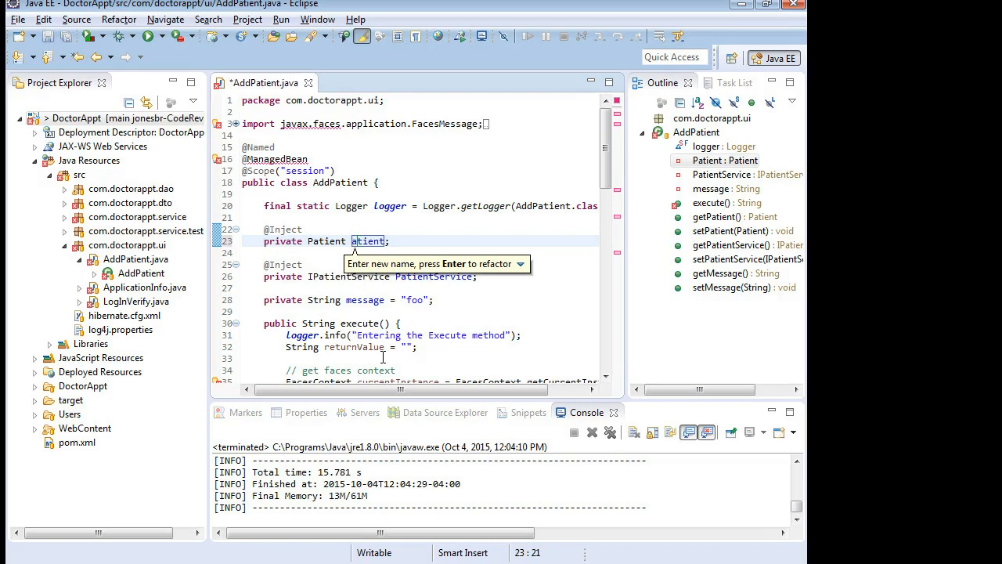
{"action": "type", "text": "p"}
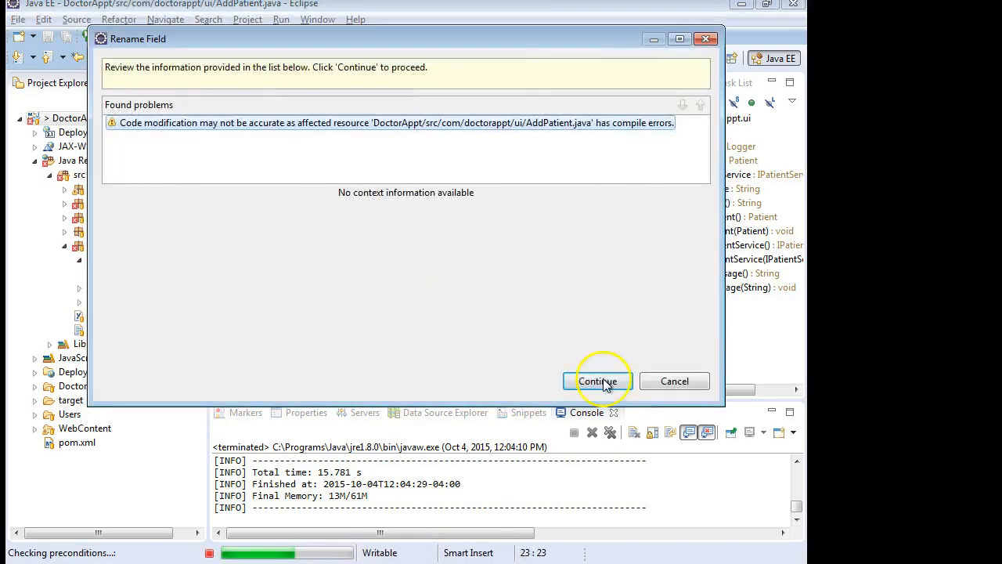
{"action": "left_click", "coordinate": [596, 380]}
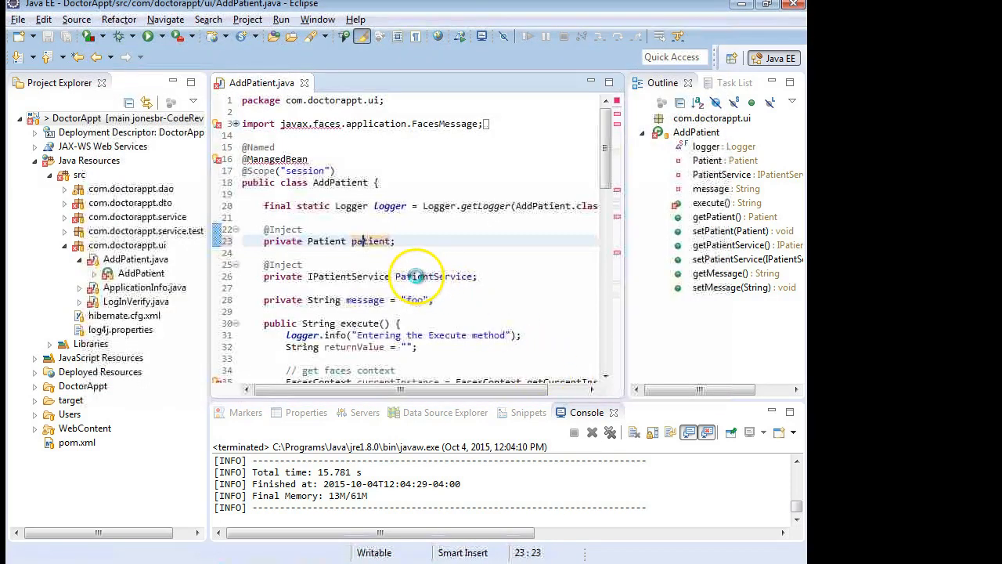
{"action": "mouse_move", "coordinate": [419, 275]}
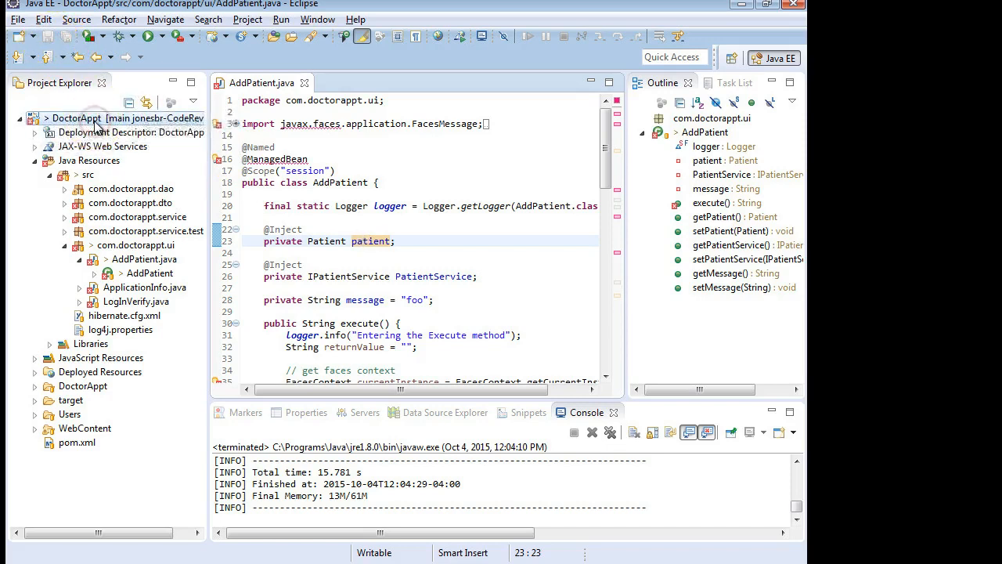
Start a Team commit on the project, leaving .classpath out so only AddPatient.java is included.
{"action": "right_click", "coordinate": [94, 118]}
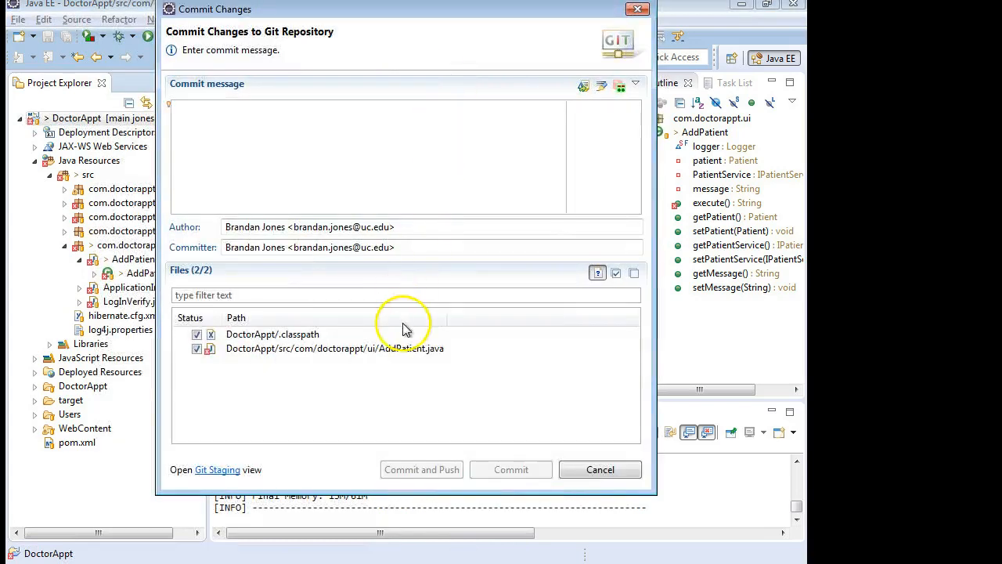
{"action": "left_click", "coordinate": [335, 347]}
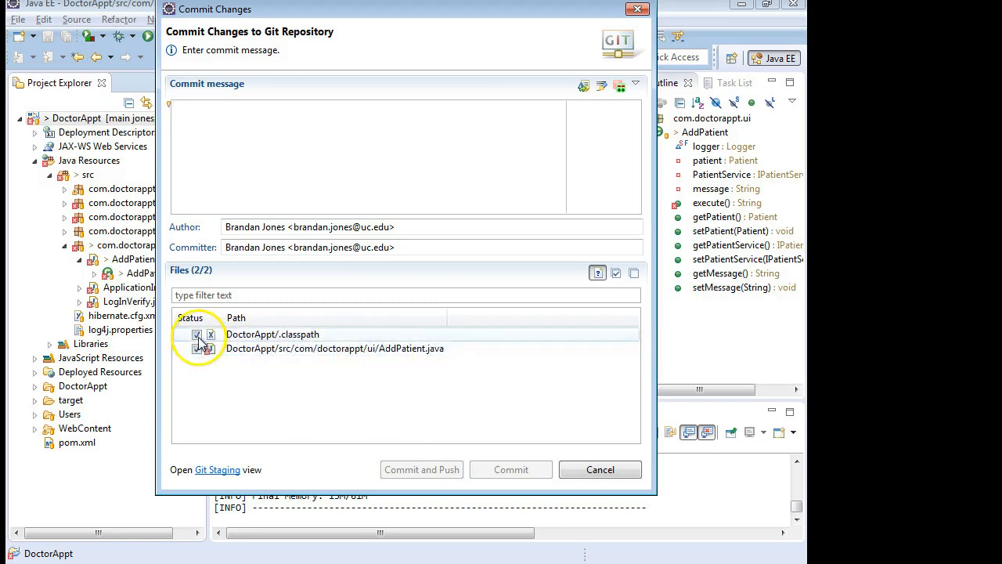
{"action": "left_click", "coordinate": [198, 335]}
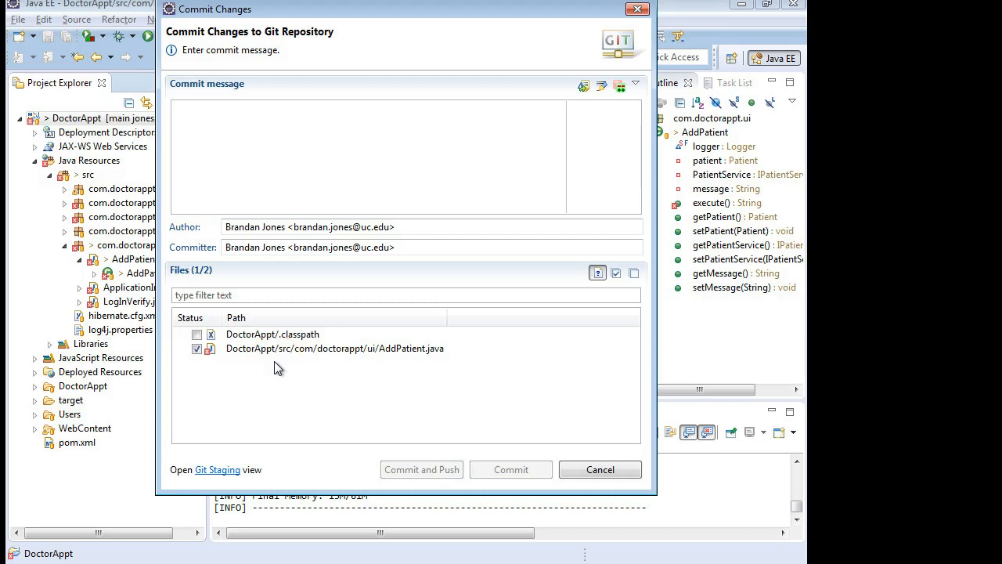
{"action": "mouse_move", "coordinate": [399, 348]}
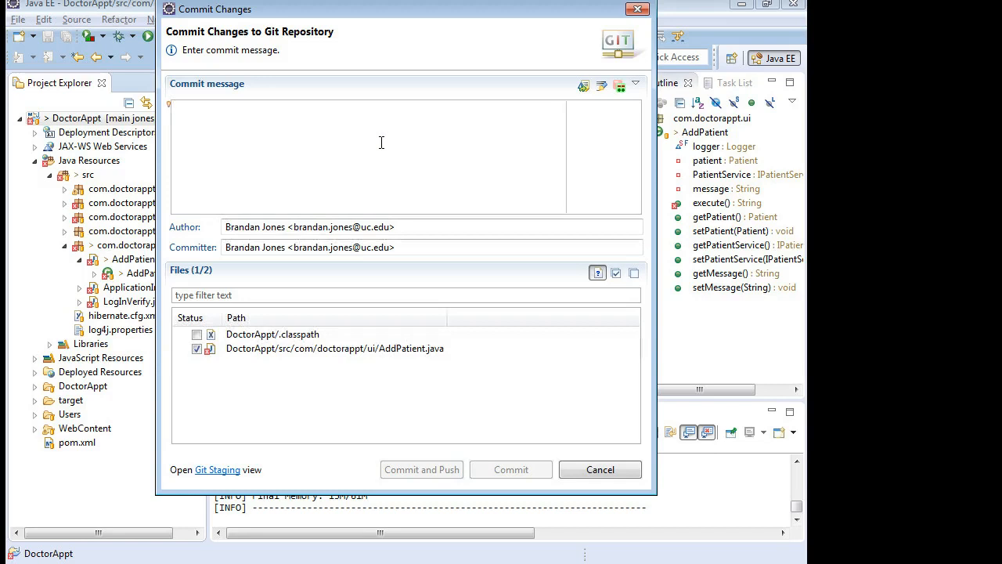
Enter a message about modifying variable names to meet Java coding standards, then commit and push.
{"action": "type", "text": "Modified v"}
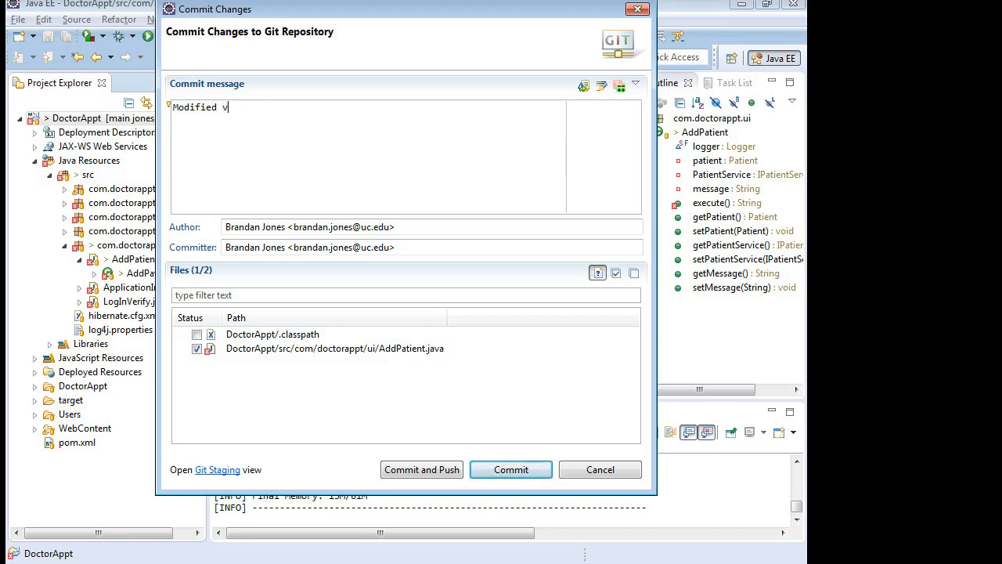
{"action": "type", "text": "ariable names to meet the Java"}
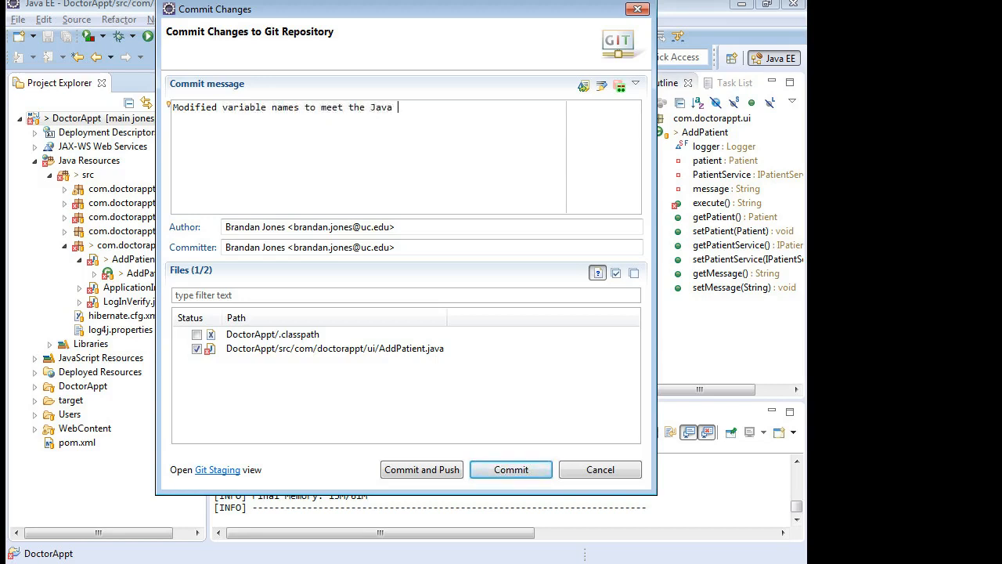
{"action": "type", "text": "codei"}
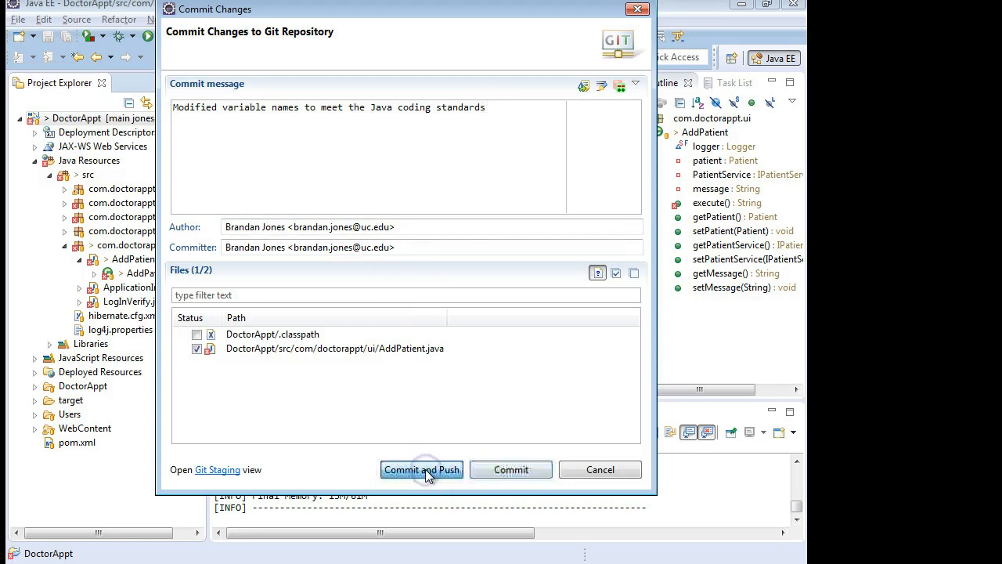
{"action": "left_click", "coordinate": [421, 469]}
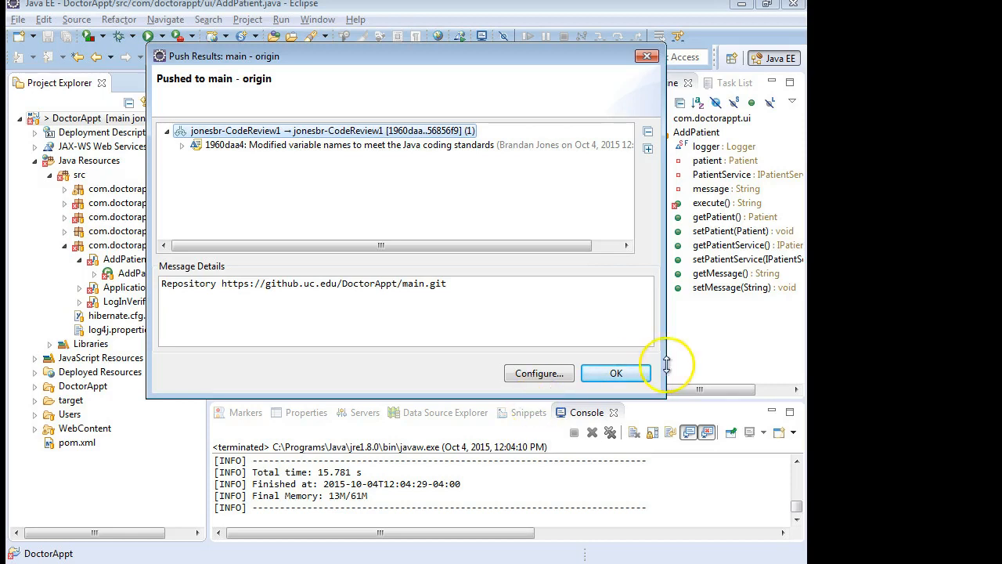
Dismiss the push results and refresh GitHub to show jonesbr-CodeReview1 with the pushed commit.
{"action": "left_click", "coordinate": [615, 373]}
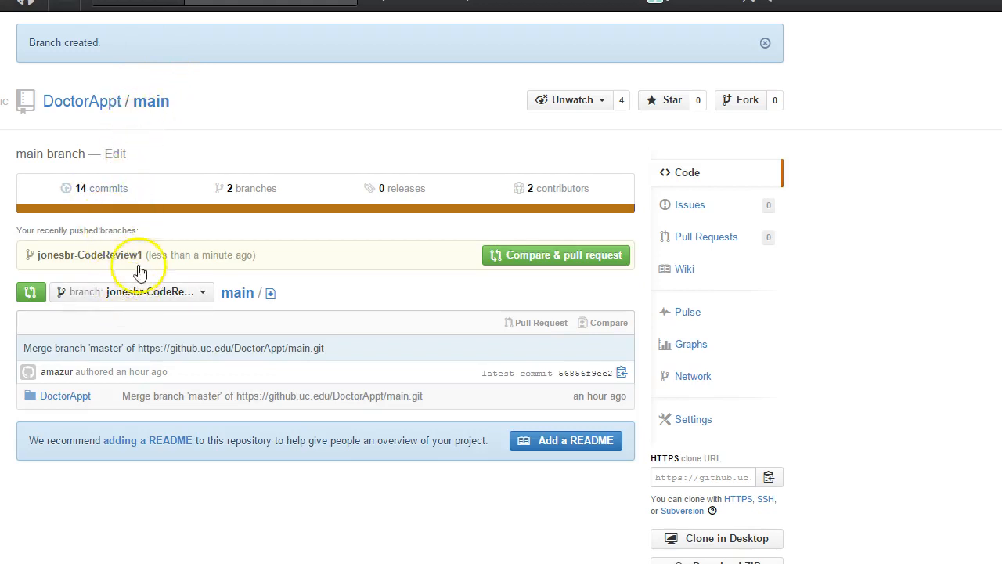
{"action": "mouse_move", "coordinate": [141, 272]}
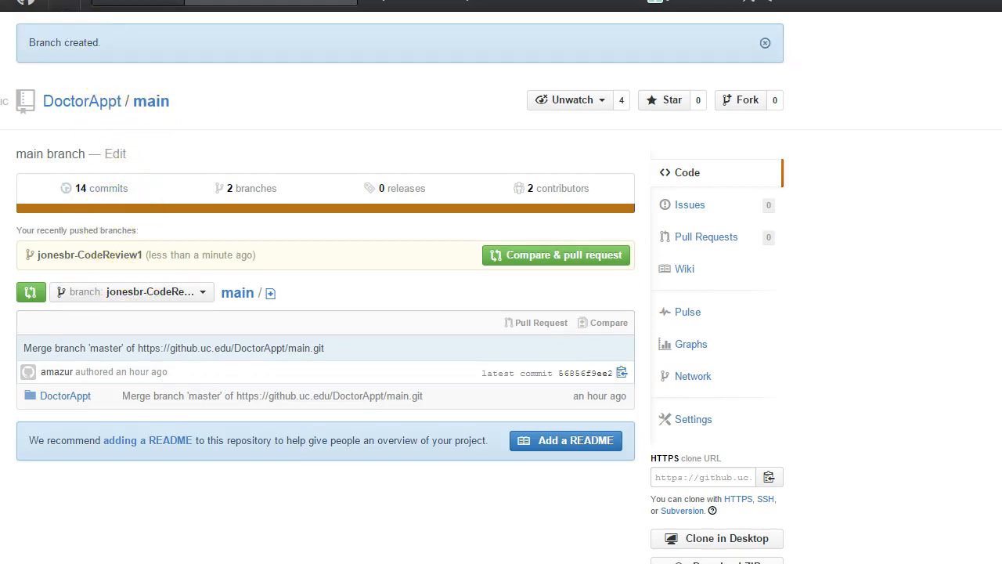
{"action": "left_click", "coordinate": [764, 42]}
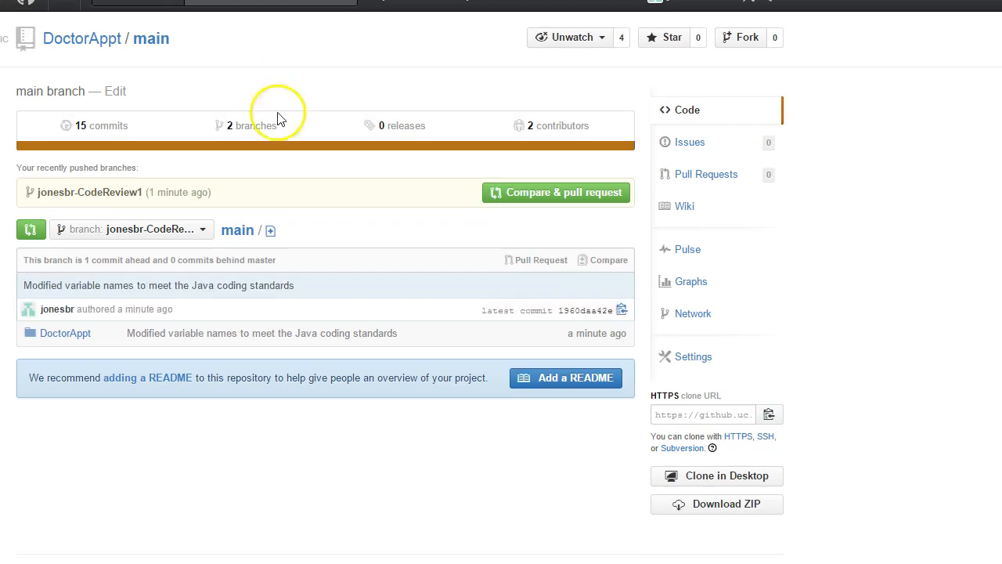
{"action": "mouse_move", "coordinate": [564, 347]}
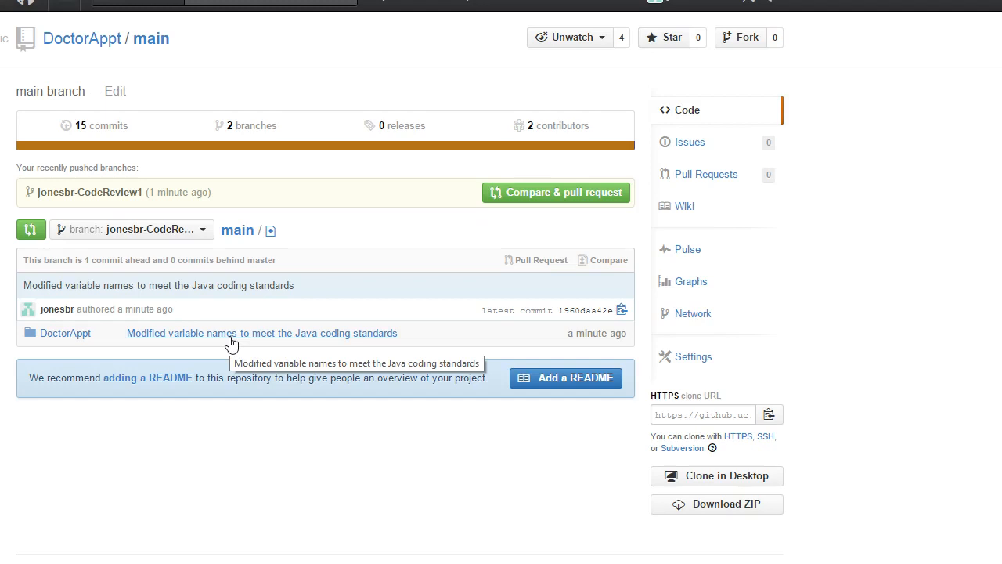
{"action": "left_click", "coordinate": [131, 228]}
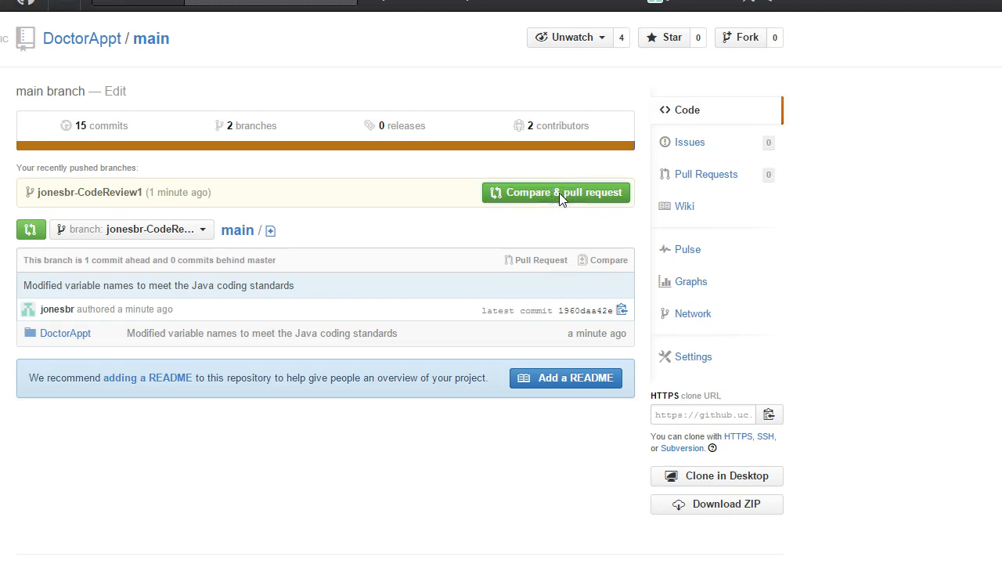
Start a pull request for the branch, describing recommendations to align the project with Java coding standards.
{"action": "left_click", "coordinate": [556, 191]}
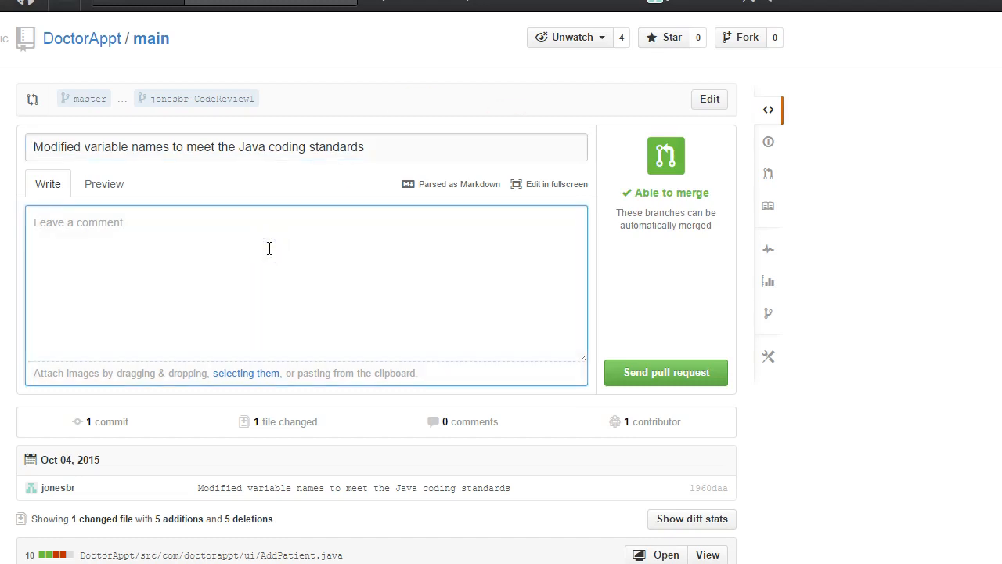
{"action": "type", "text": "Myu"}
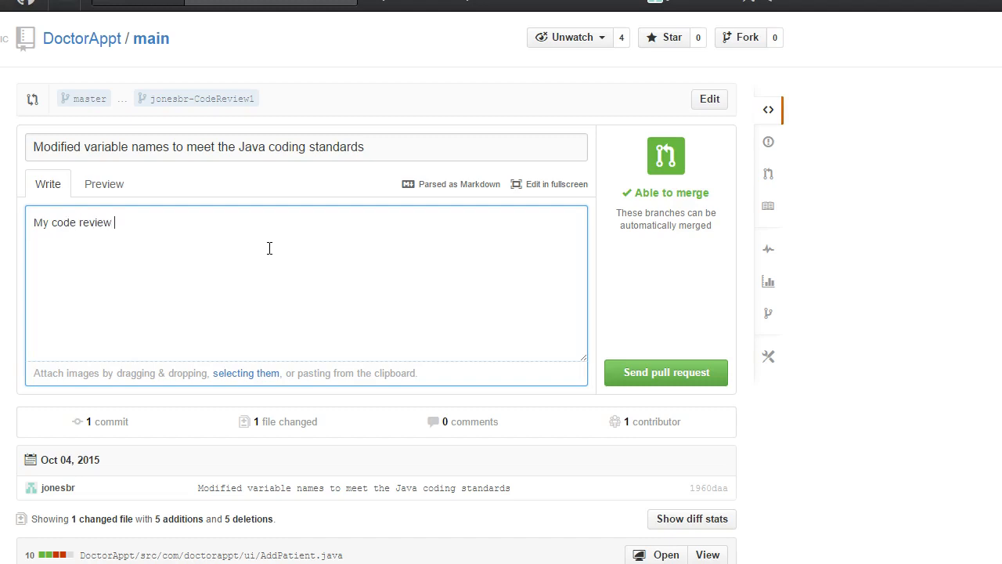
{"action": "type", "text": "recommendations for"}
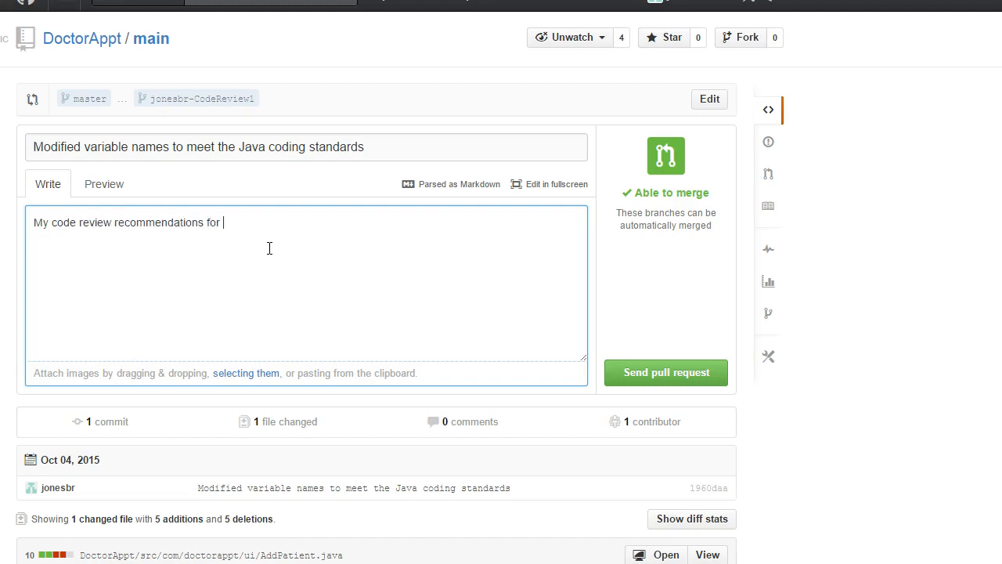
{"action": "type", "text": "this project."}
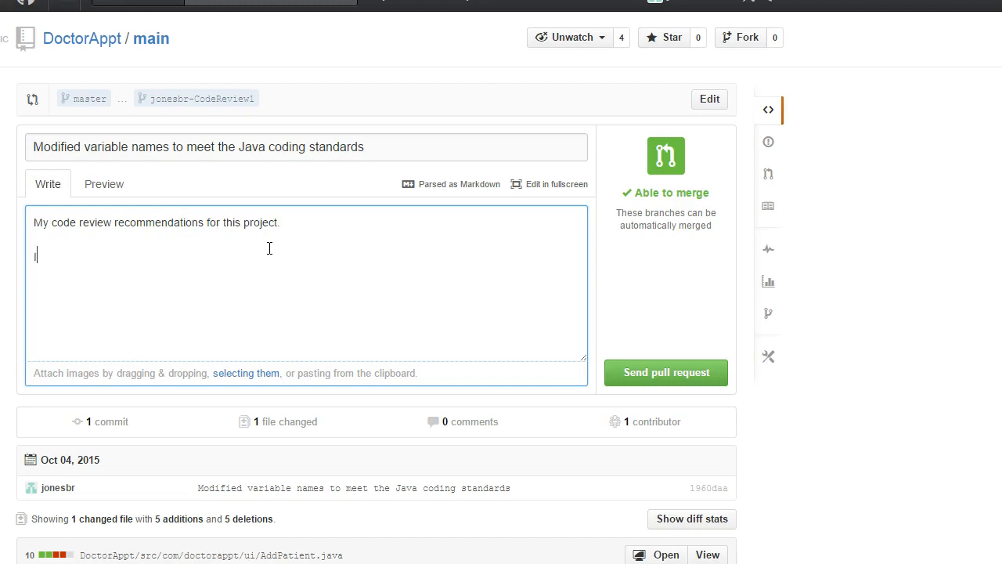
{"action": "type", "text": "I lookeda t"}
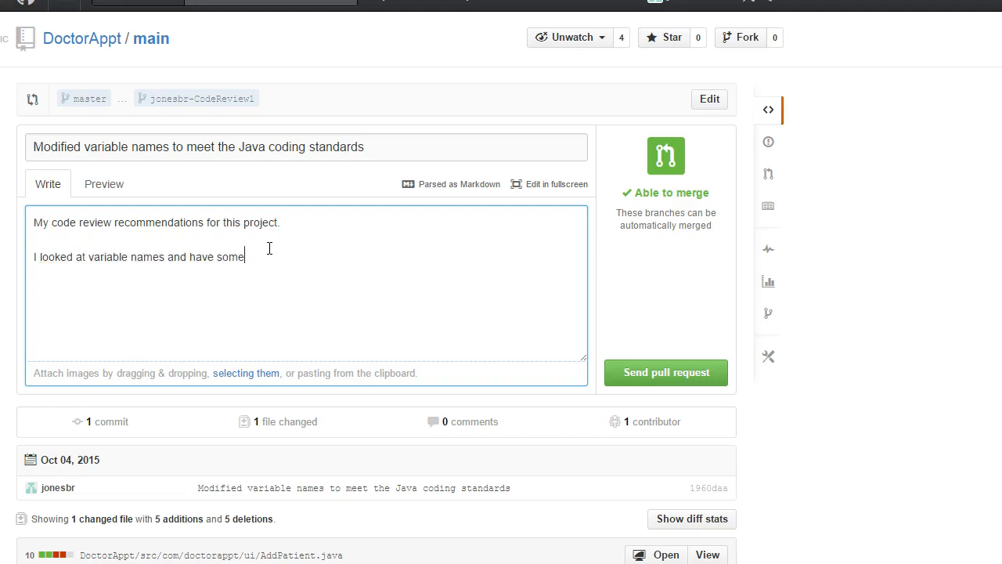
{"action": "type", "text": "recommendations to"}
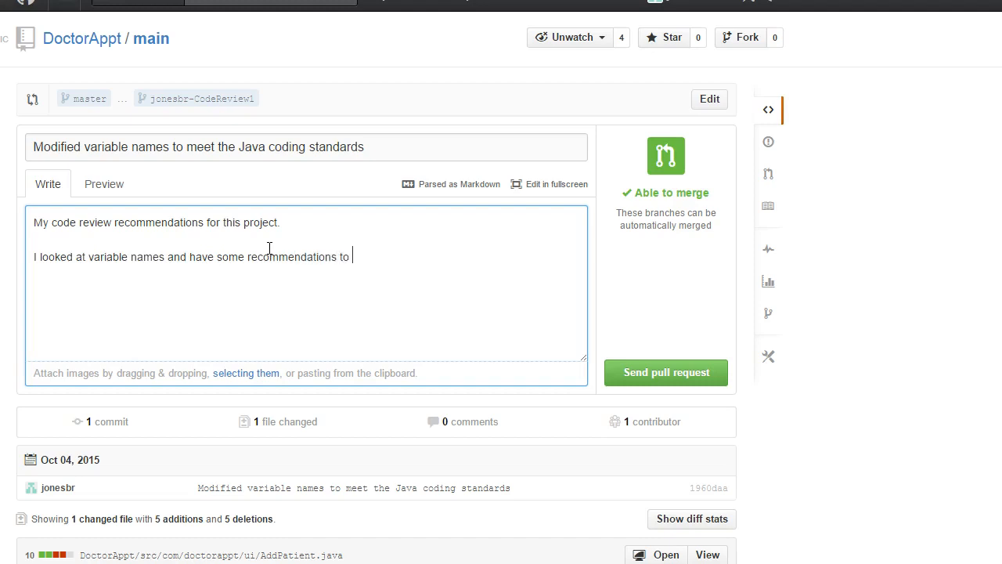
{"action": "type", "text": "he"}
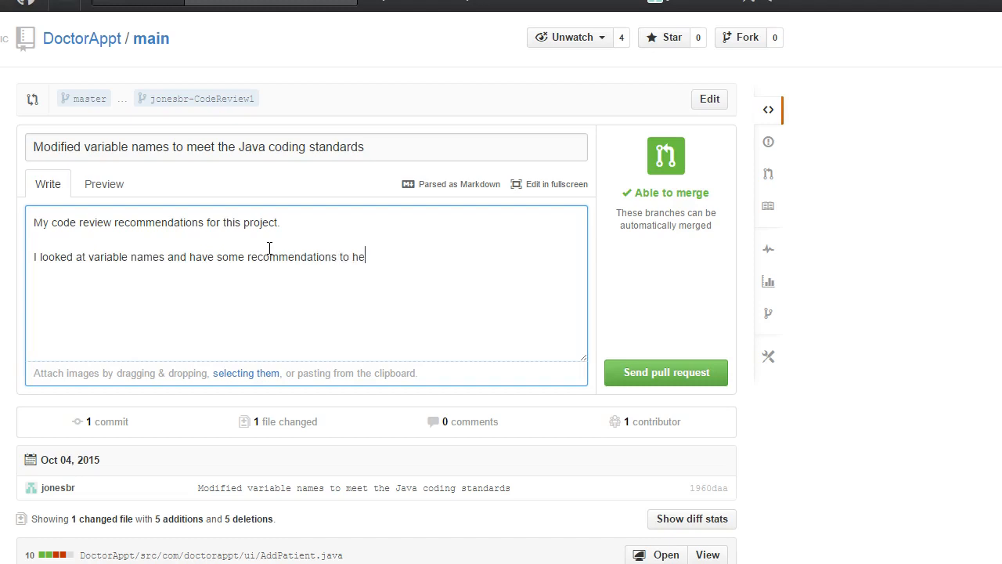
{"action": "type", "text": "lp them align"}
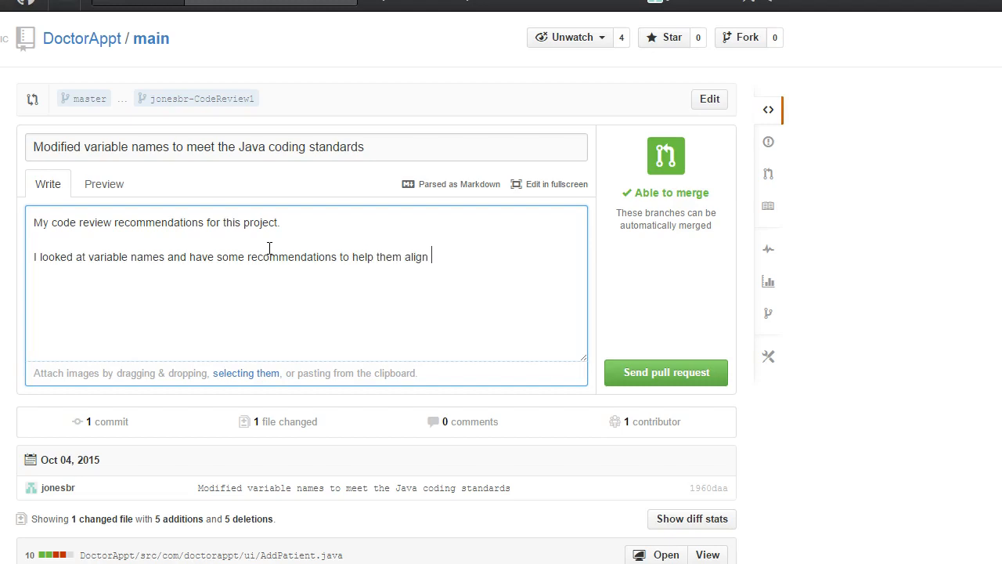
{"action": "type", "text": "with Java coding"}
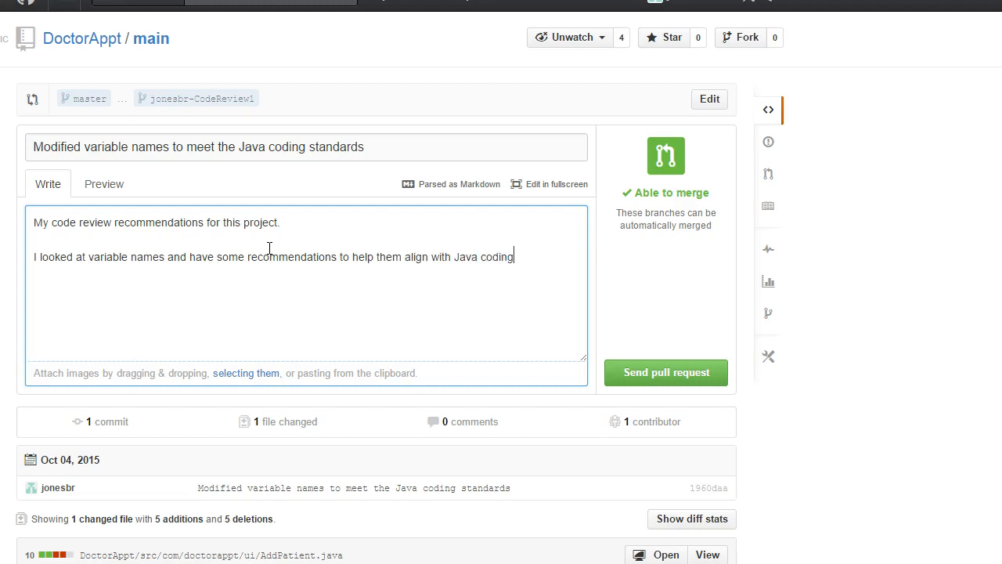
{"action": "type", "text": "standards."}
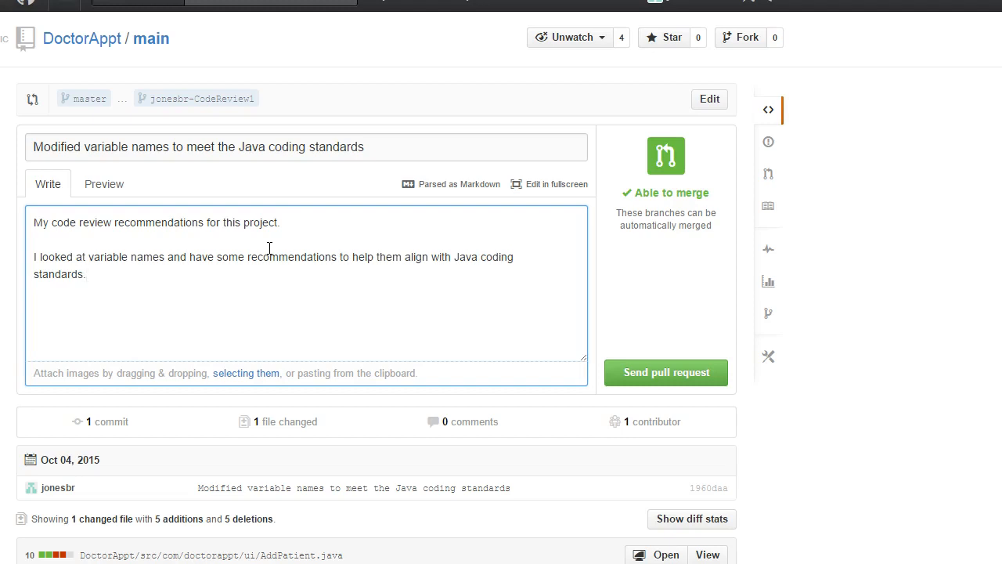
Send the pull request from jonesbr-CodeReview1 into master.
{"action": "left_click", "coordinate": [84, 273]}
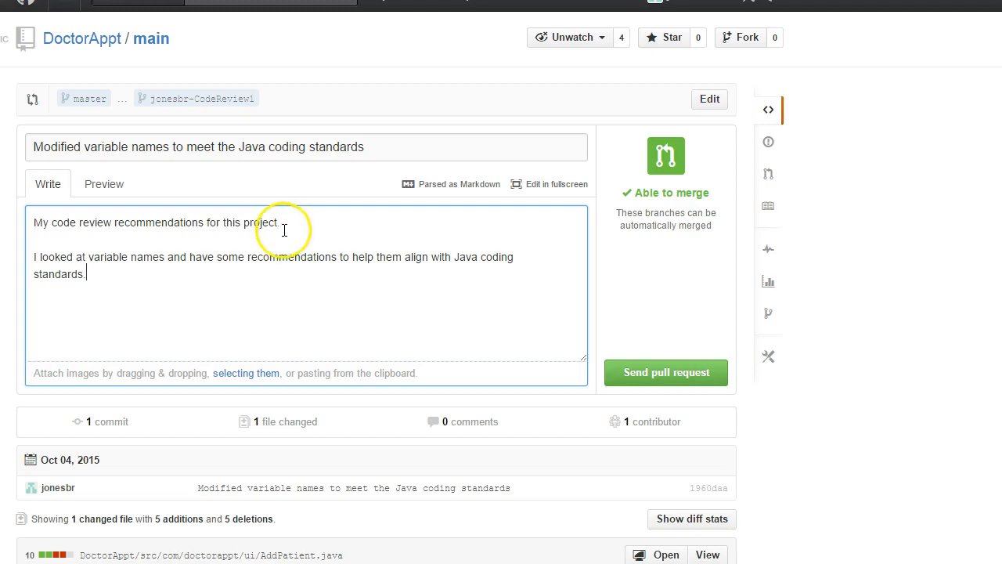
{"action": "mouse_move", "coordinate": [82, 98]}
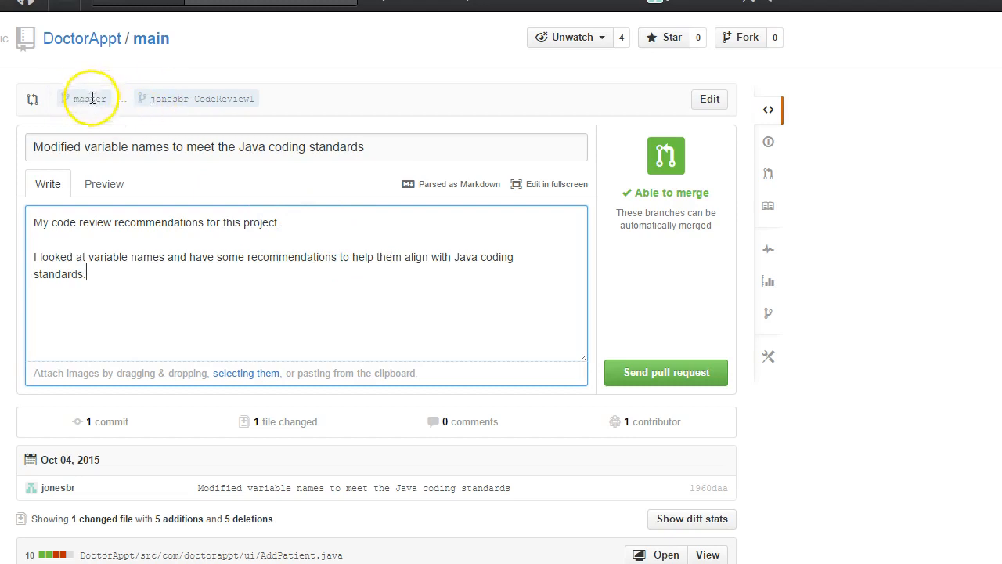
{"action": "left_click", "coordinate": [666, 372]}
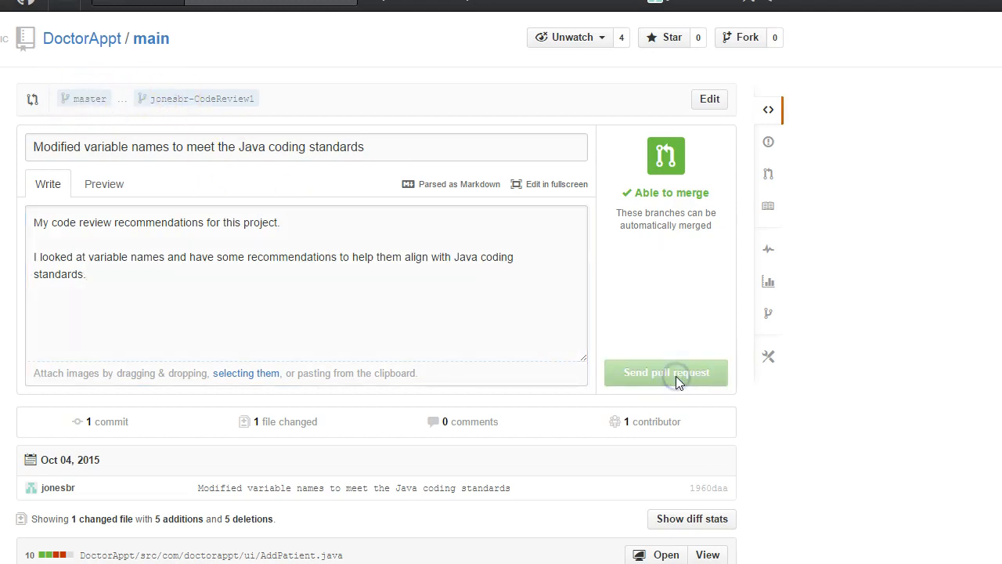
View pull request #1's conversation page and scroll to its single commit link.
{"action": "left_click", "coordinate": [666, 372]}
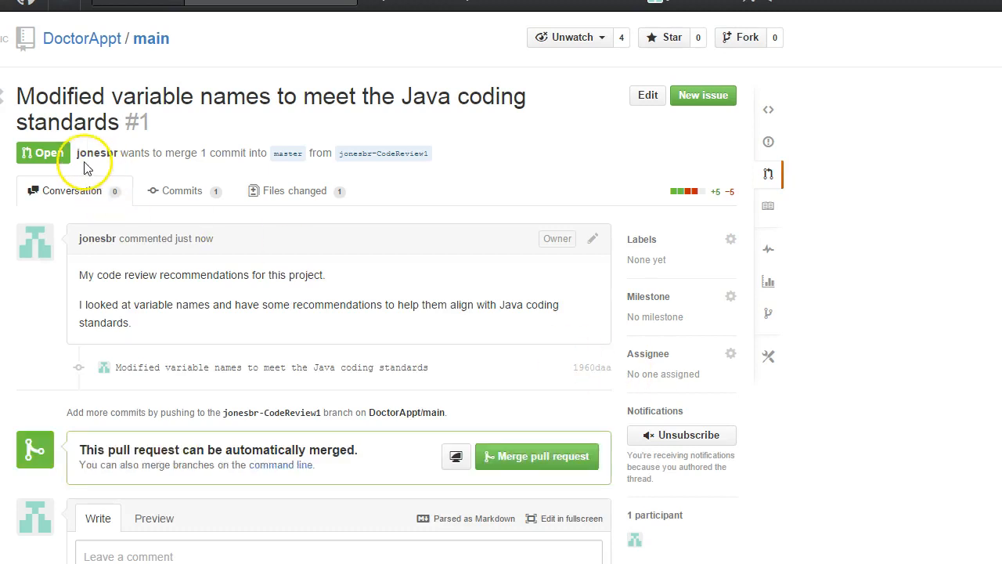
{"action": "scroll", "scroll_direction": "down", "scroll_amount": 3}
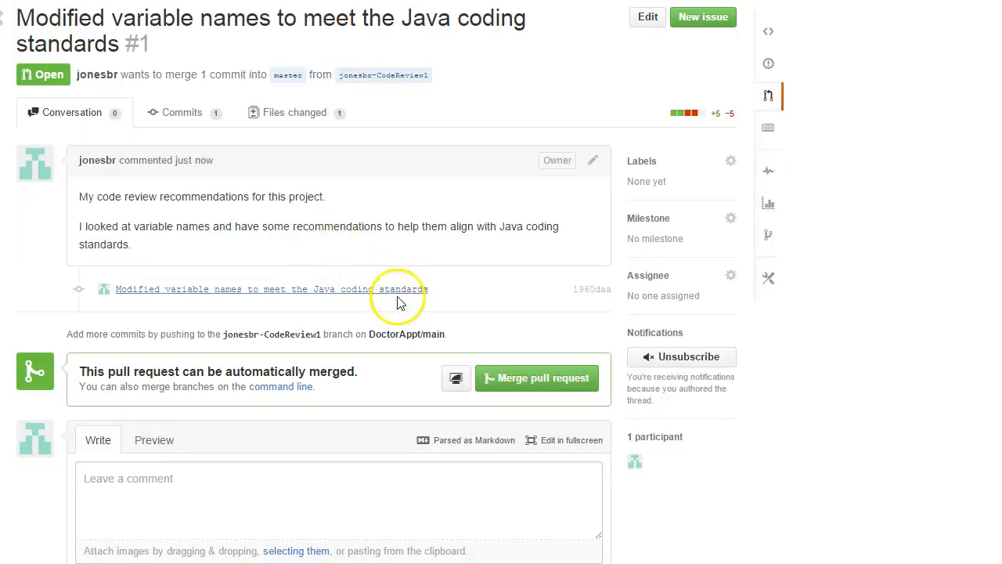
{"action": "mouse_move", "coordinate": [216, 384]}
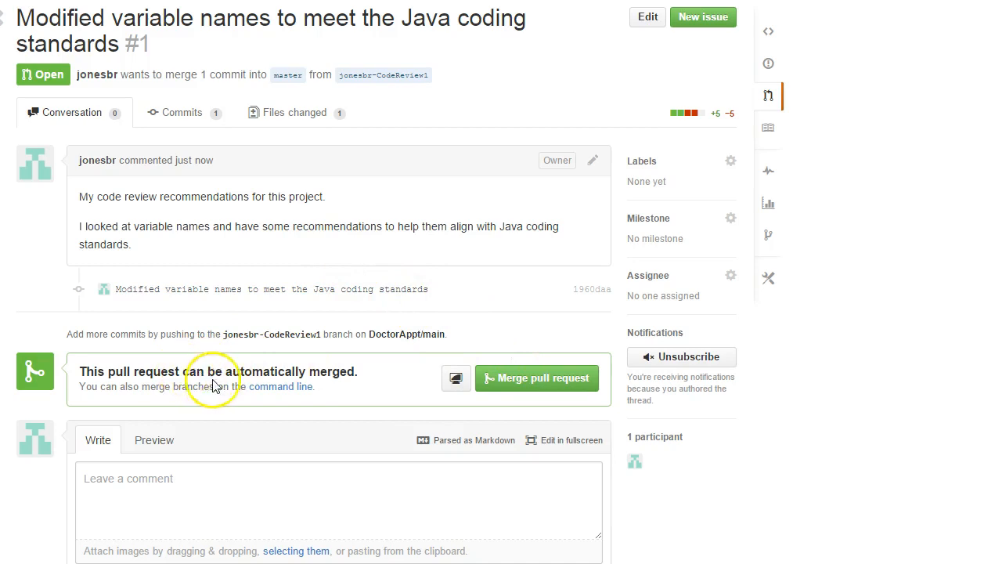
{"action": "mouse_move", "coordinate": [401, 373]}
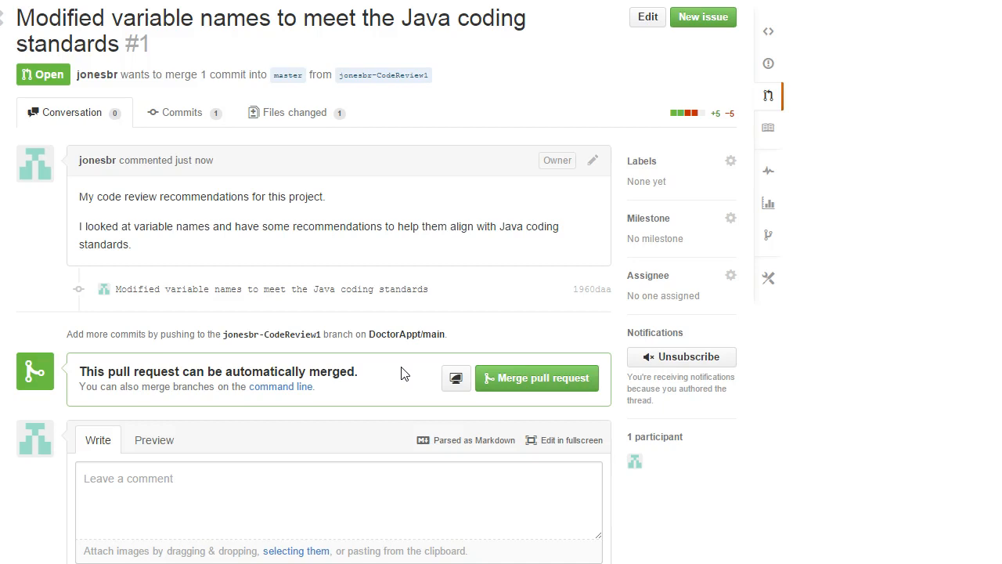
{"action": "mouse_move", "coordinate": [537, 378]}
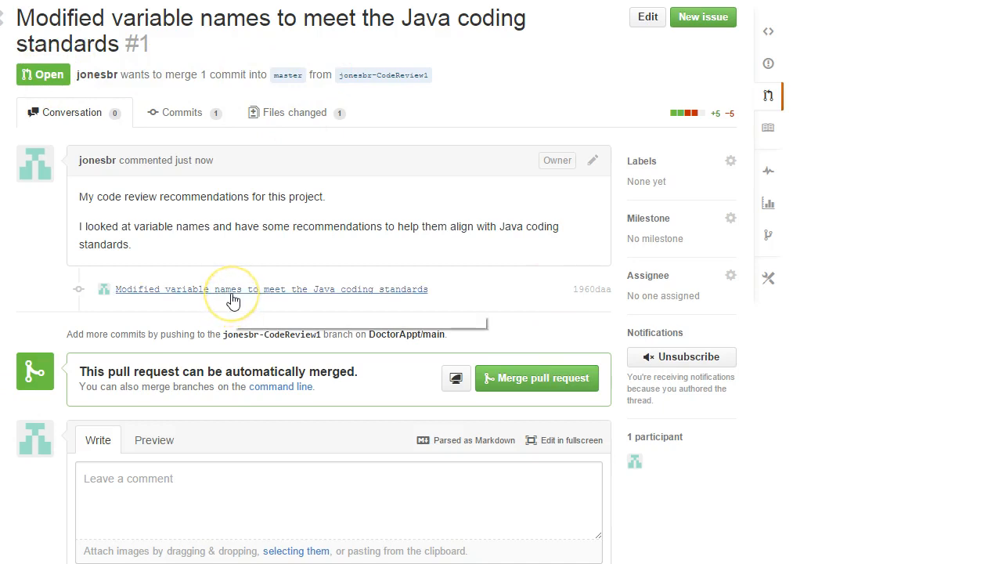
{"action": "mouse_move", "coordinate": [232, 298]}
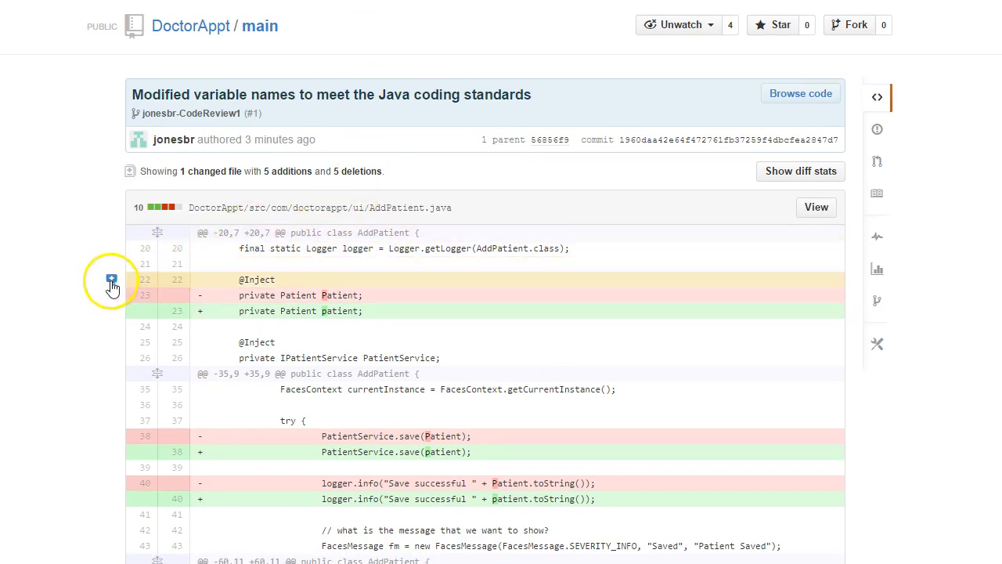
Scroll through the commit diff showing AddPatient.java's Patient-to-patient rename.
{"action": "scroll", "scroll_direction": "down", "scroll_amount": 3}
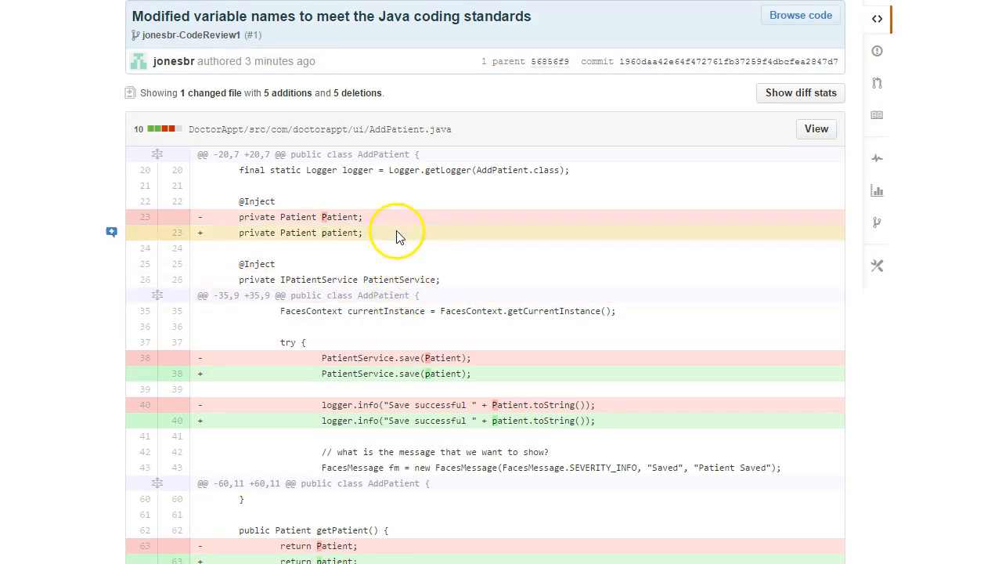
{"action": "mouse_move", "coordinate": [402, 222]}
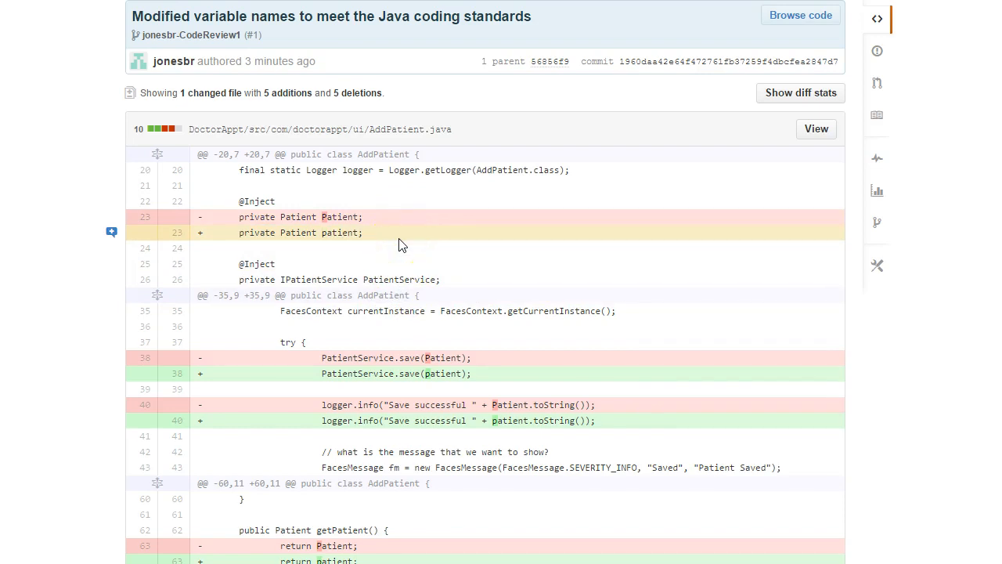
{"action": "scroll", "scroll_direction": "down", "scroll_amount": 3}
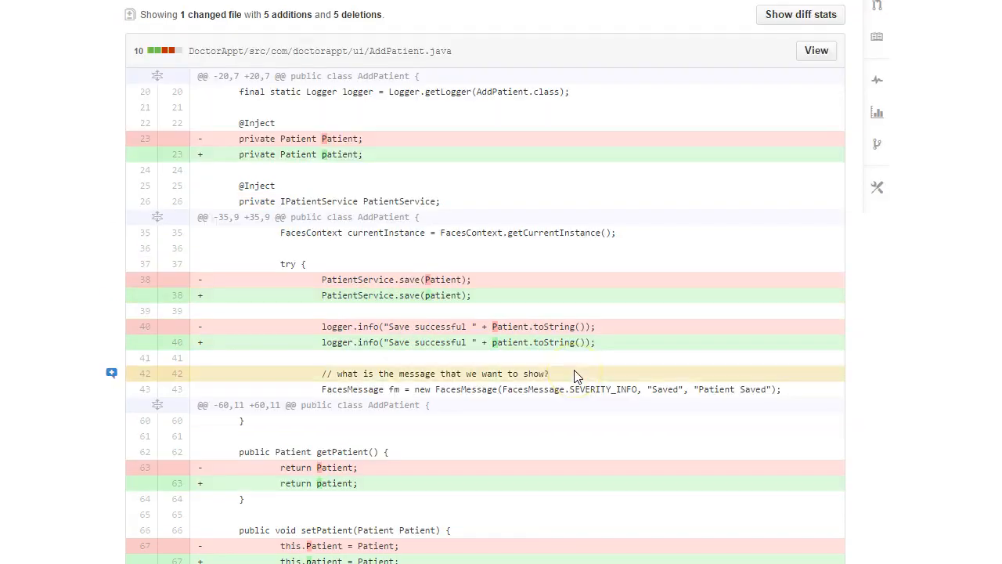
{"action": "scroll", "scroll_direction": "down", "scroll_amount": 3}
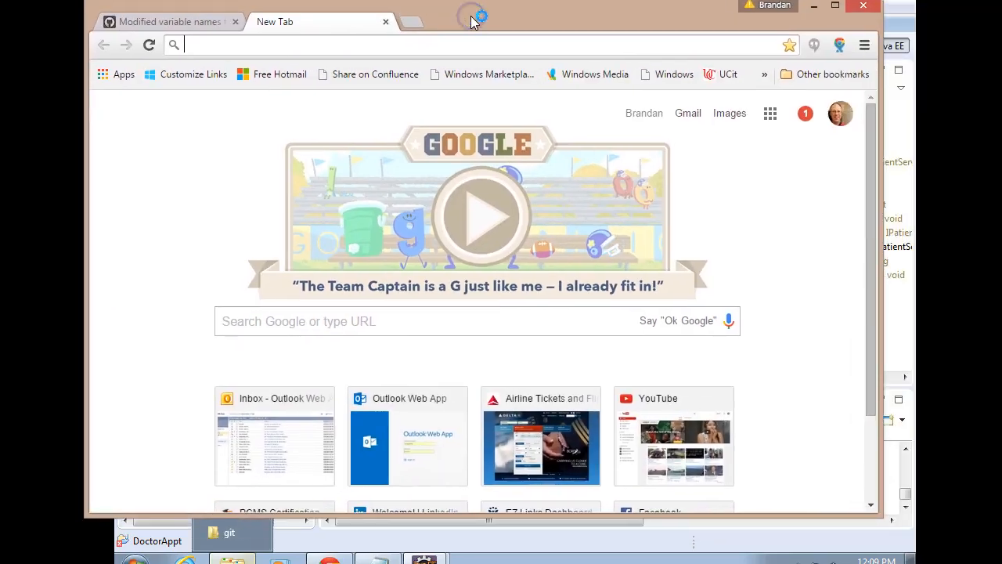
Search 'java coding standards', open Oracle's Code Conventions and go to the section on referring to class variables.
{"action": "type", "text": "java coding standards"}
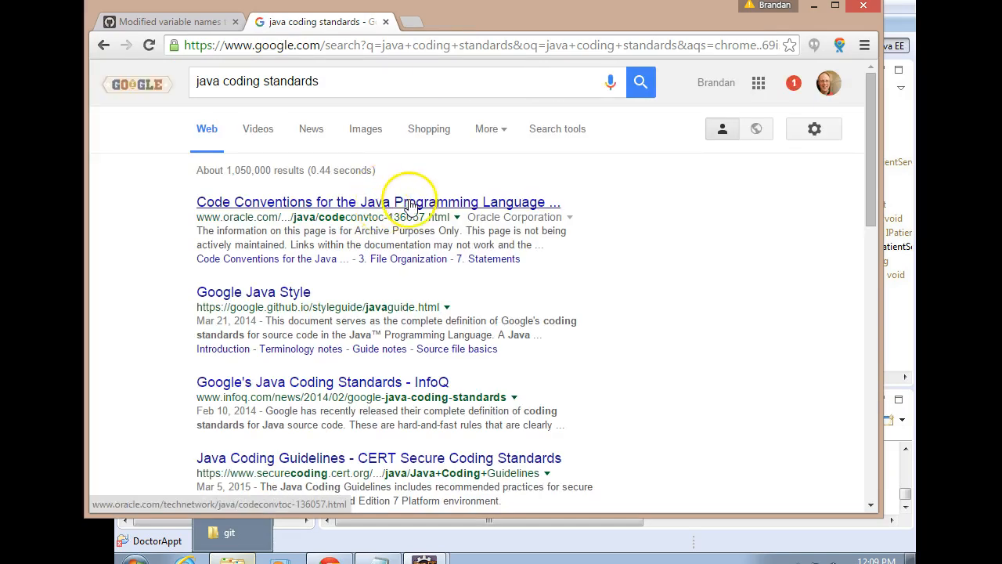
{"action": "left_click", "coordinate": [407, 202]}
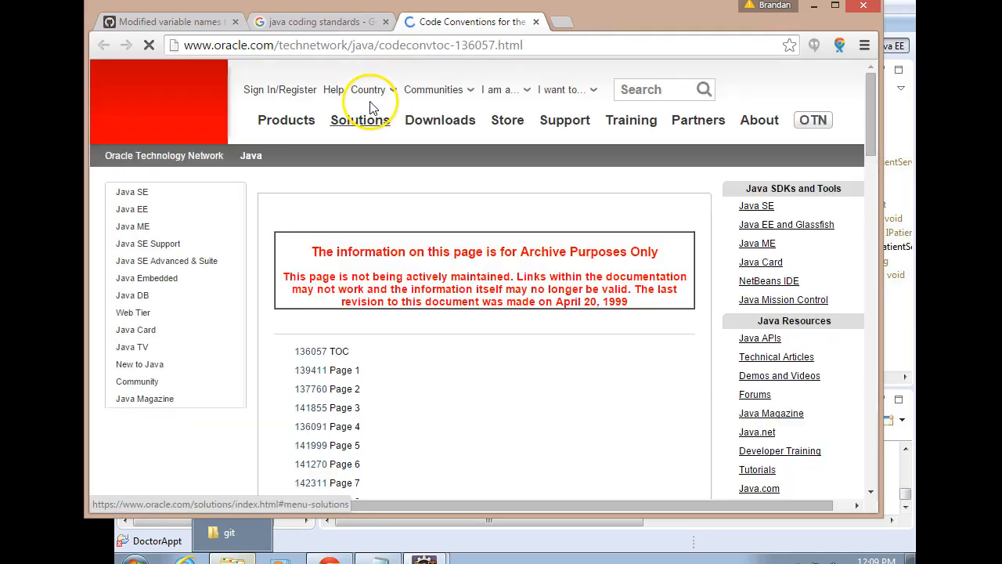
{"action": "scroll", "scroll_direction": "down", "scroll_amount": 3}
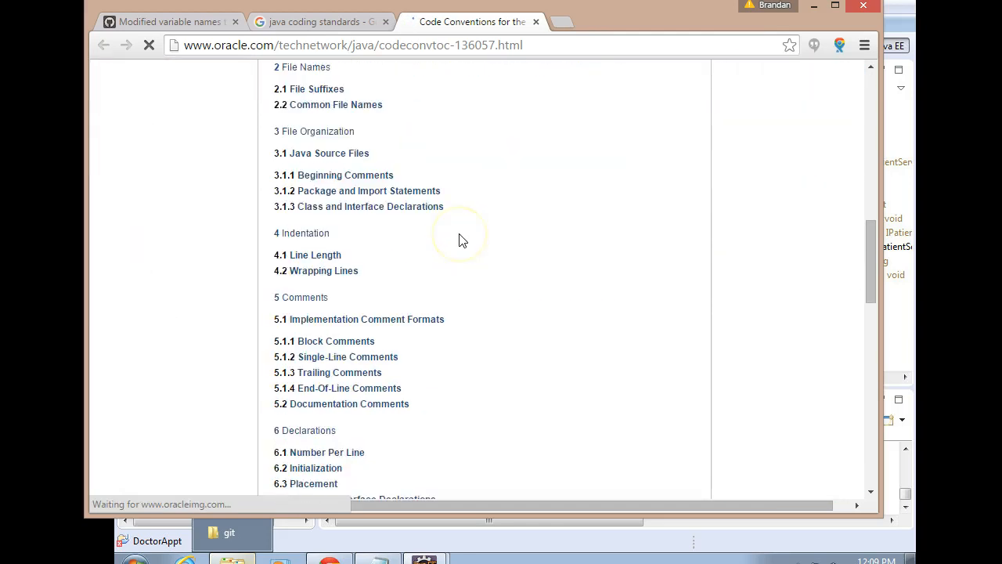
{"action": "scroll", "scroll_direction": "down", "scroll_amount": 3}
{"action": "type", "text": "variable"}
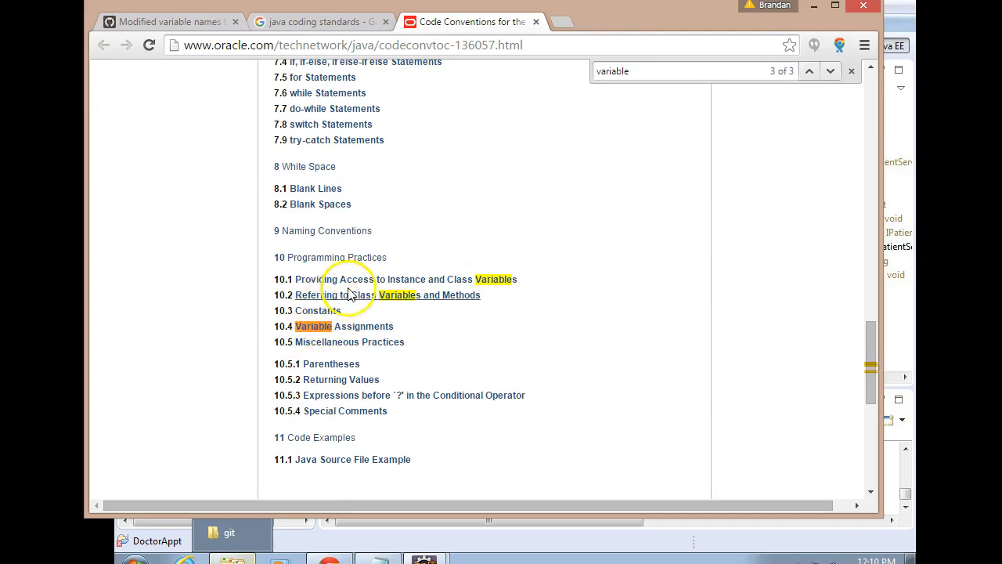
{"action": "mouse_move", "coordinate": [373, 294]}
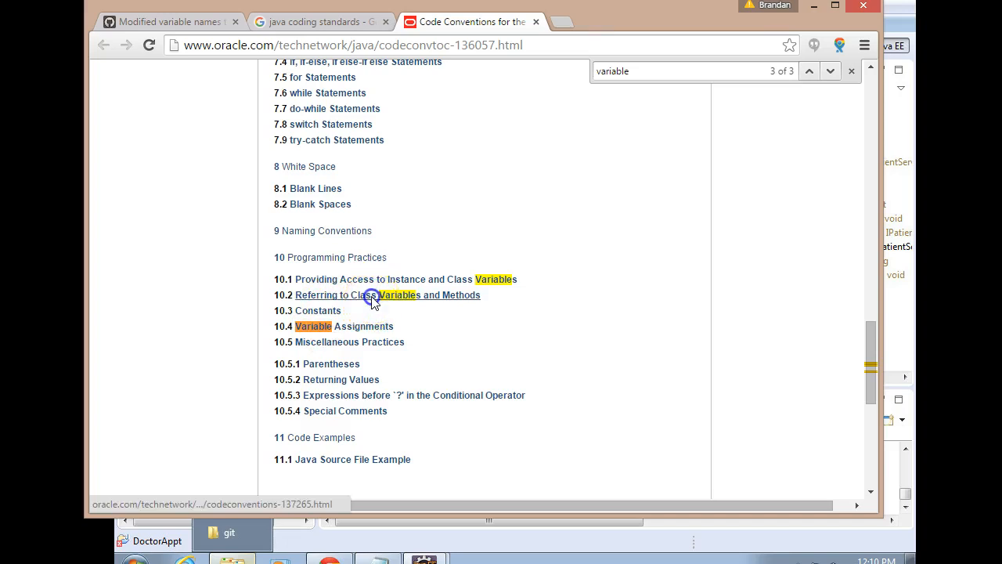
{"action": "left_click", "coordinate": [352, 294]}
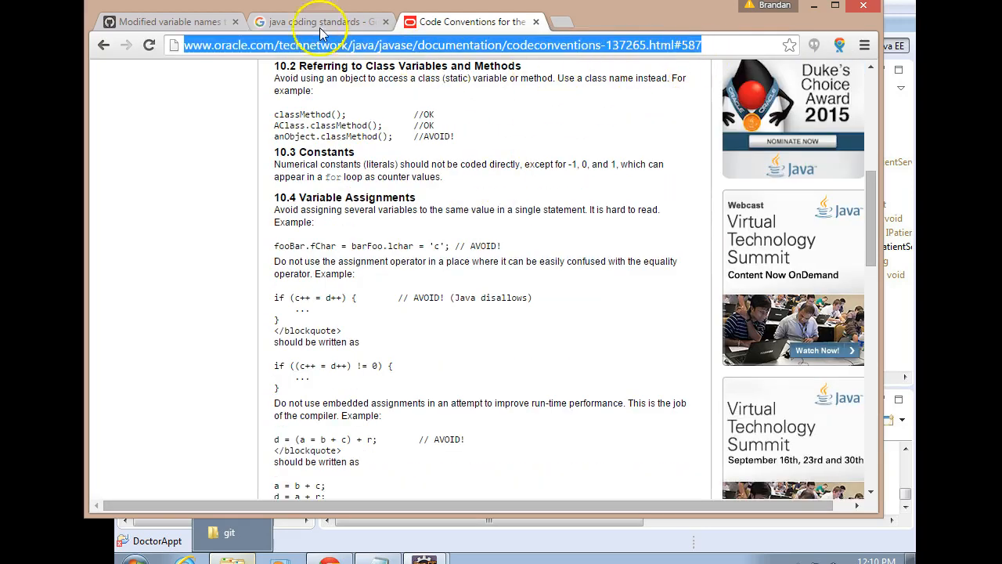
On the AddPatient.java diff, post a line note agreeing with the change and linking the Java coding conventions.
{"action": "left_click", "coordinate": [169, 22]}
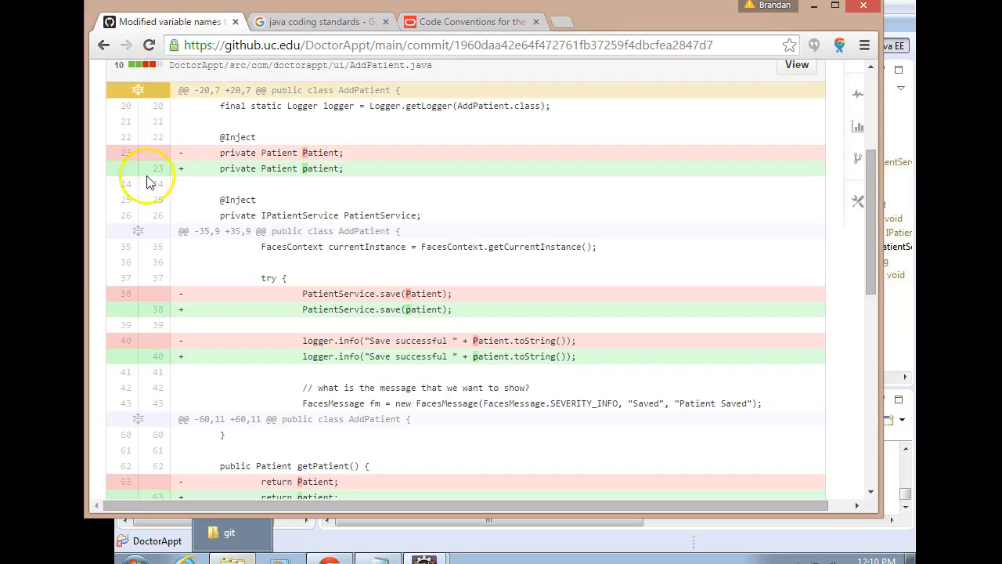
{"action": "mouse_move", "coordinate": [106, 310]}
{"action": "type", "text": "I agree wit"}
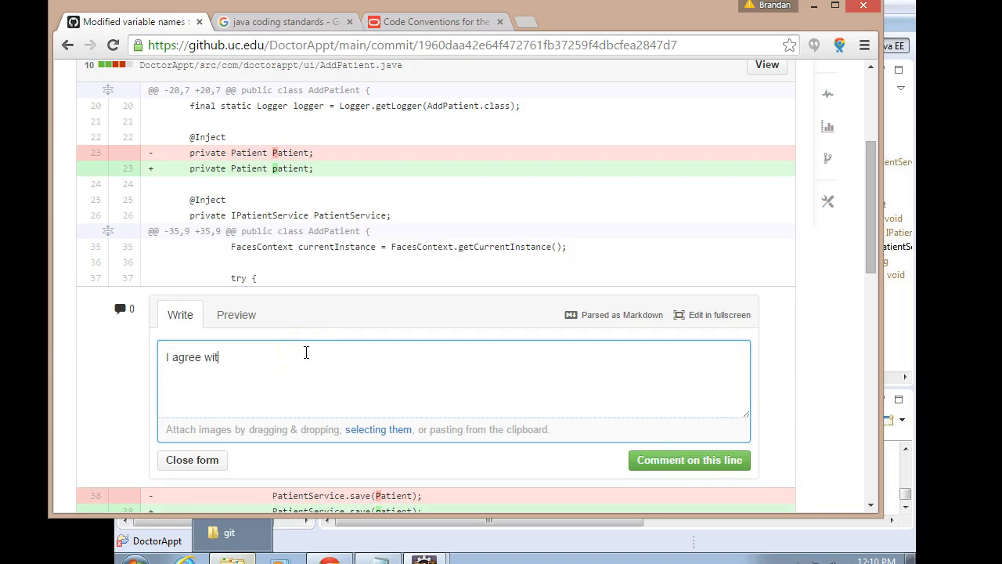
{"action": "type", "text": "h this change, because it meets t"}
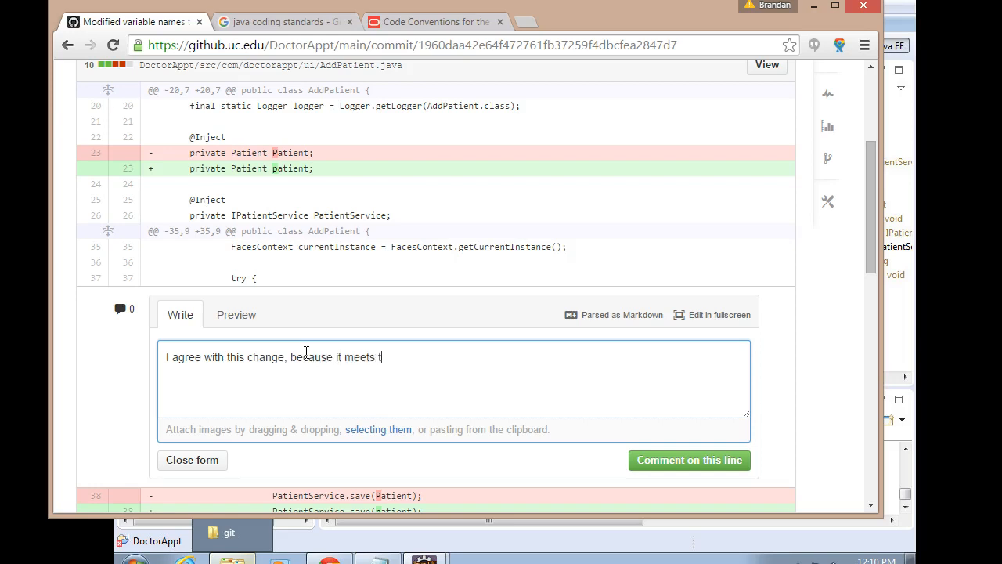
{"action": "type", "text": "he Java coding"}
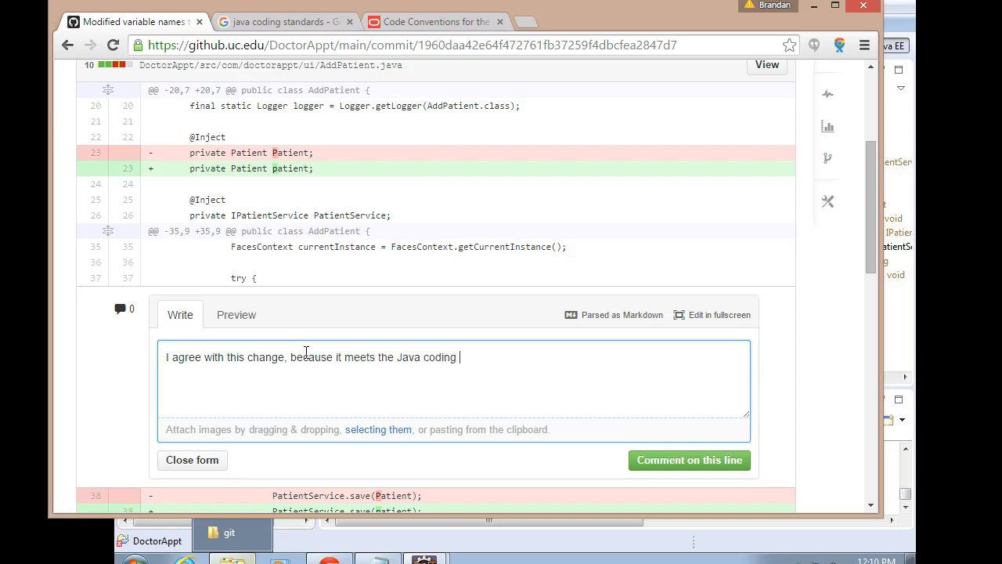
{"action": "type", "text": "conventions."}
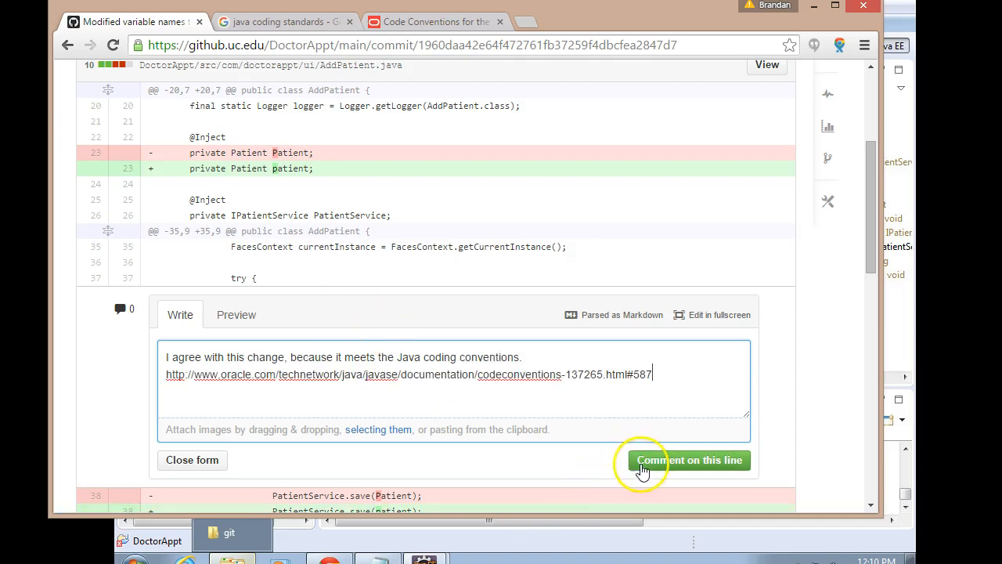
{"action": "left_click", "coordinate": [689, 460]}
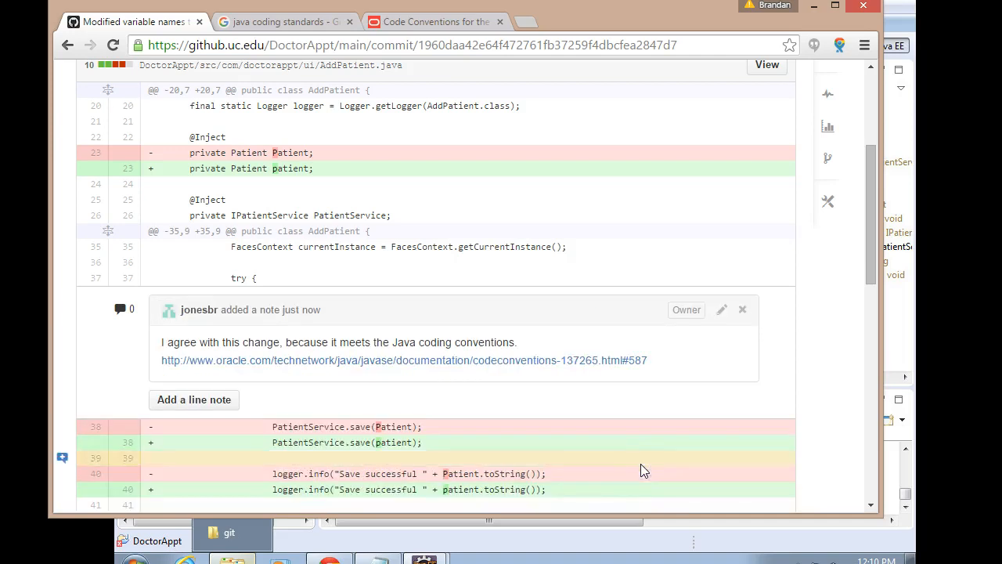